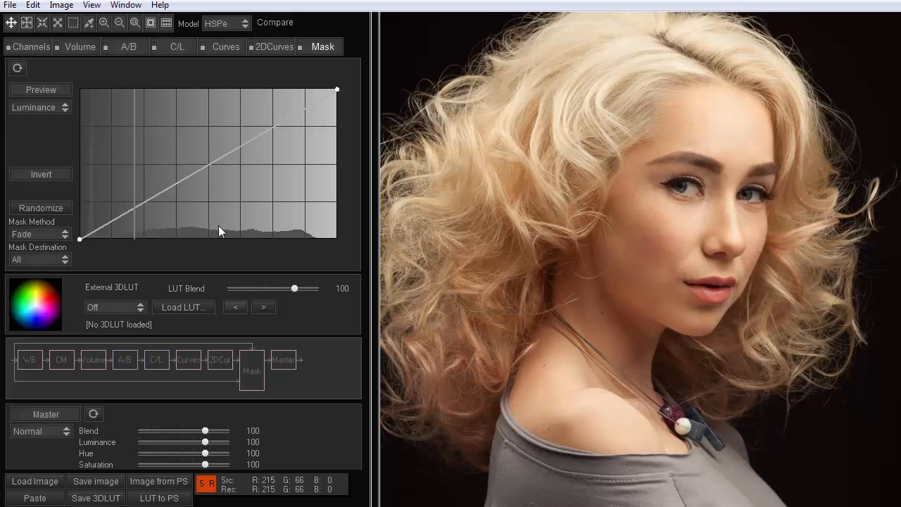
# Desaturate the portrait using the Saturation slider on the A/B colour grid
pyautogui.click(130, 46)
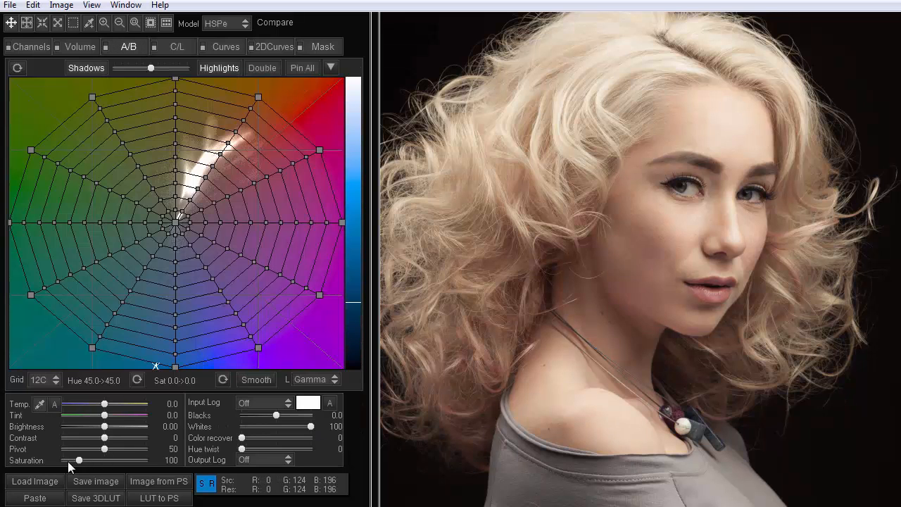
pyautogui.moveTo(78, 459); pyautogui.dragTo(62, 459)
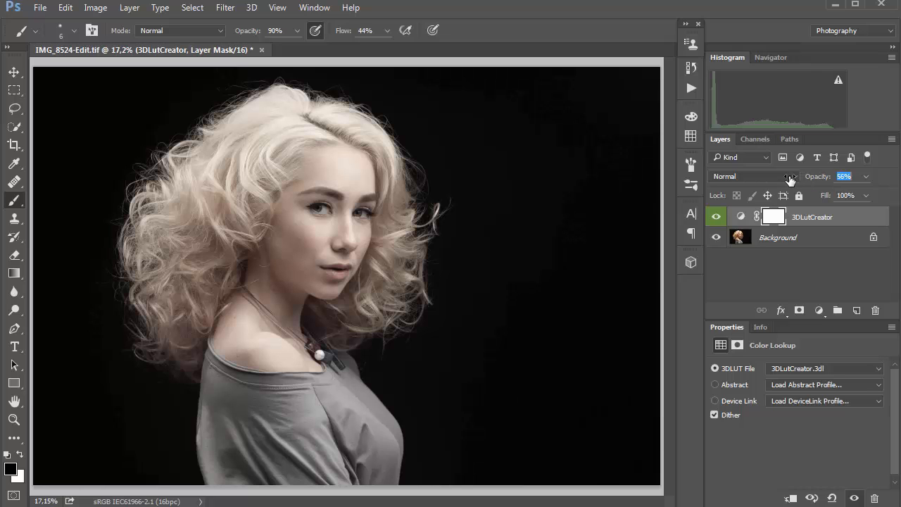
# Restore the LUT layer to 100% opacity, try Lighten blending, then return it to Normal
pyautogui.click(844, 176)
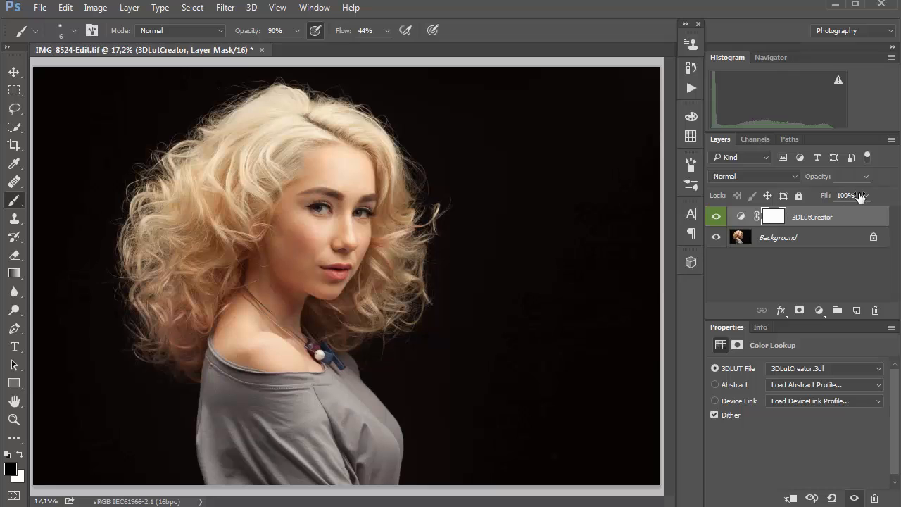
pyautogui.click(753, 176)
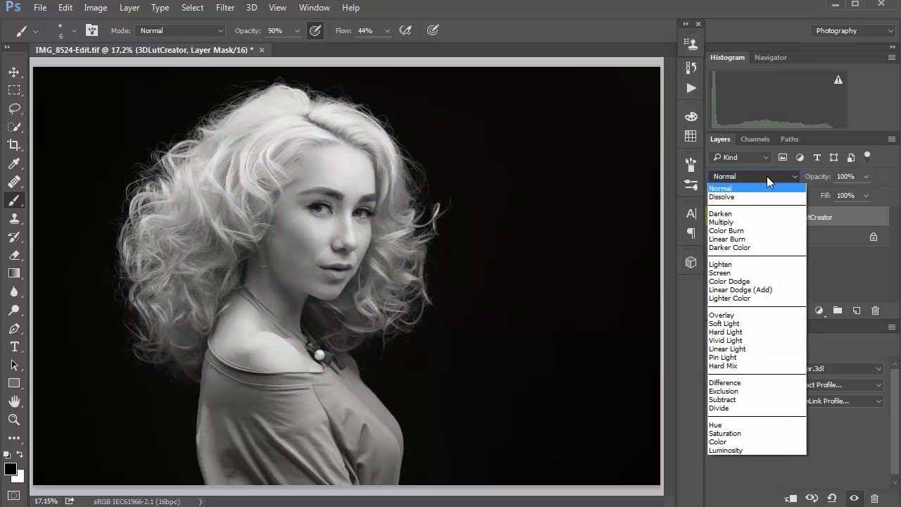
pyautogui.moveTo(720, 264)
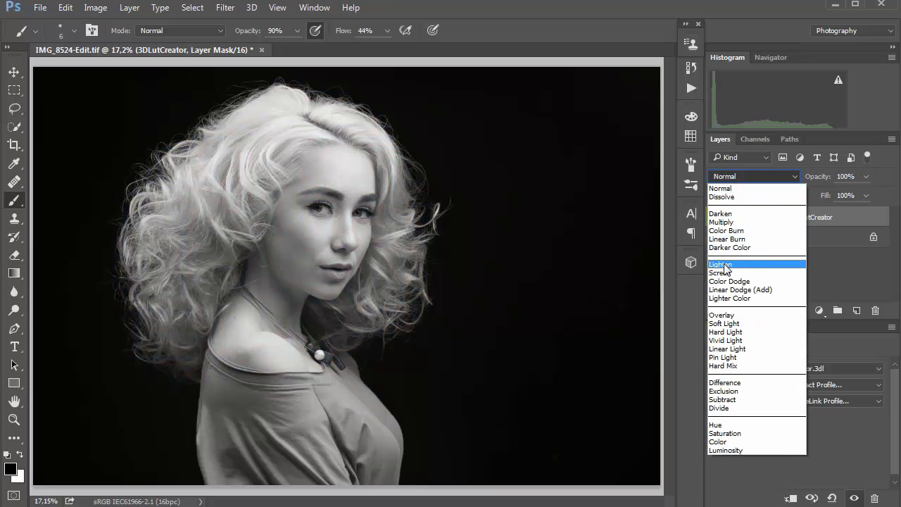
pyautogui.click(720, 264)
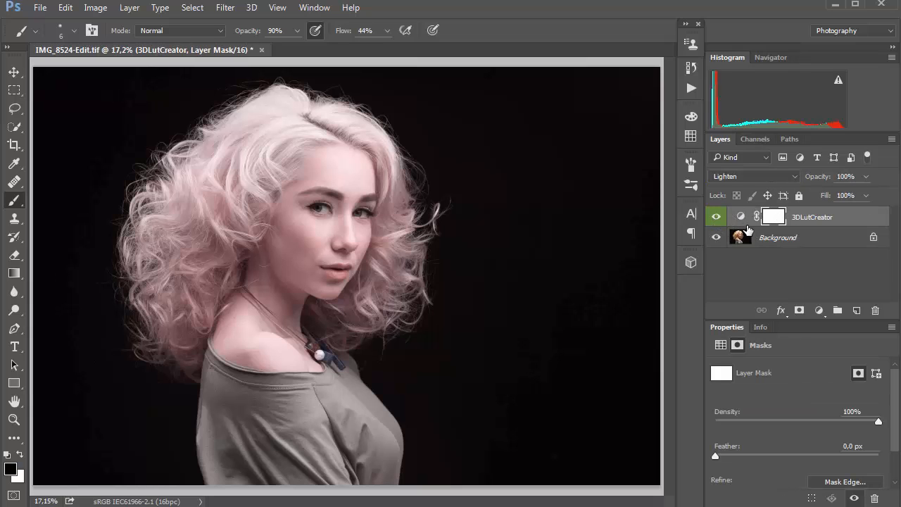
pyautogui.click(753, 176)
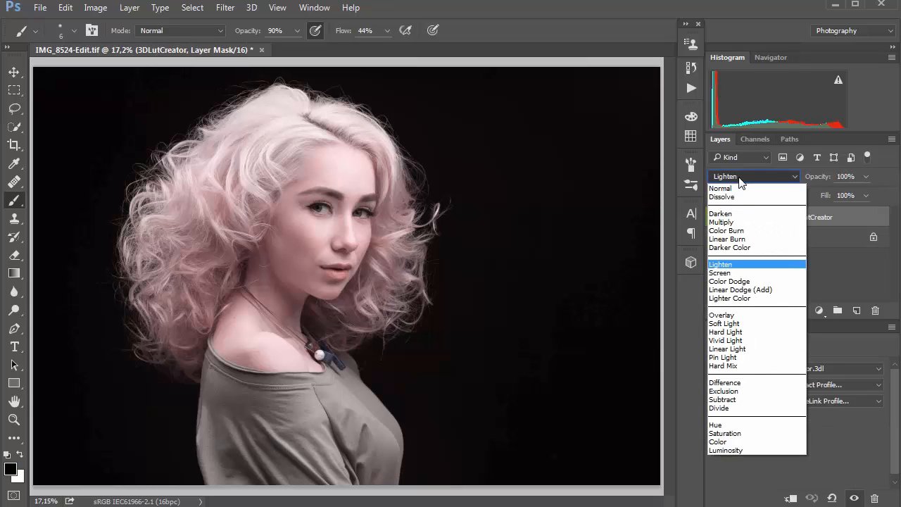
pyautogui.moveTo(739, 189)
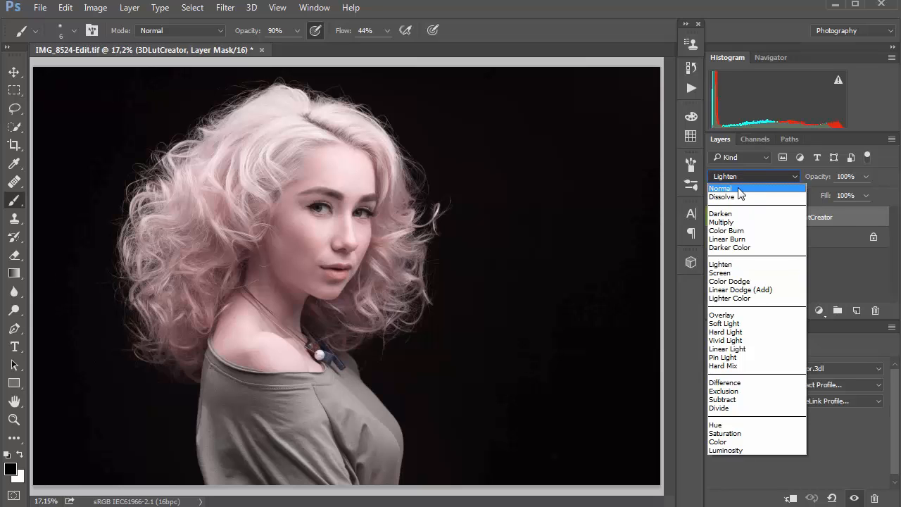
pyautogui.click(721, 188)
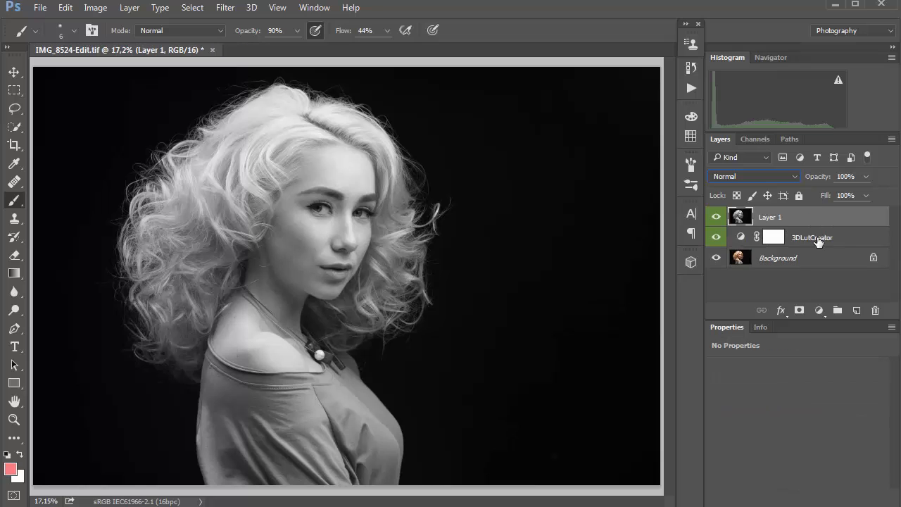
# Delete the 3DLutCreator layer and blend Layer 1 in Lighten mode instead
pyautogui.click(810, 237)
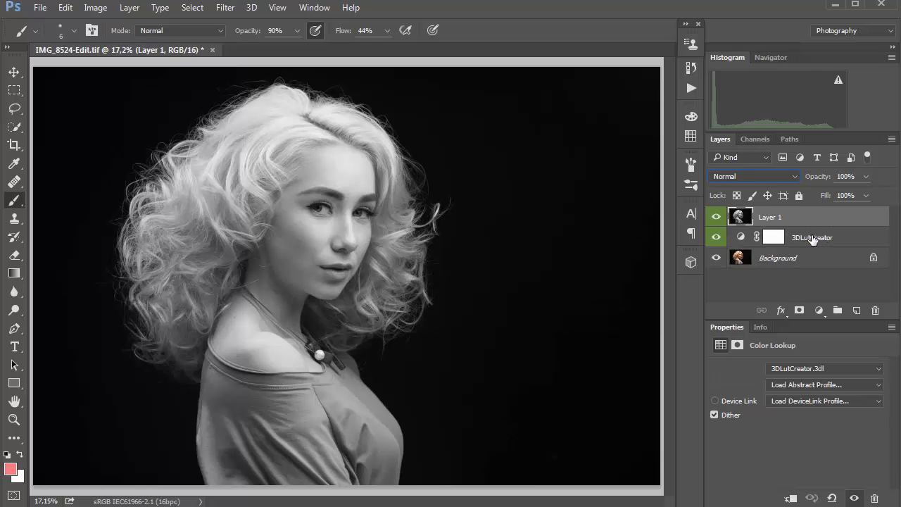
pyautogui.click(875, 309)
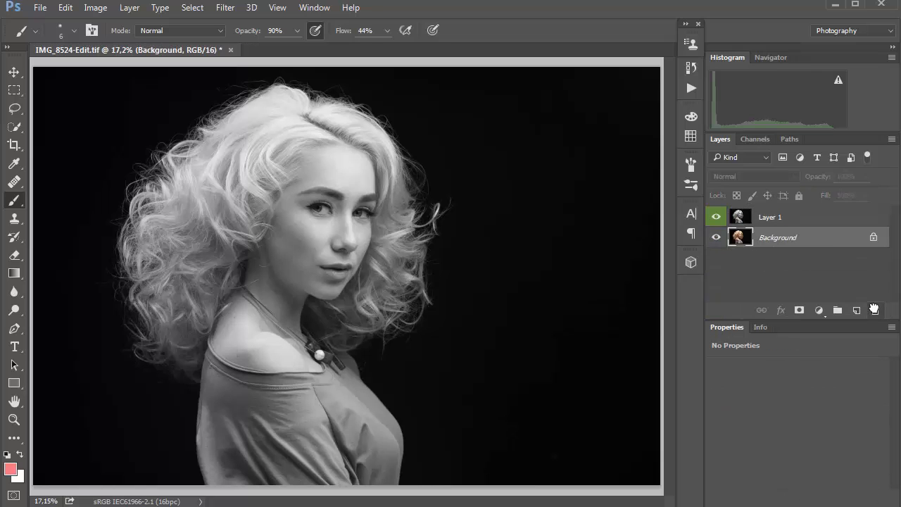
pyautogui.click(769, 217)
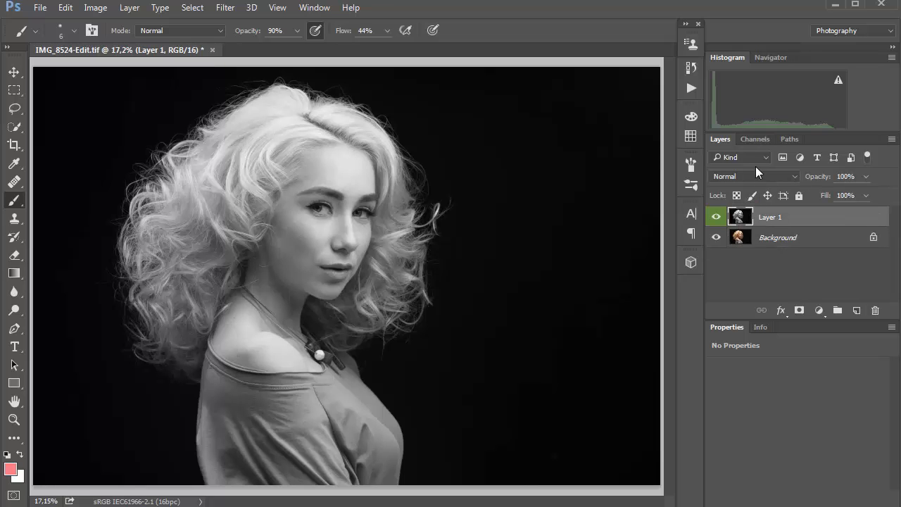
pyautogui.click(753, 176)
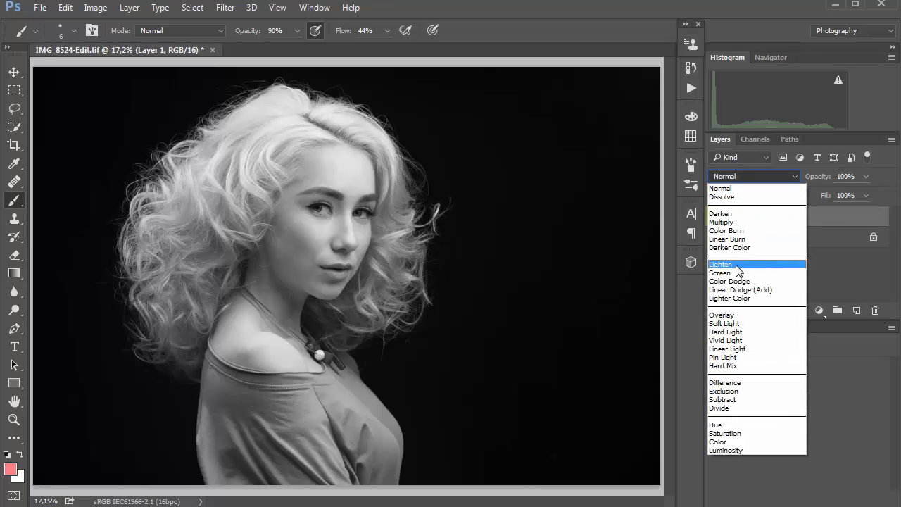
pyautogui.click(721, 264)
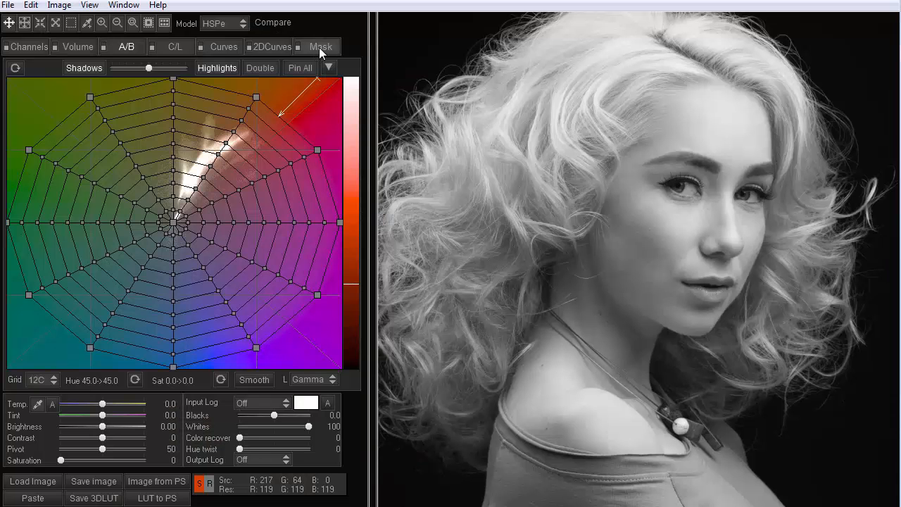
# Push the Master Blend to 97, -21, -114 and 187 on the Mask tab, then reset it to 100
pyautogui.click(319, 46)
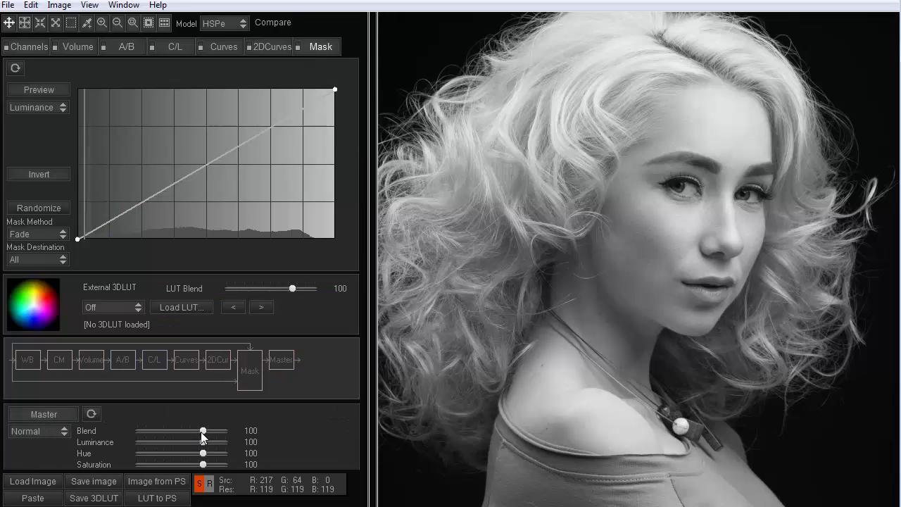
pyautogui.moveTo(202, 430); pyautogui.dragTo(195, 430)
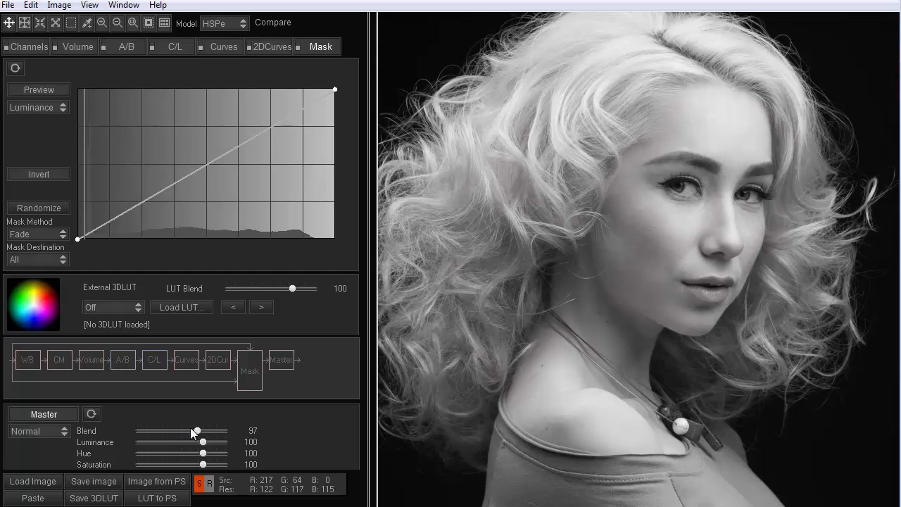
pyautogui.moveTo(196, 430); pyautogui.dragTo(174, 431)
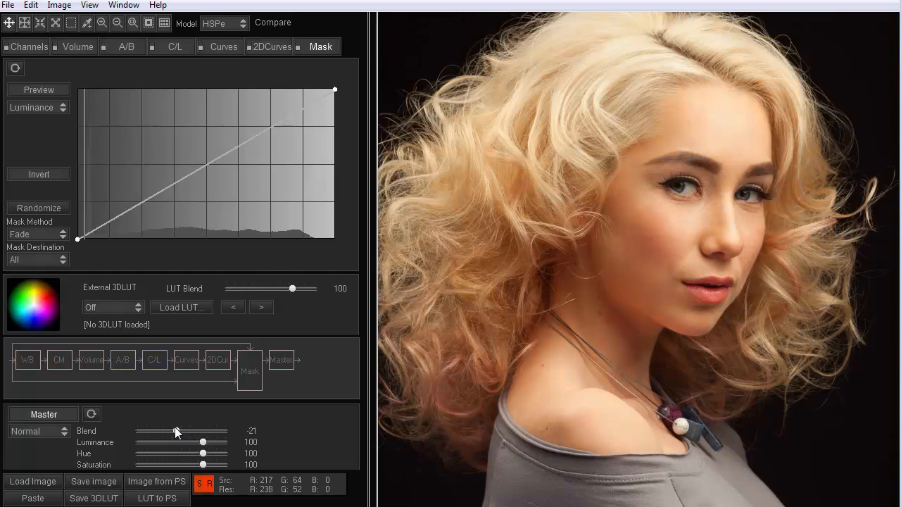
pyautogui.moveTo(183, 431); pyautogui.dragTo(183, 431)
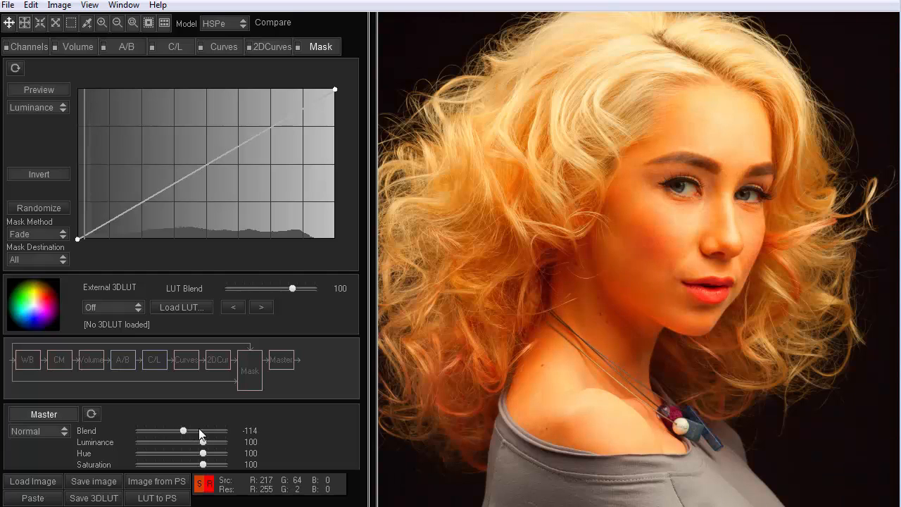
pyautogui.moveTo(183, 431); pyautogui.dragTo(222, 431)
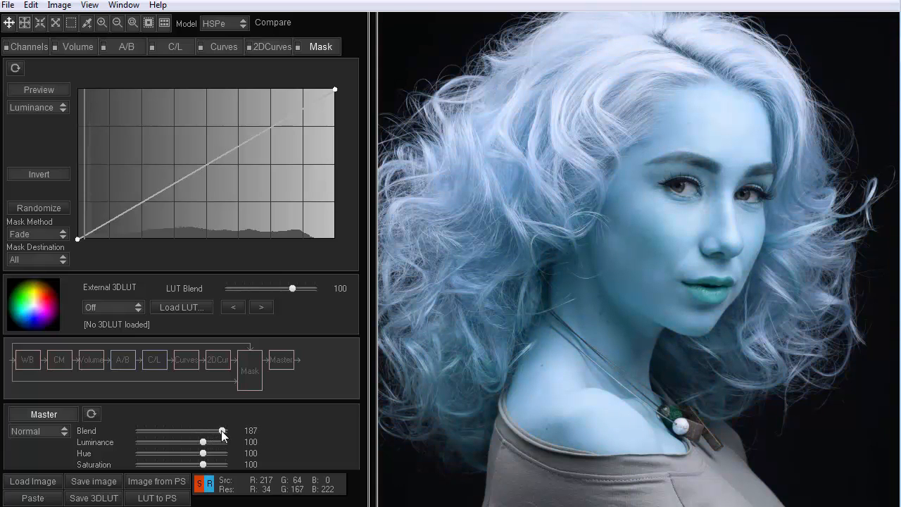
pyautogui.moveTo(223, 431); pyautogui.dragTo(149, 430)
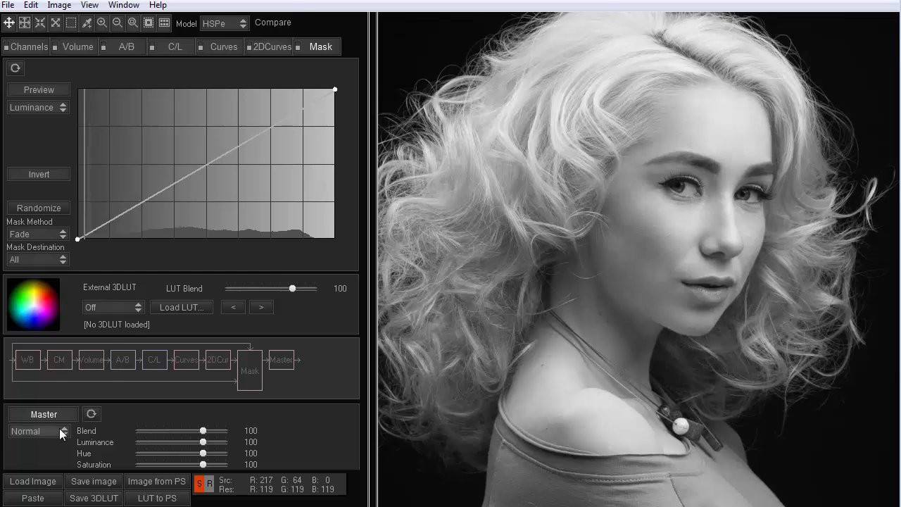
# Set the Master blend mode to Lighten for a soft pink tint, then review the other modes
pyautogui.click(36, 431)
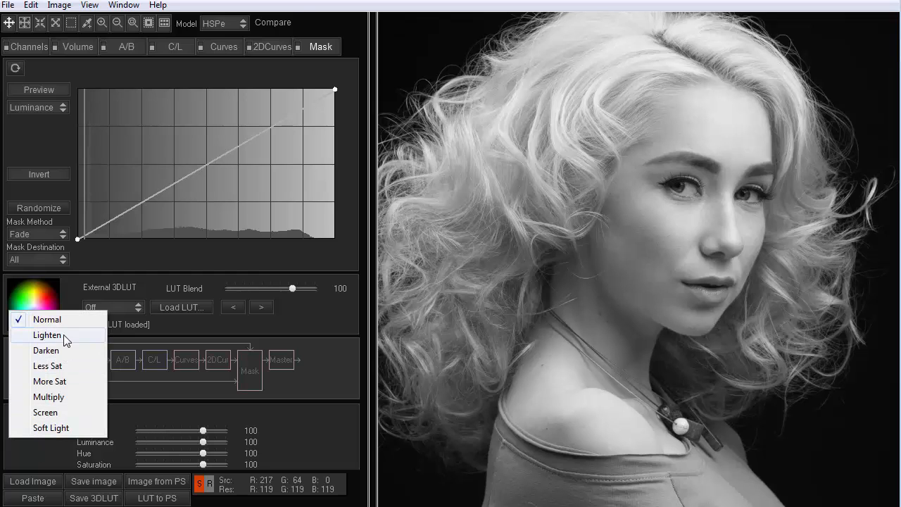
pyautogui.click(48, 335)
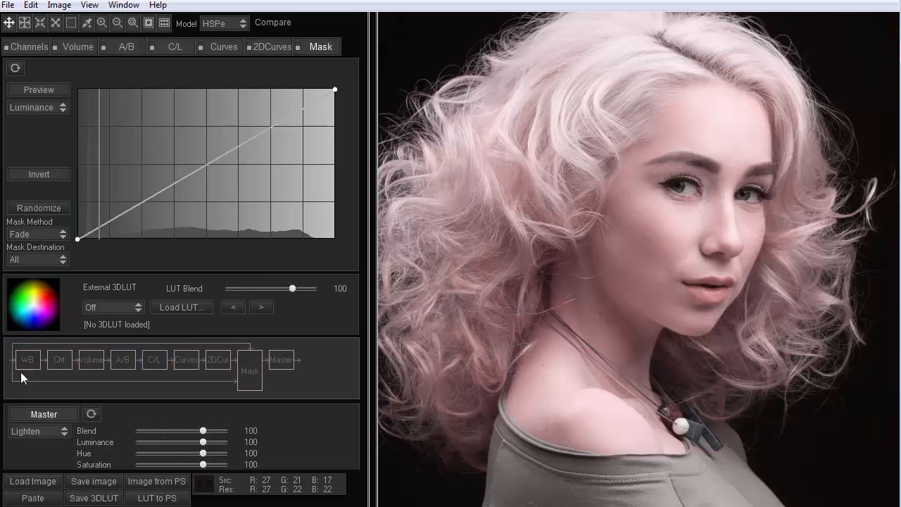
pyautogui.moveTo(23, 349)
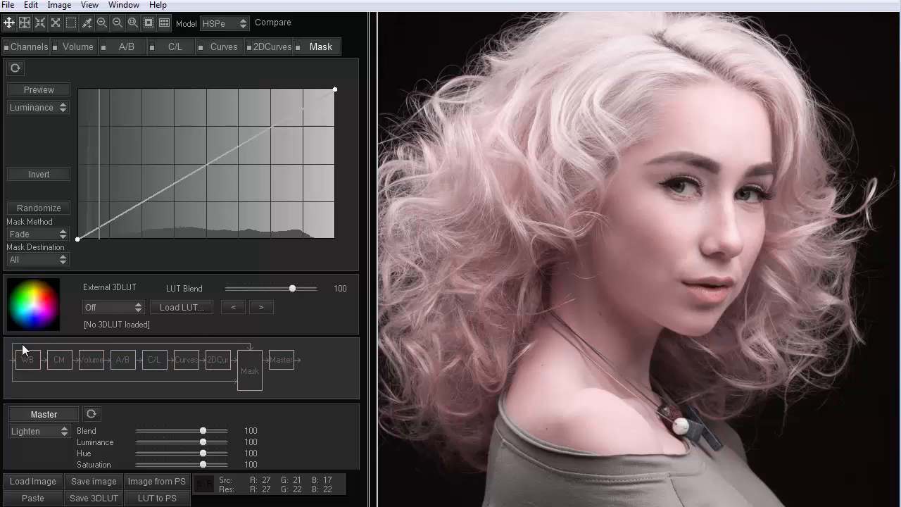
pyautogui.click(36, 431)
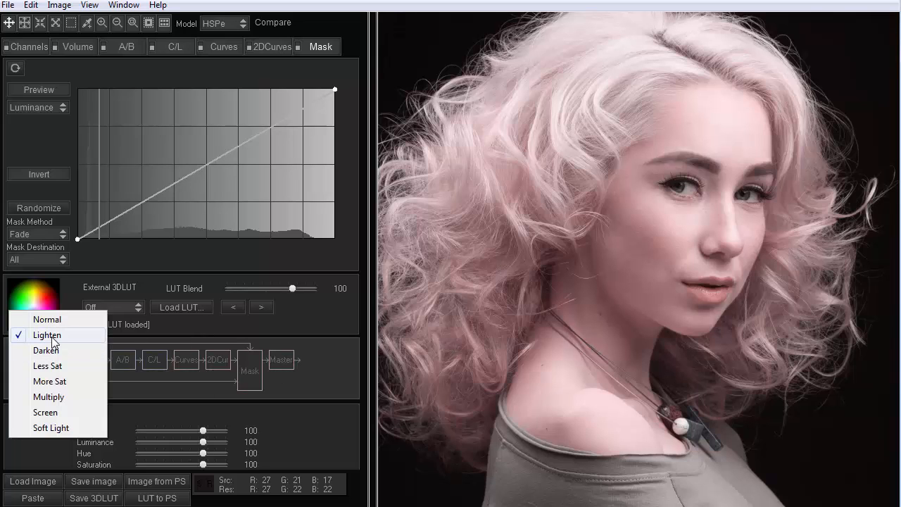
pyautogui.moveTo(49, 380)
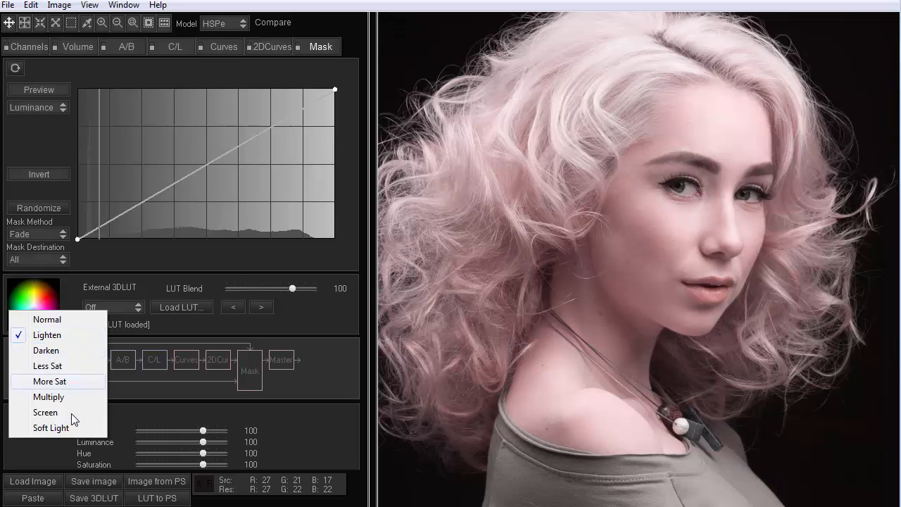
pyautogui.moveTo(51, 427)
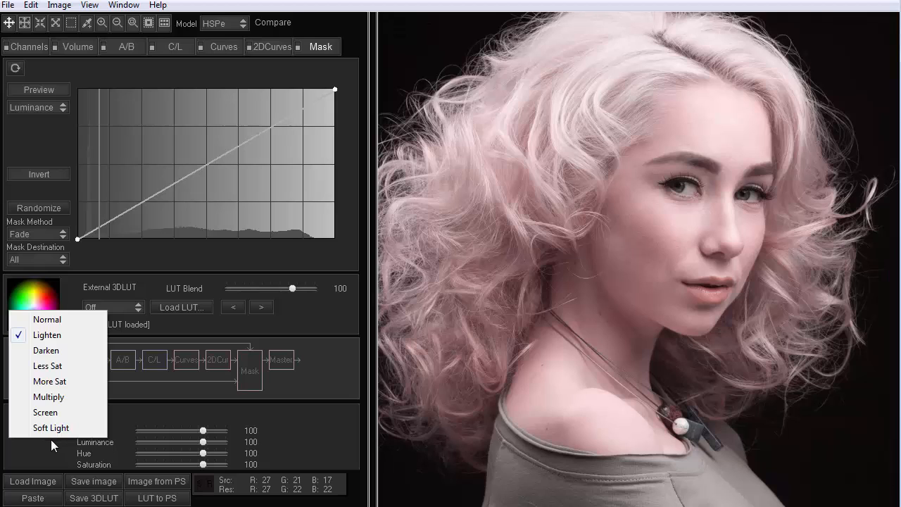
pyautogui.moveTo(47, 450)
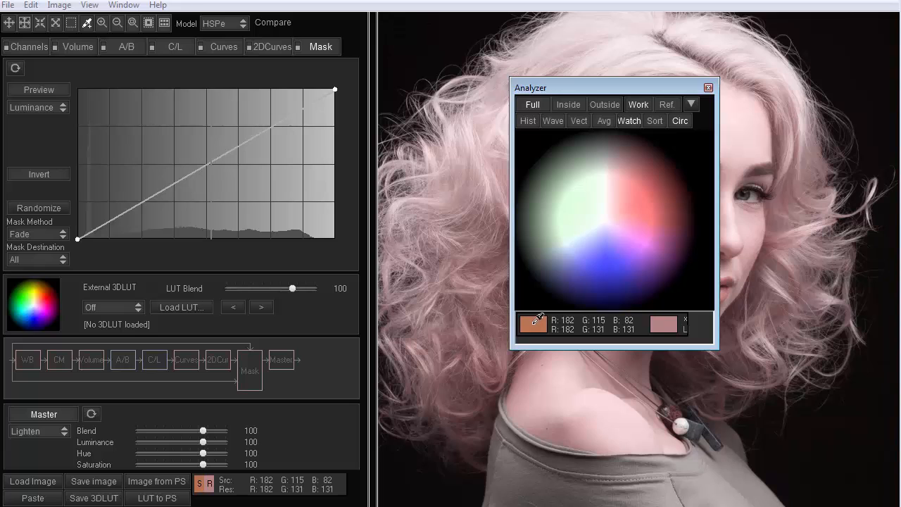
pyautogui.moveTo(667, 321)
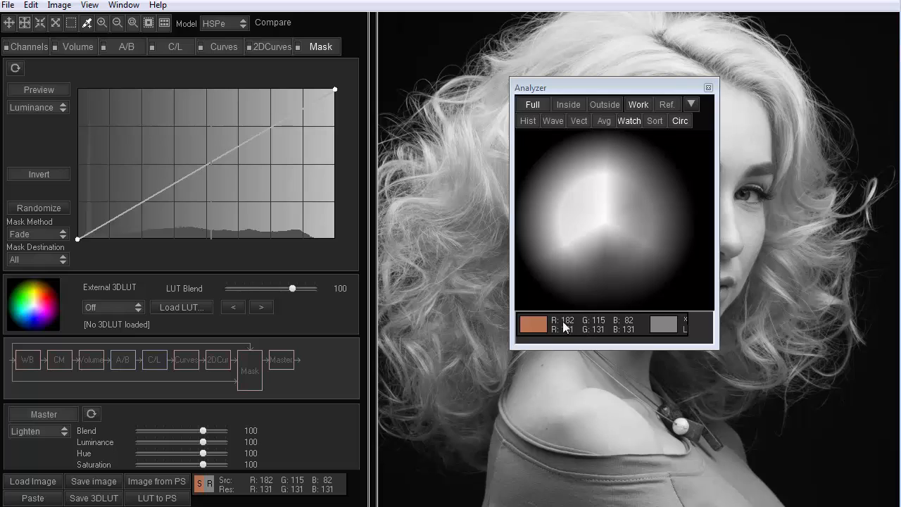
pyautogui.moveTo(597, 327)
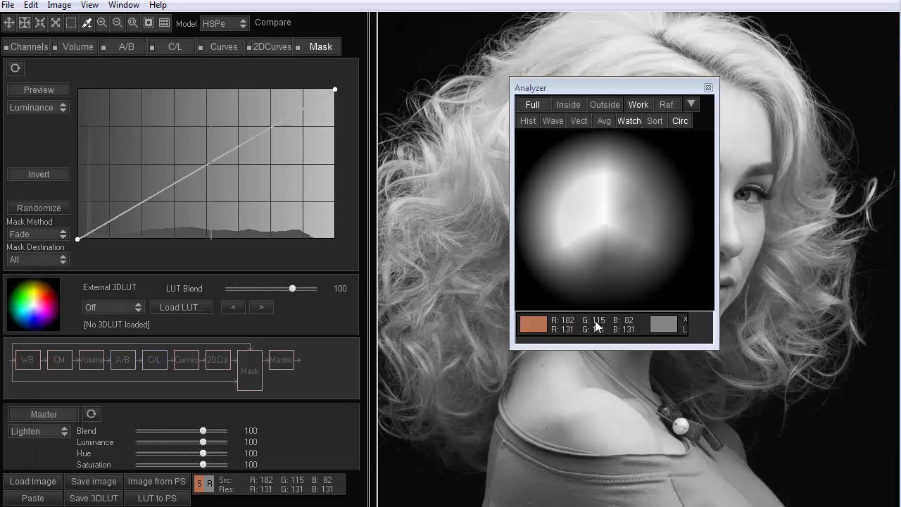
pyautogui.moveTo(553, 335)
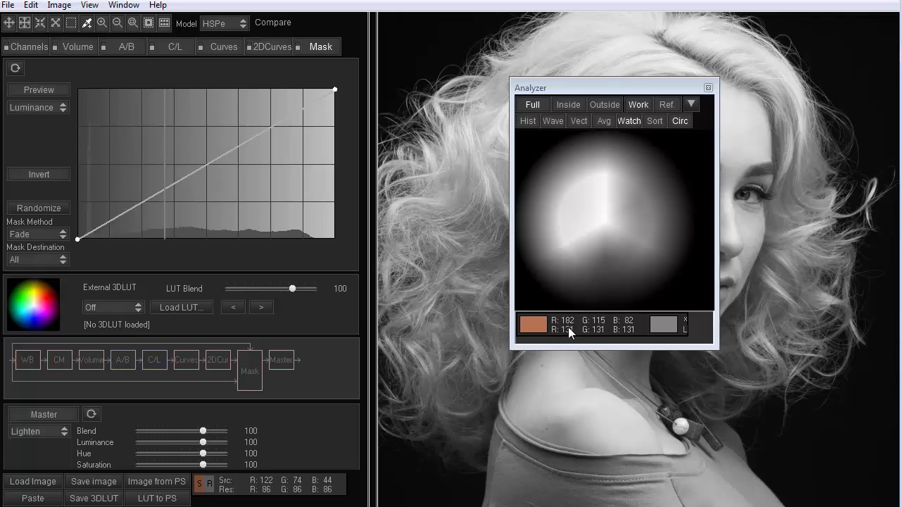
pyautogui.moveTo(631, 322)
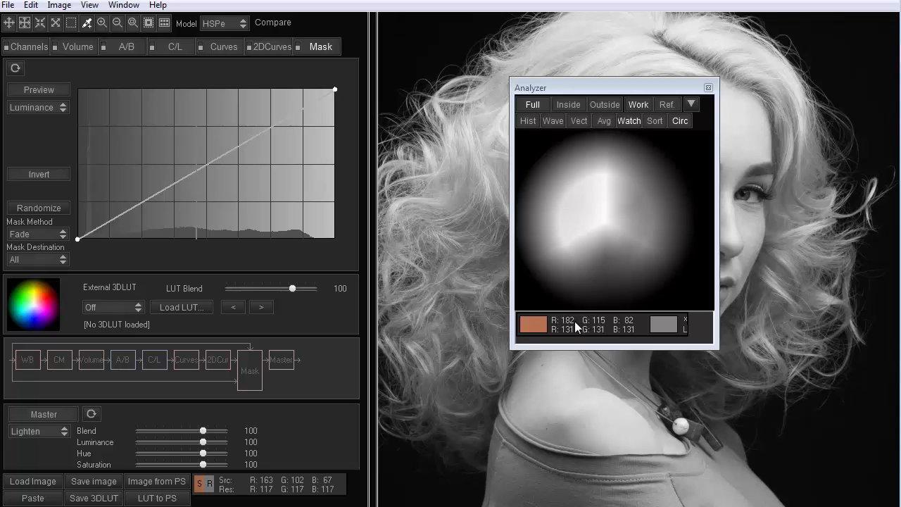
pyautogui.moveTo(576, 327)
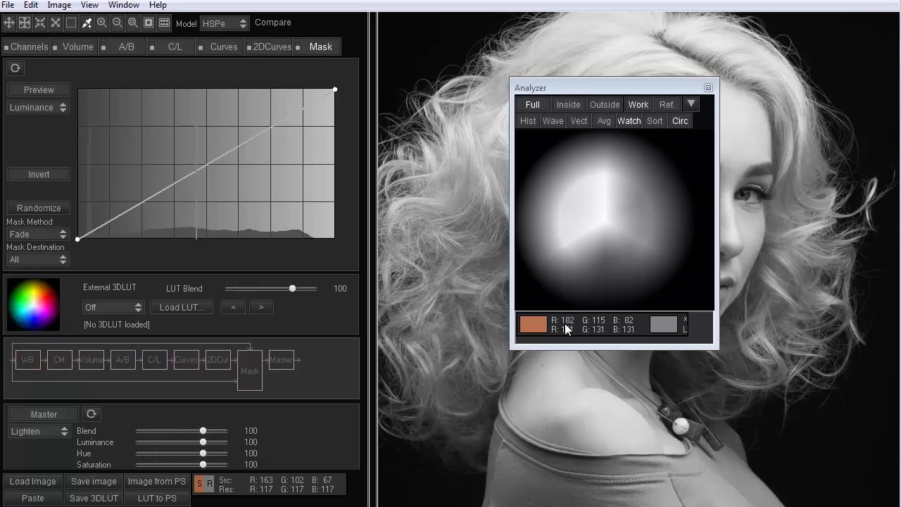
pyautogui.moveTo(603, 323)
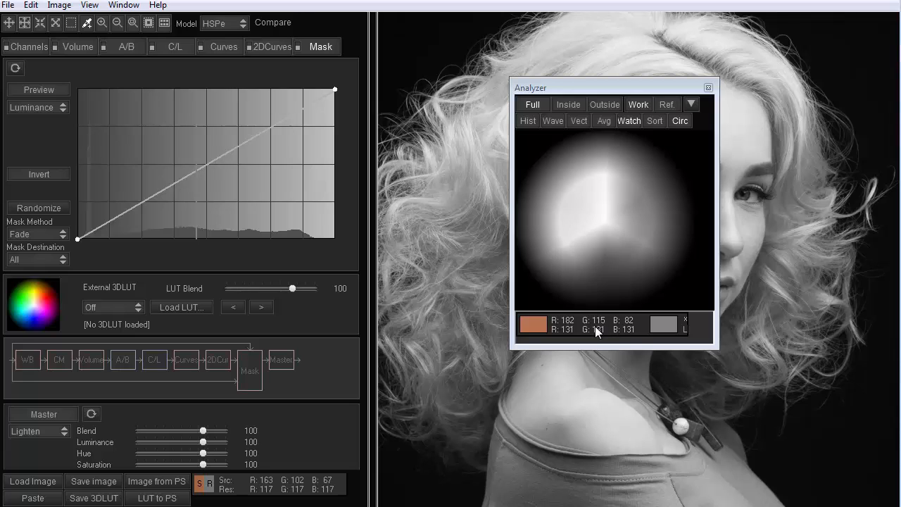
pyautogui.moveTo(633, 327)
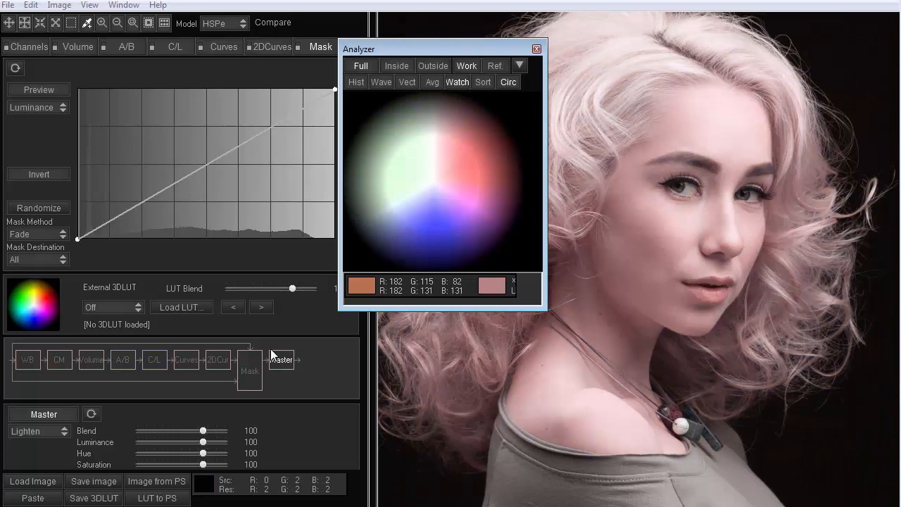
pyautogui.moveTo(138, 383)
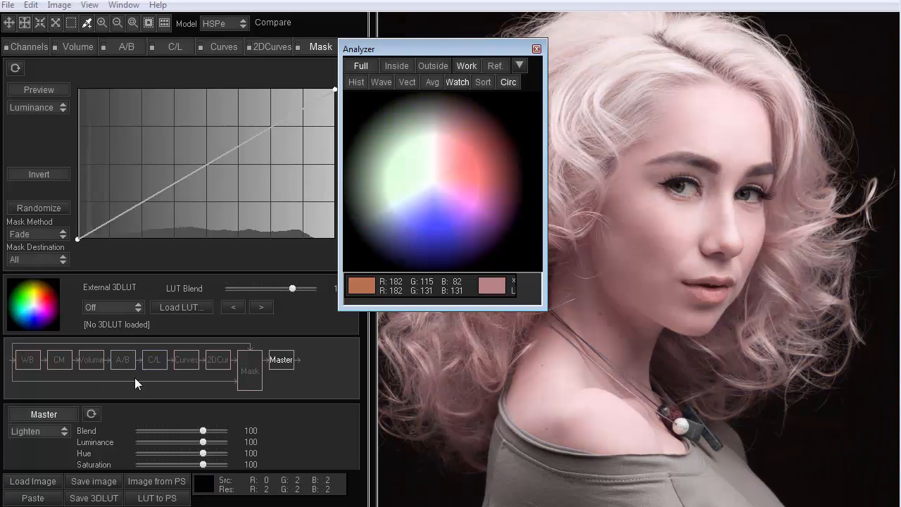
# Pull the Blue and Green channel curves' midpoints lower to warm the portrait toward sepia
pyautogui.click(223, 46)
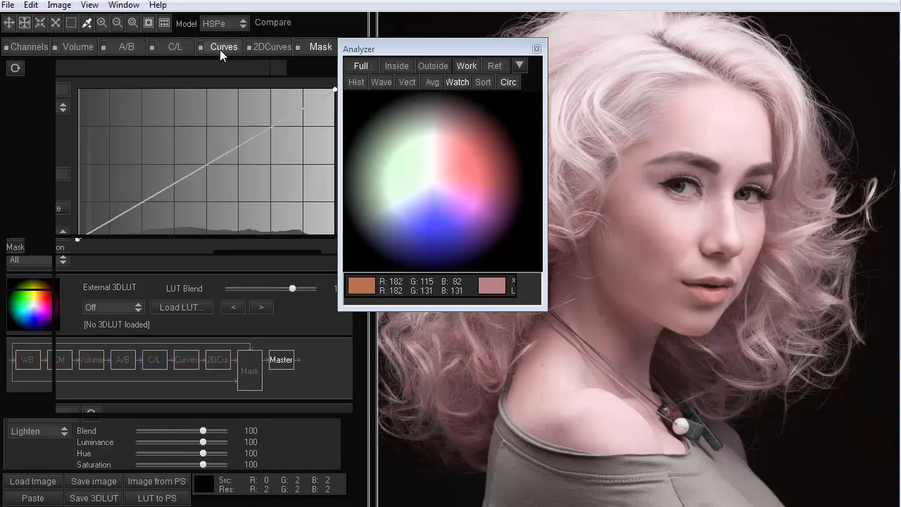
pyautogui.click(222, 46)
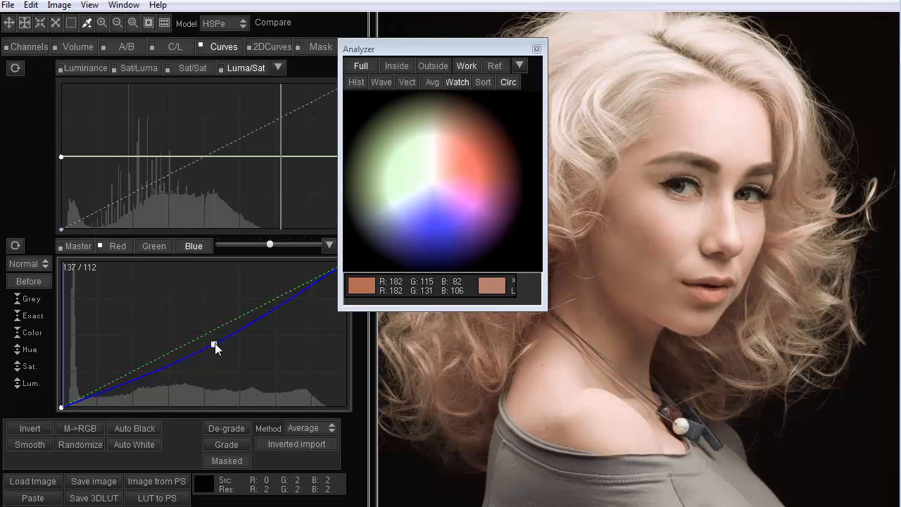
pyautogui.click(154, 245)
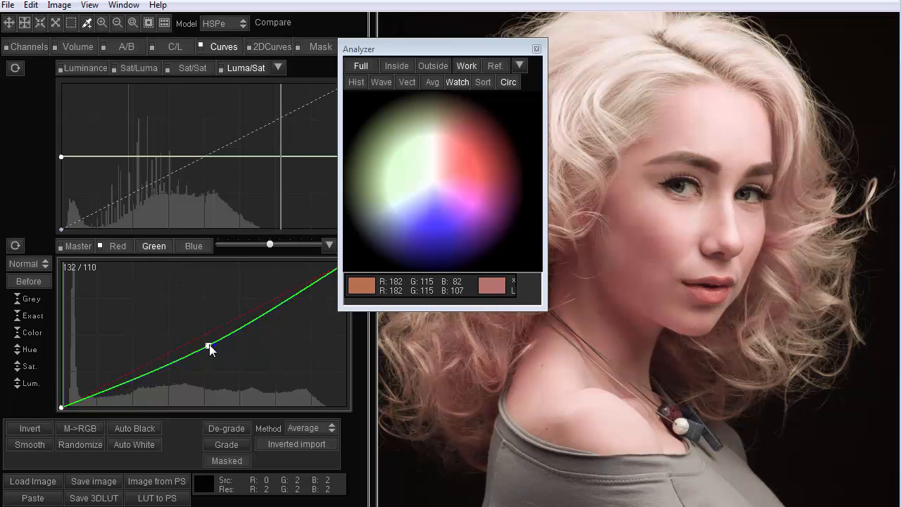
pyautogui.moveTo(208, 348); pyautogui.dragTo(208, 332)
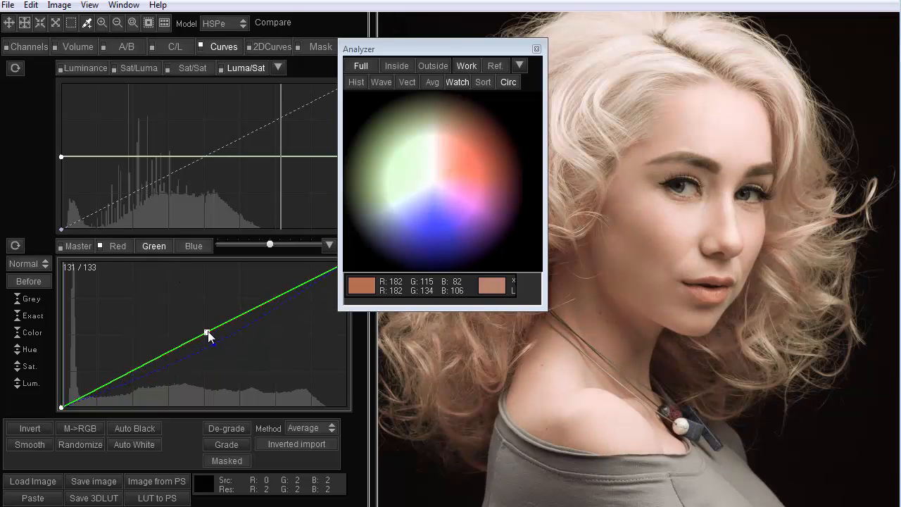
pyautogui.moveTo(208, 332); pyautogui.dragTo(211, 337)
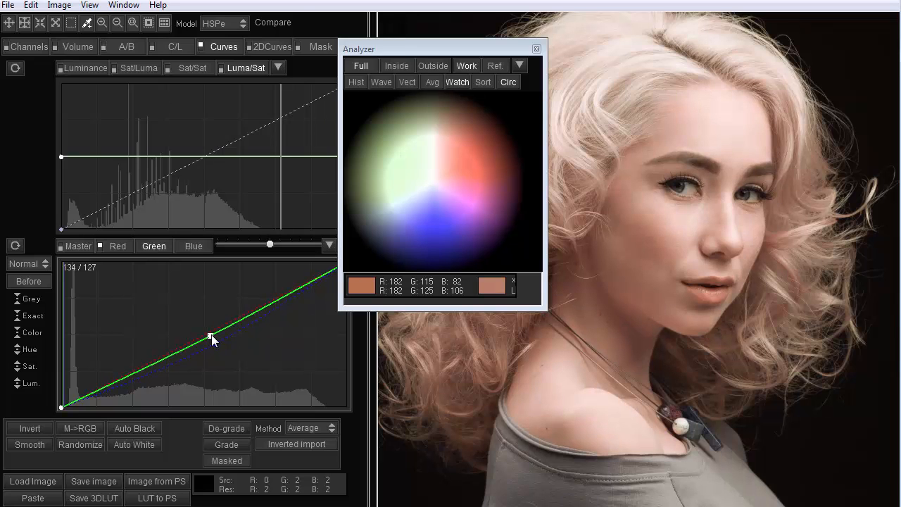
pyautogui.moveTo(210, 336); pyautogui.dragTo(210, 335)
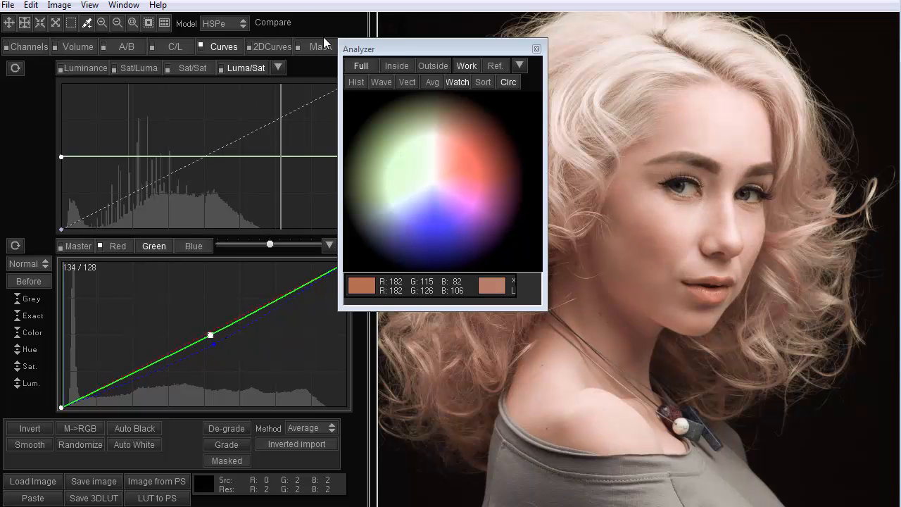
pyautogui.click(319, 46)
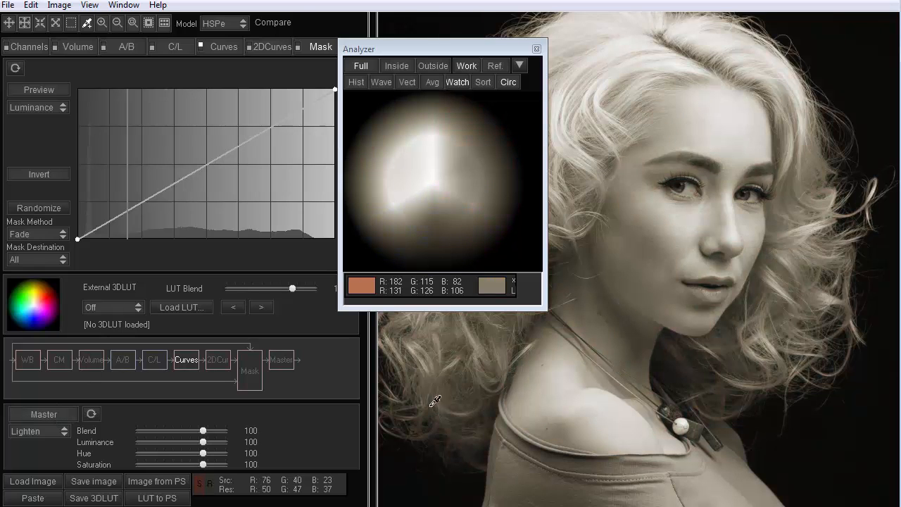
pyautogui.moveTo(646, 208)
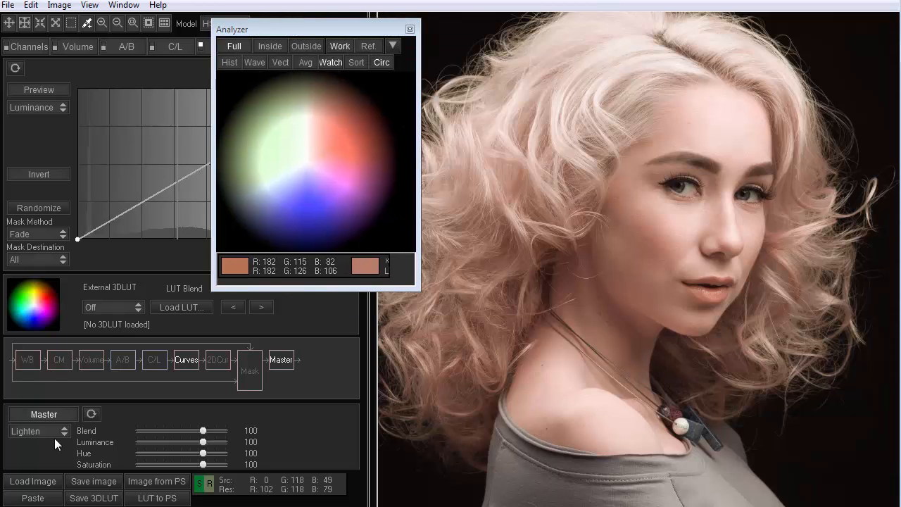
# Change the Master blend mode from Lighten to Darken
pyautogui.click(35, 430)
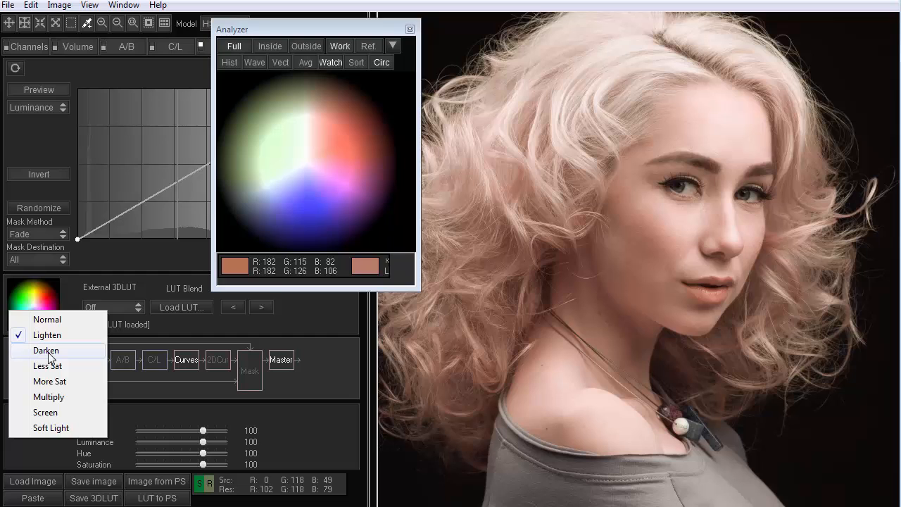
pyautogui.click(45, 349)
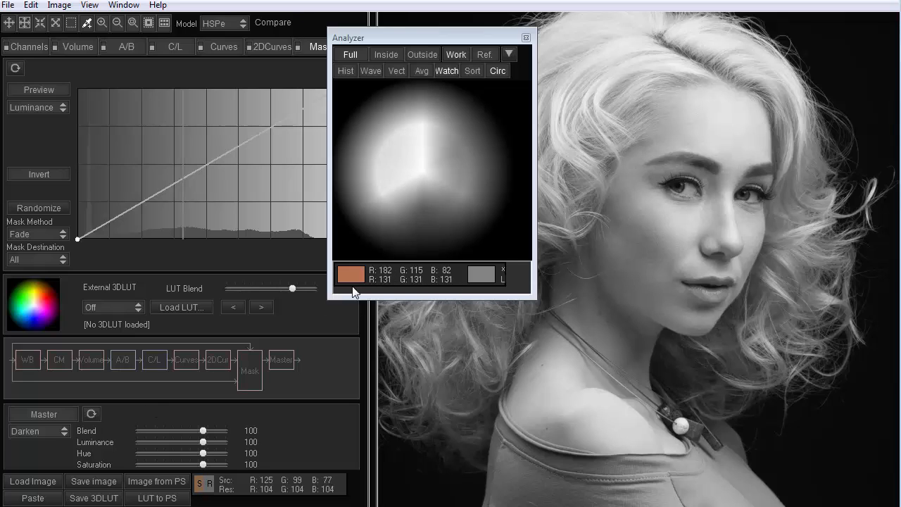
pyautogui.moveTo(395, 284)
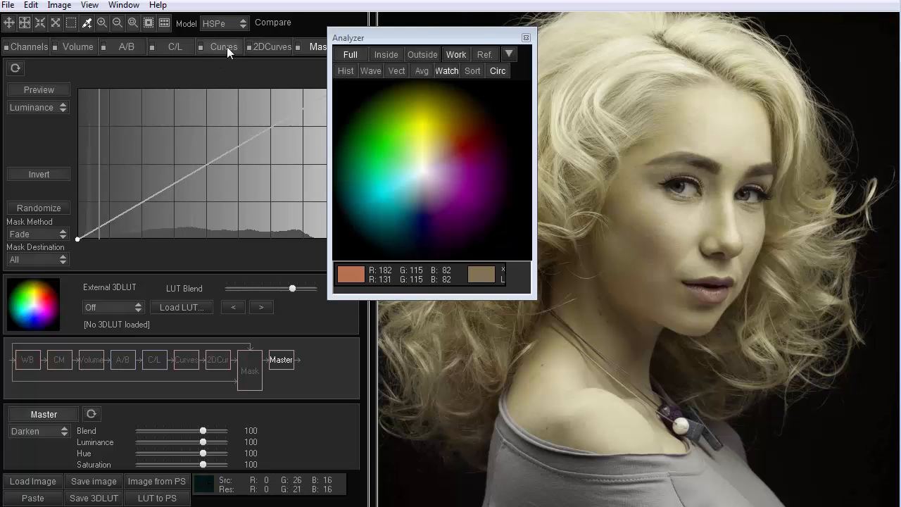
# Check the Red curve, then lower the Master Blend from 100 to 46 for a golden tone
pyautogui.click(222, 46)
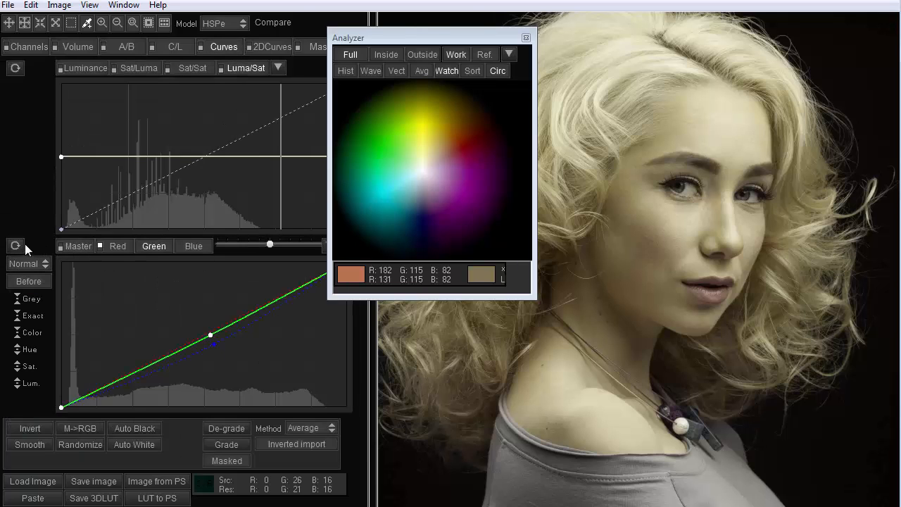
pyautogui.click(117, 245)
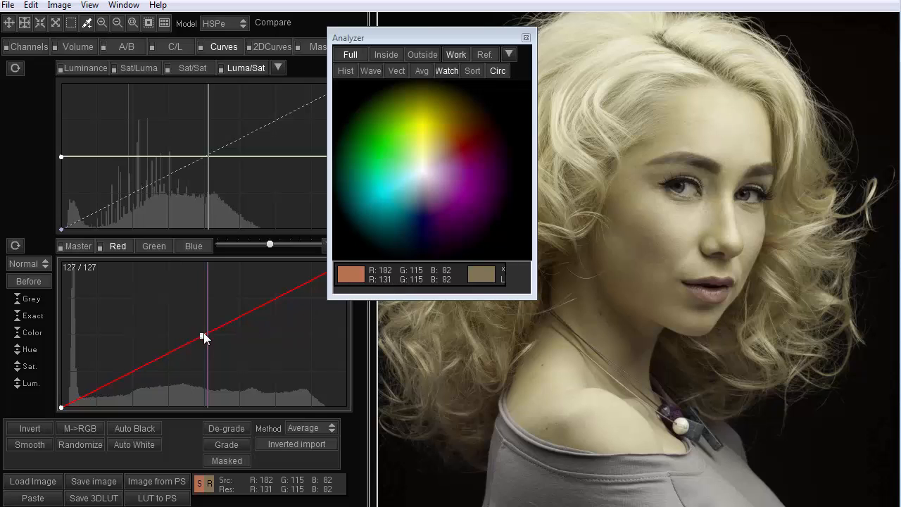
pyautogui.moveTo(203, 335); pyautogui.dragTo(200, 326)
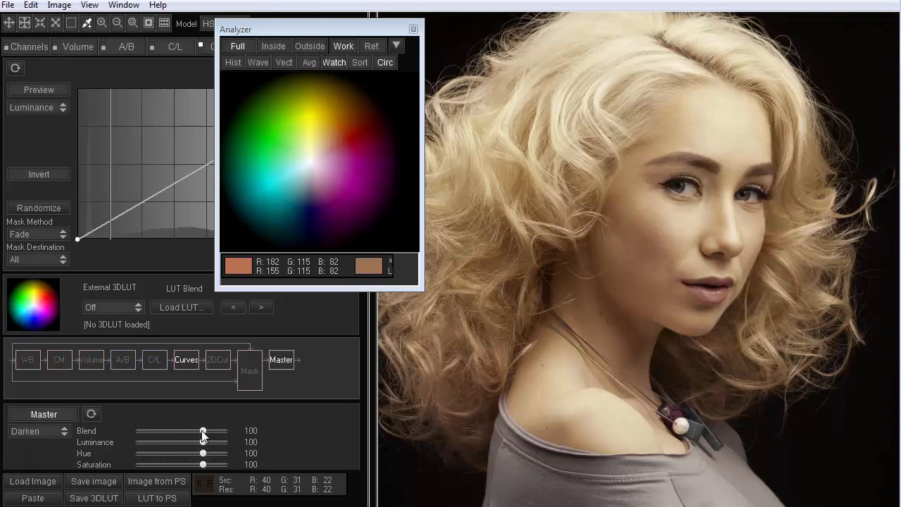
pyautogui.moveTo(203, 430); pyautogui.dragTo(191, 430)
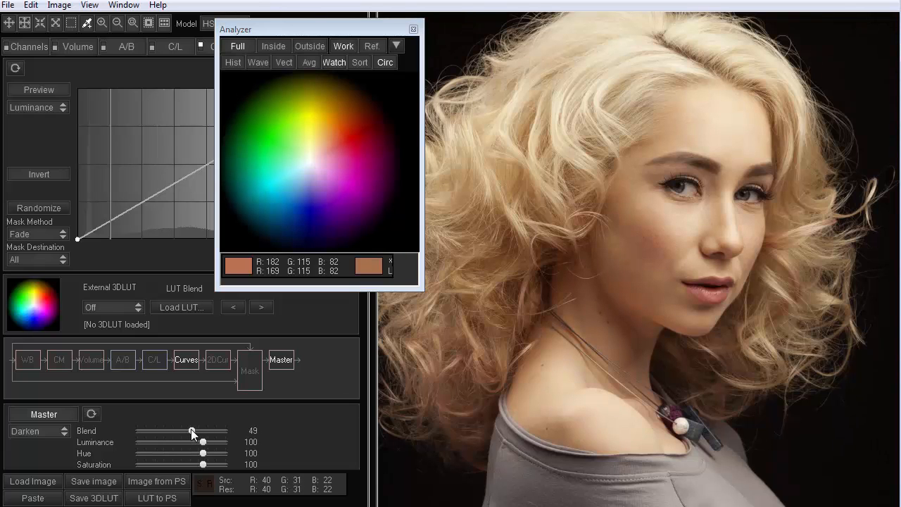
pyautogui.moveTo(192, 430); pyautogui.dragTo(191, 430)
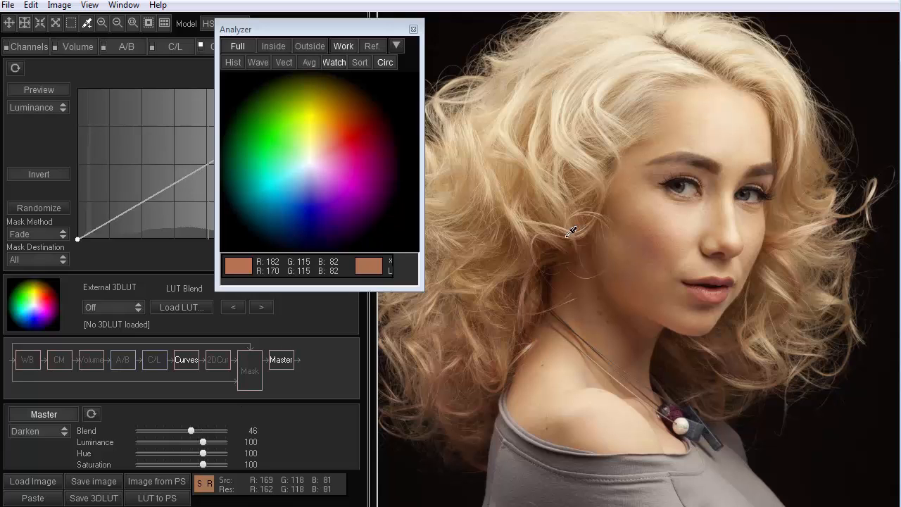
pyautogui.moveTo(534, 256)
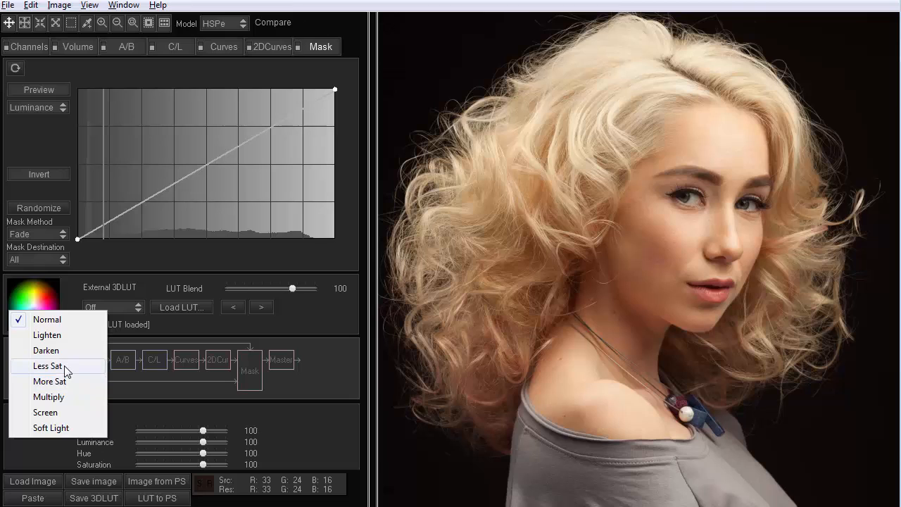
# Choose the Less Sat master blend and raise Temp on the A/B tab for a warm peach look
pyautogui.click(48, 366)
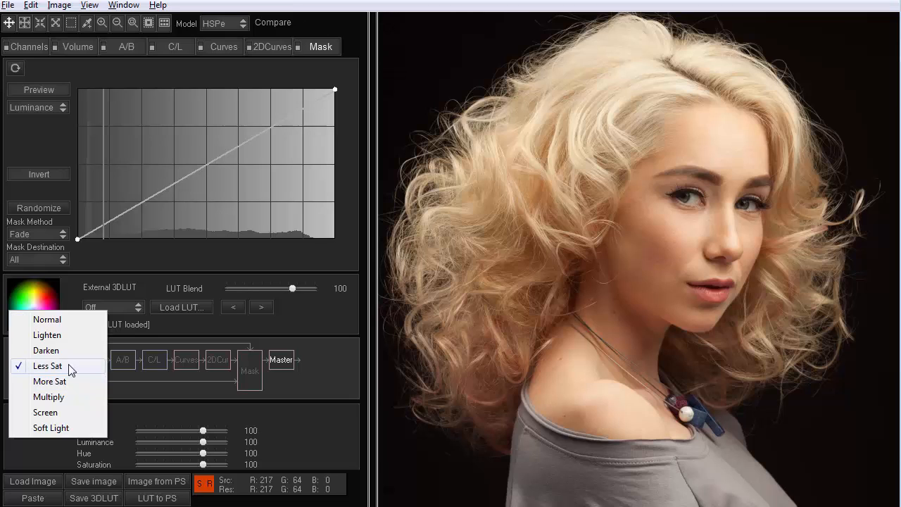
pyautogui.moveTo(45, 373)
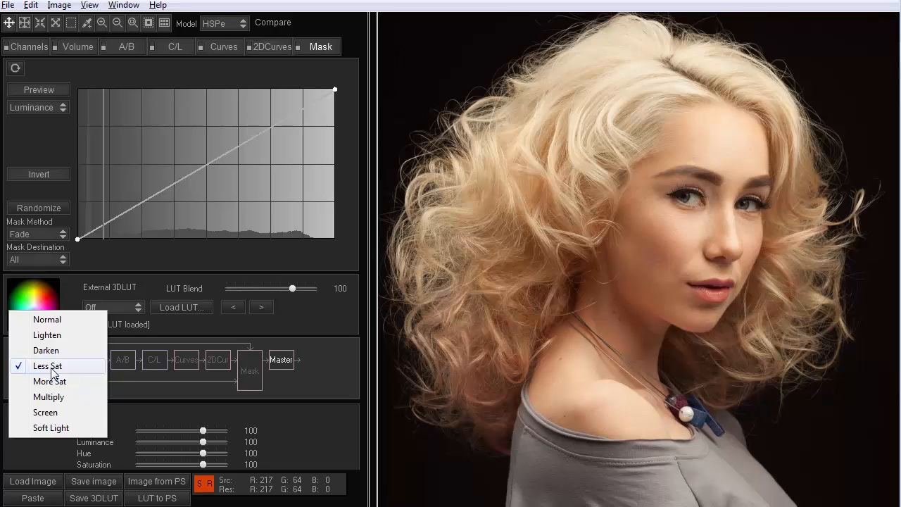
pyautogui.click(126, 47)
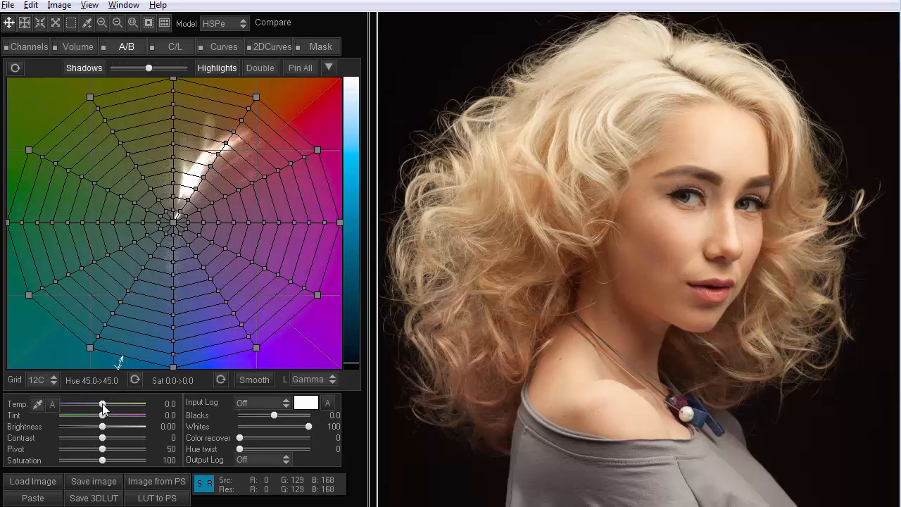
pyautogui.moveTo(103, 405); pyautogui.dragTo(121, 405)
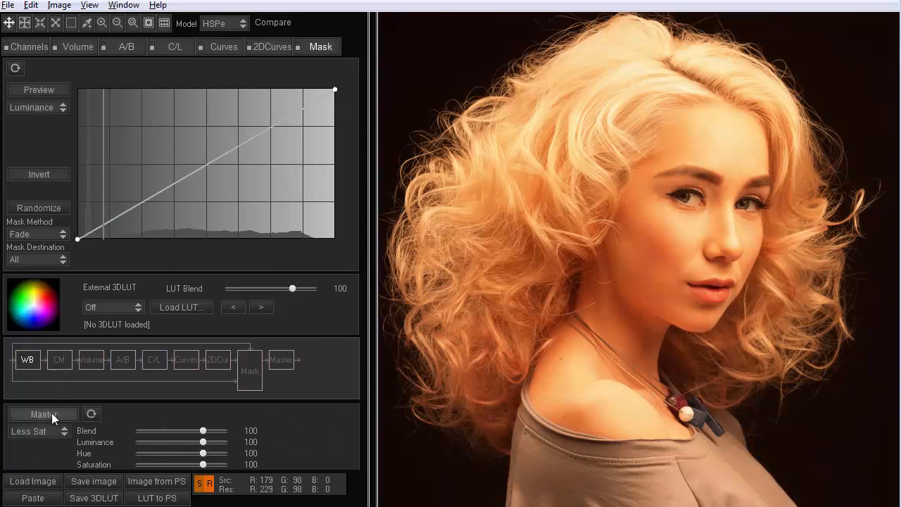
pyautogui.click(43, 413)
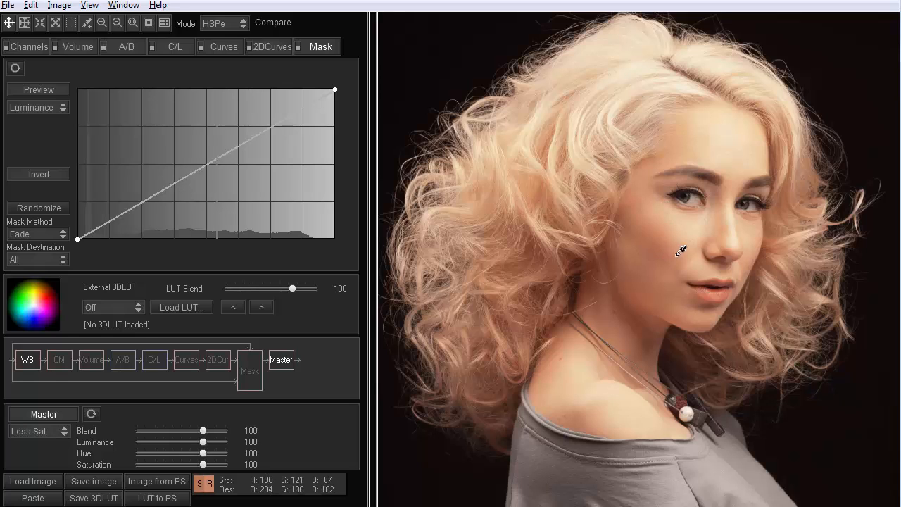
pyautogui.moveTo(689, 220)
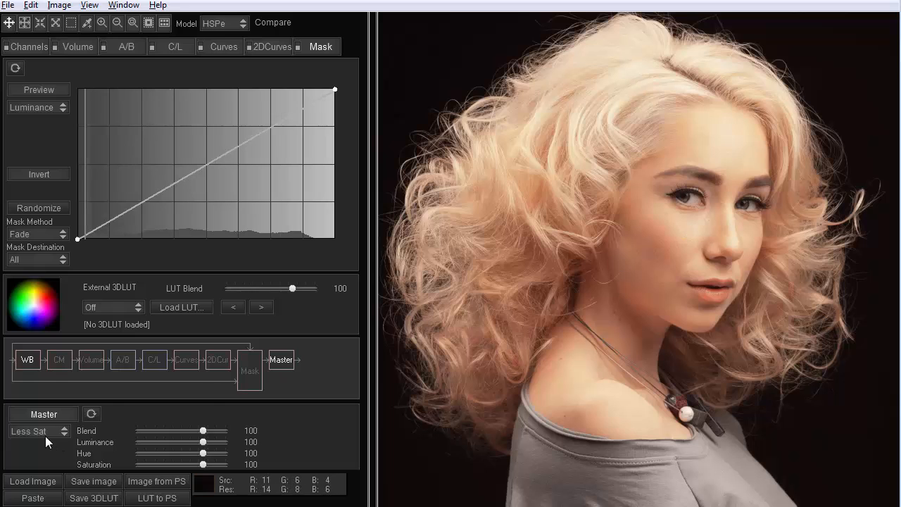
# Cool the Temp slider and apply the More Sat master blend for pale blonde hair
pyautogui.click(40, 431)
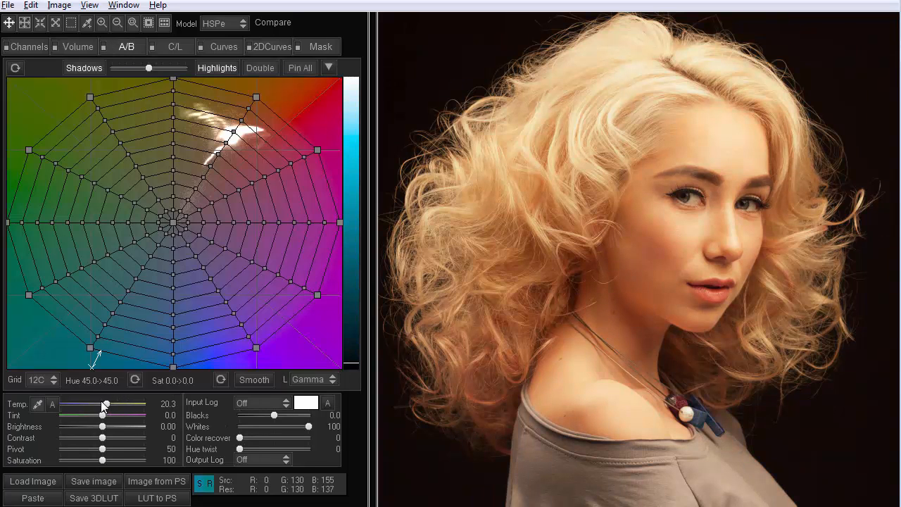
pyautogui.moveTo(104, 406); pyautogui.dragTo(85, 405)
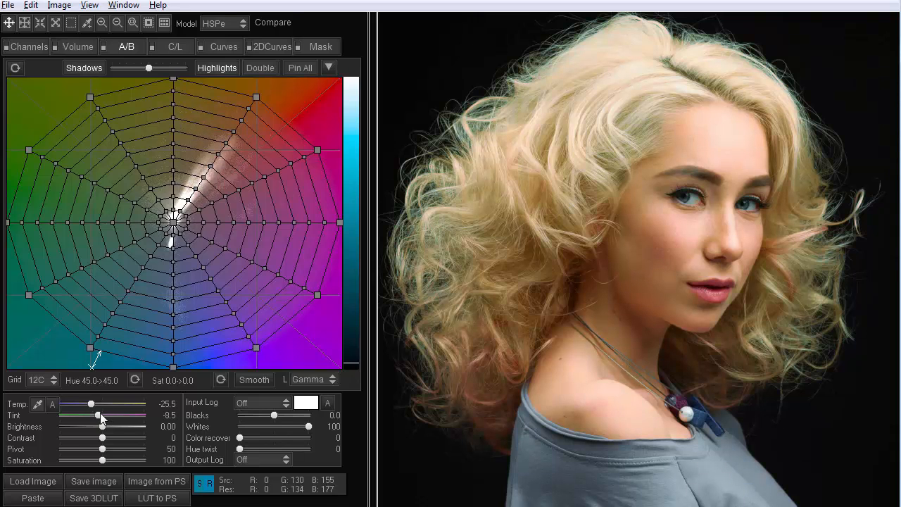
pyautogui.click(319, 46)
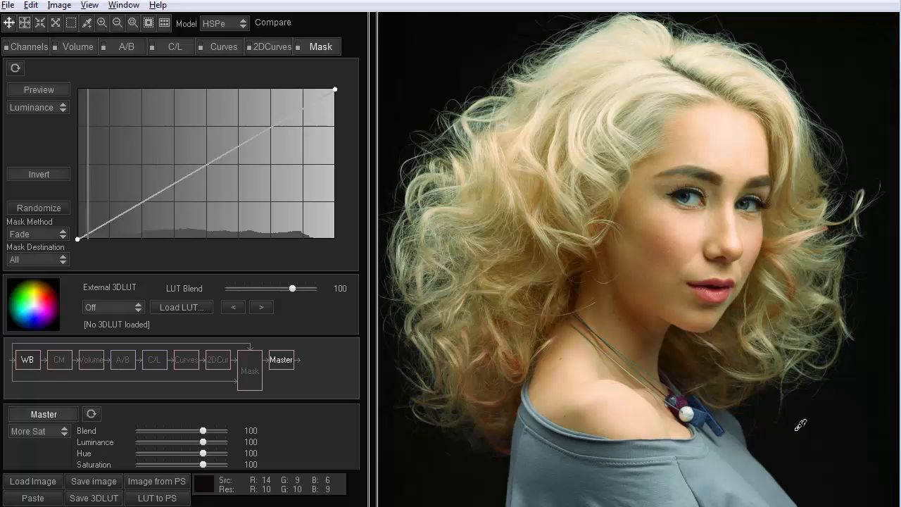
pyautogui.click(36, 430)
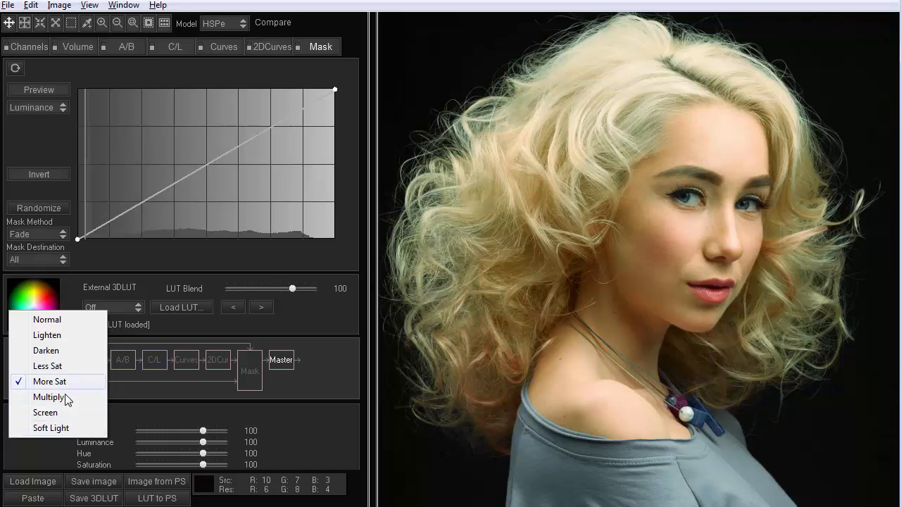
pyautogui.moveTo(64, 427)
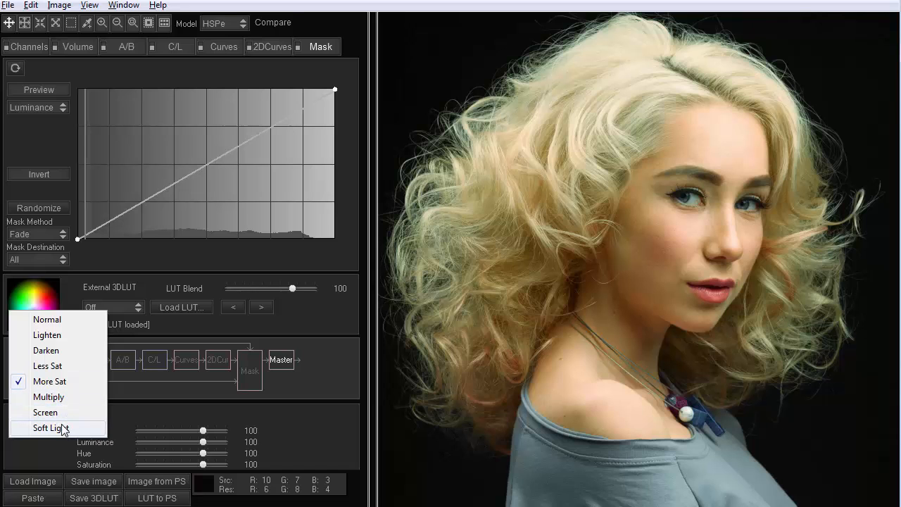
# Blend the Background copy layer in Soft Light to deepen the portrait's warm contrast
pyautogui.click(51, 428)
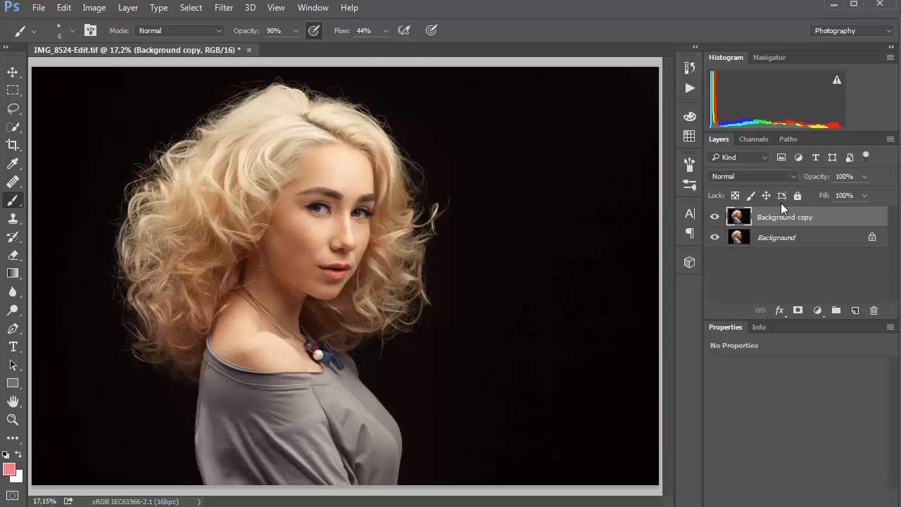
pyautogui.click(752, 176)
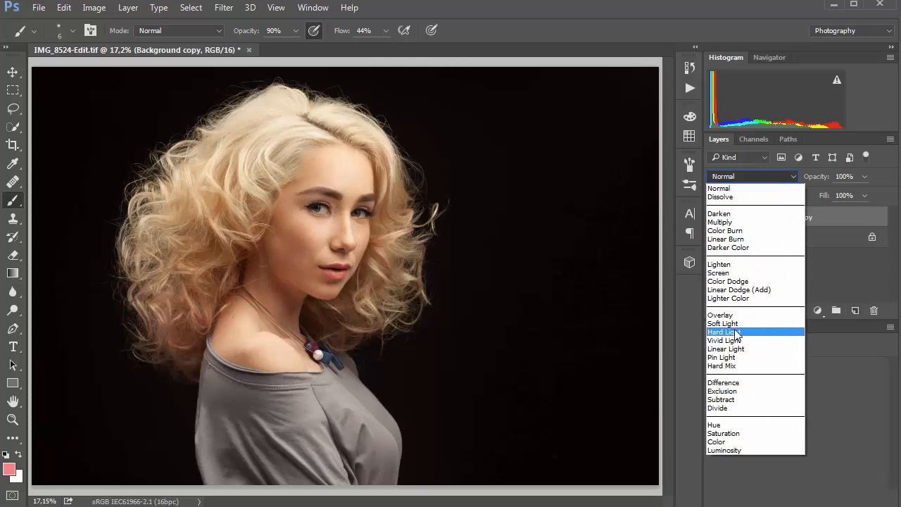
pyautogui.click(722, 323)
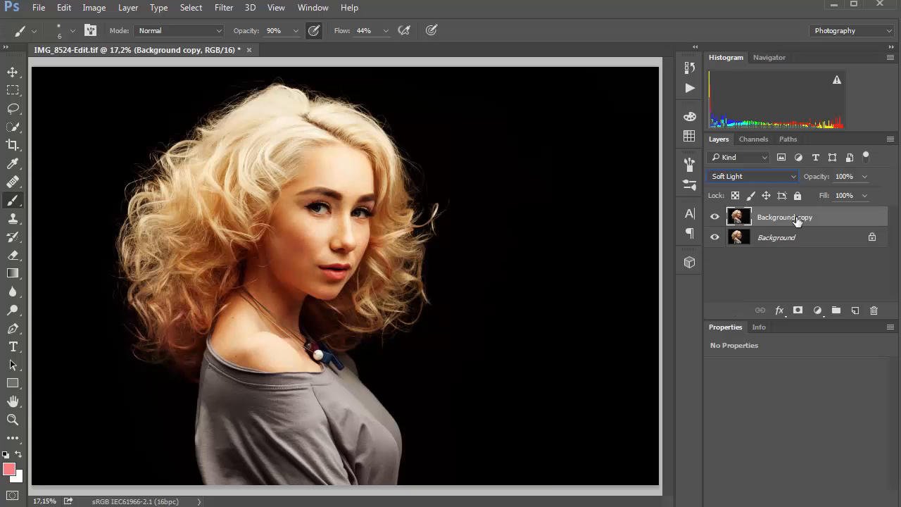
pyautogui.moveTo(739, 217)
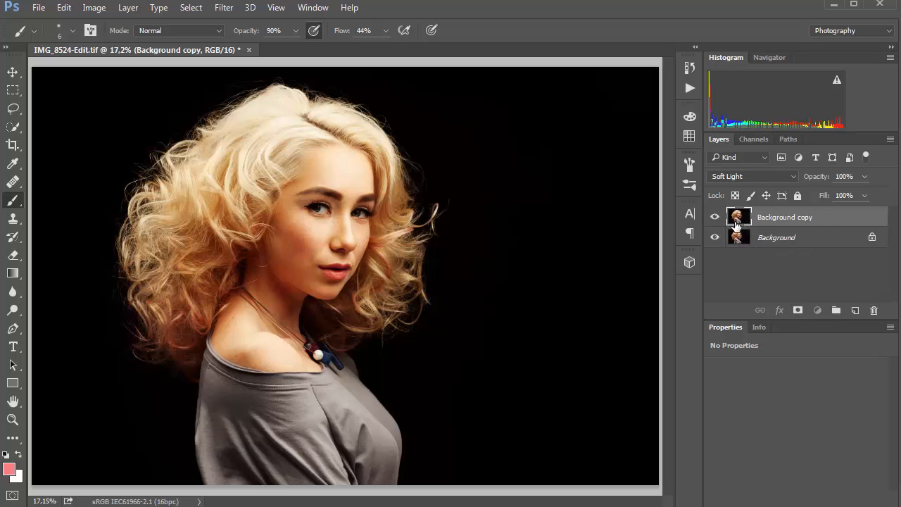
pyautogui.moveTo(766, 202)
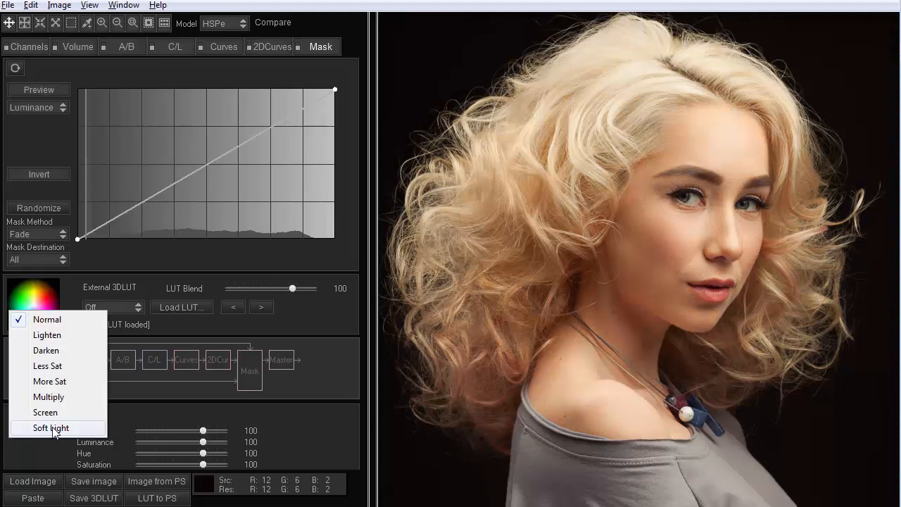
# Compile the Soft Light master blend as an external LUT, reset, and extract a curve from it
pyautogui.click(51, 428)
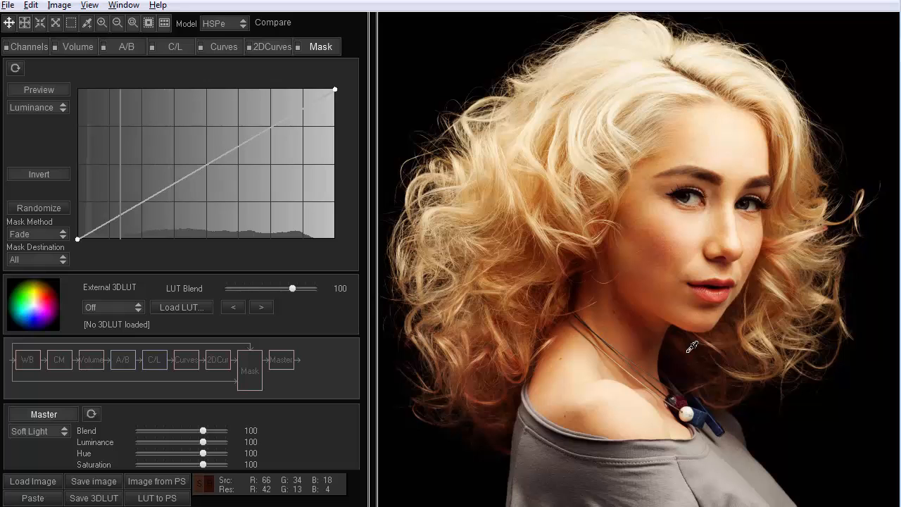
pyautogui.click(31, 6)
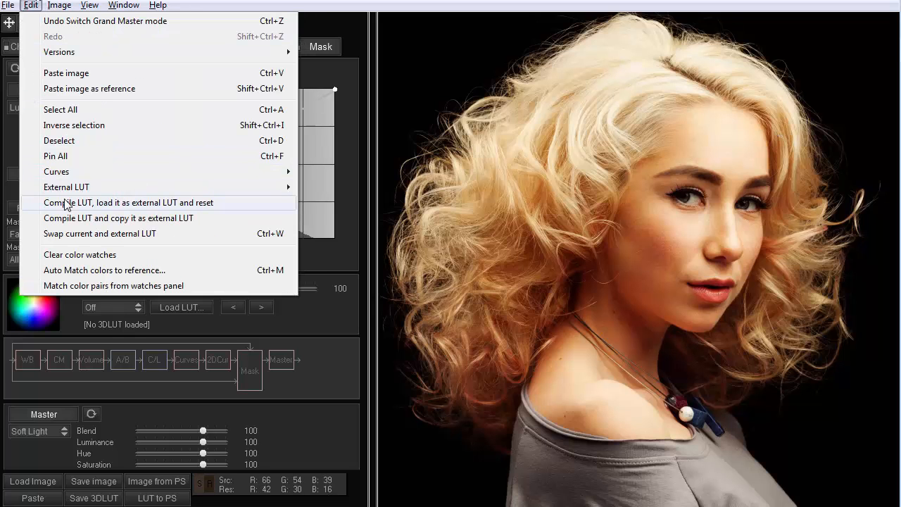
pyautogui.click(129, 202)
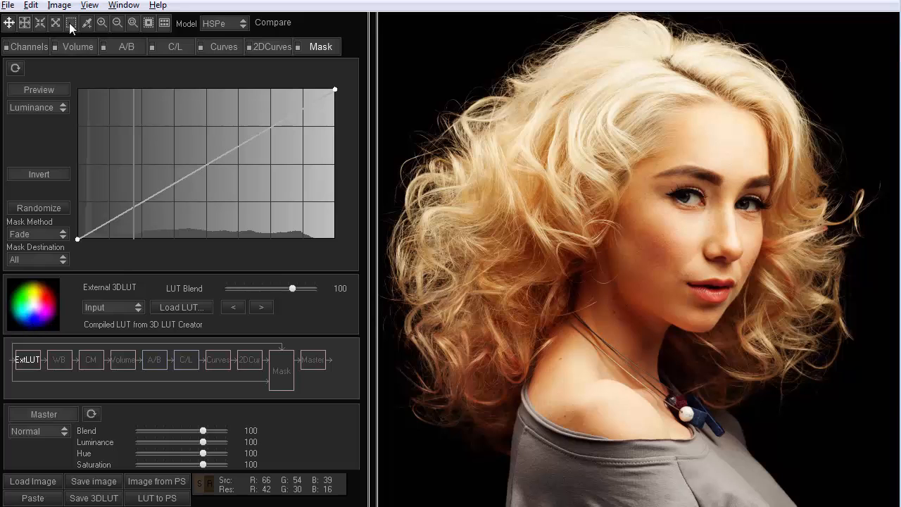
pyautogui.click(31, 5)
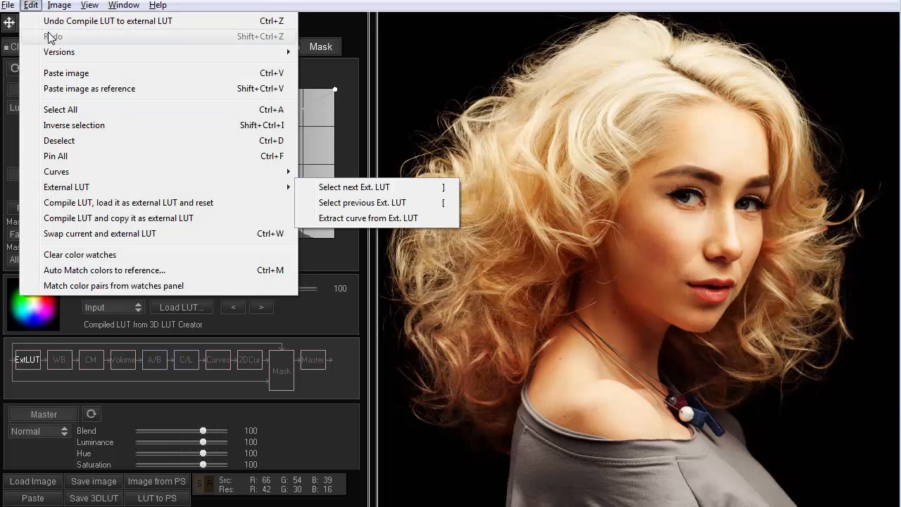
pyautogui.moveTo(344, 225)
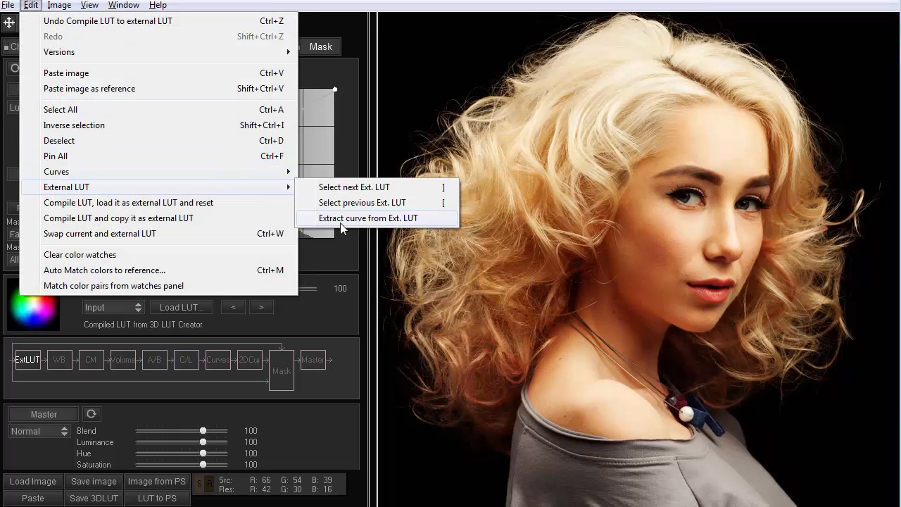
pyautogui.click(367, 217)
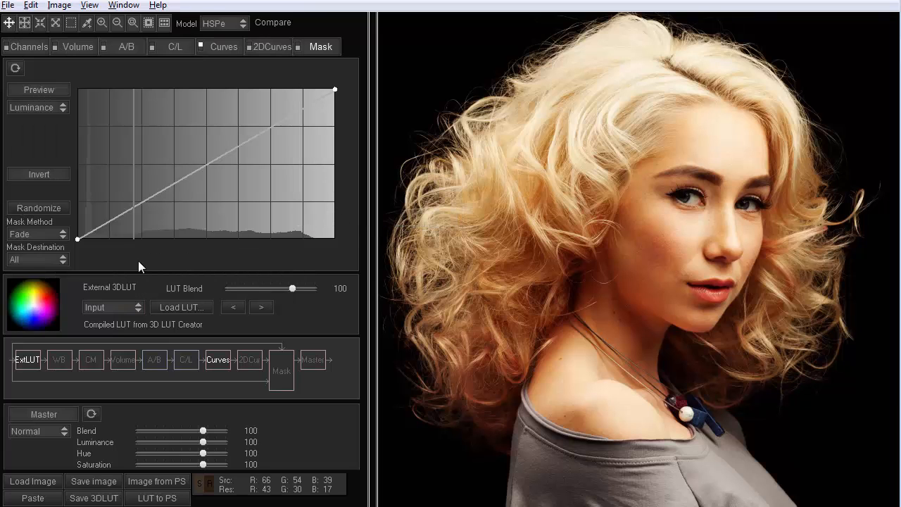
# Toggle the External 3DLUT between Off and Input, then view the extracted red channel curve
pyautogui.click(112, 307)
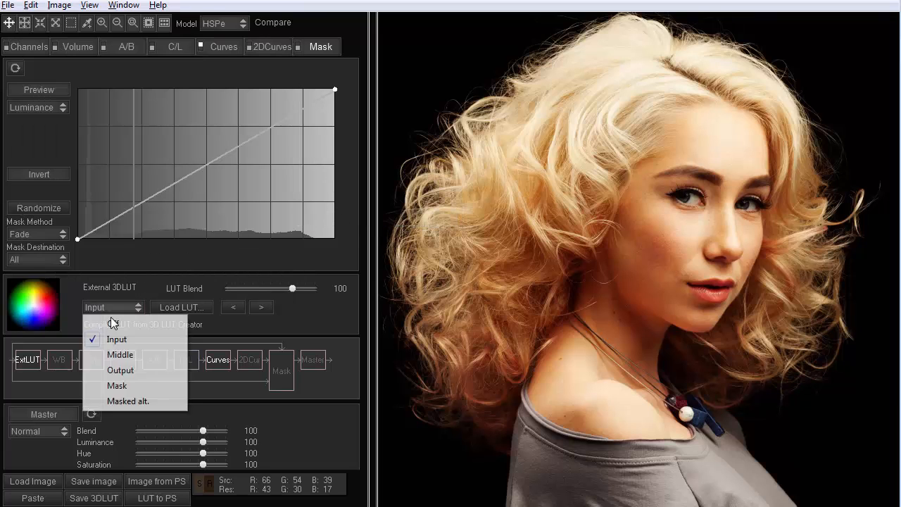
pyautogui.click(113, 324)
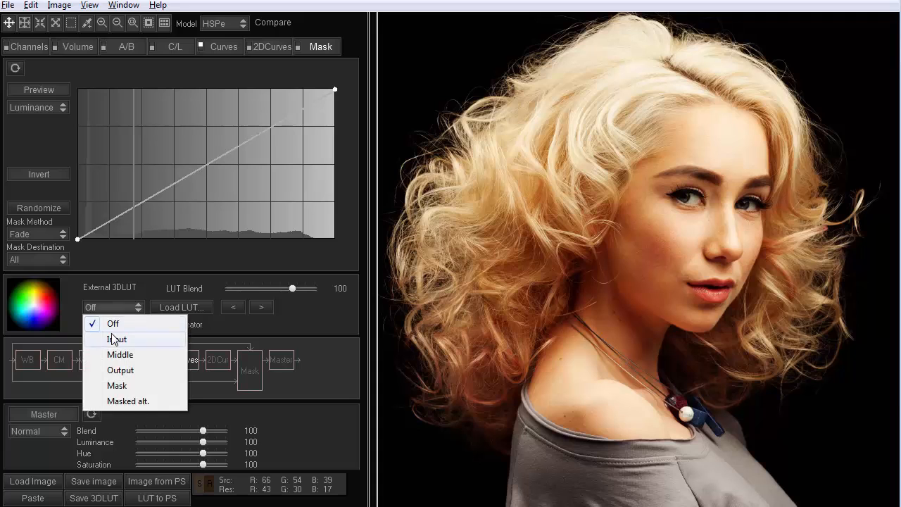
pyautogui.click(115, 338)
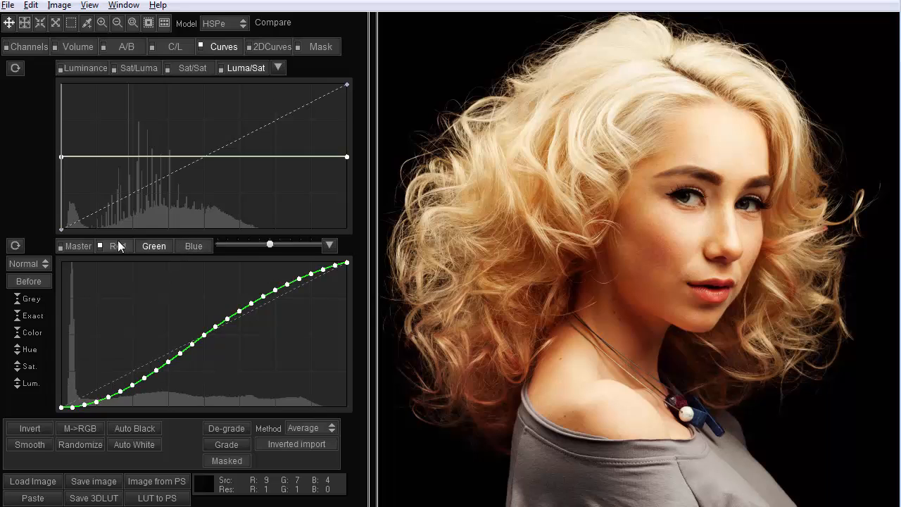
pyautogui.click(116, 245)
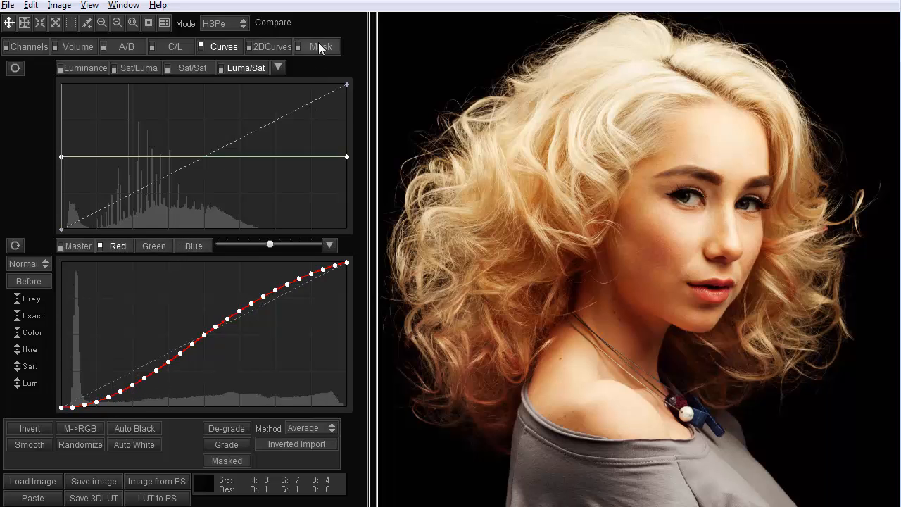
# Compile a Multiply master blend as an external LUT, reset, and view its curve
pyautogui.click(321, 47)
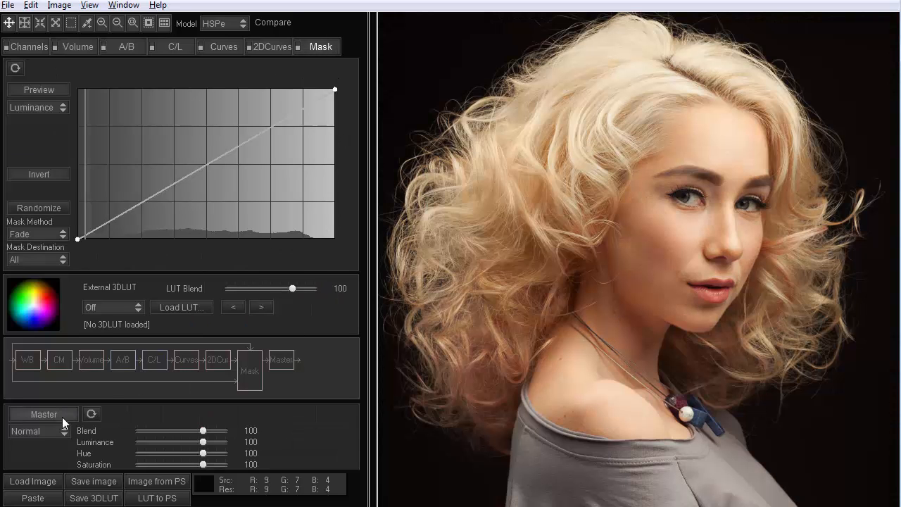
pyautogui.click(36, 430)
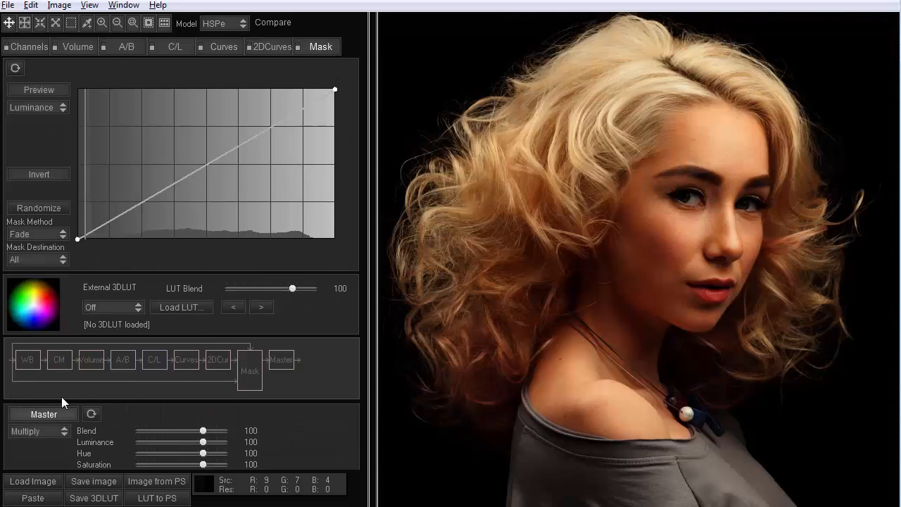
pyautogui.click(31, 5)
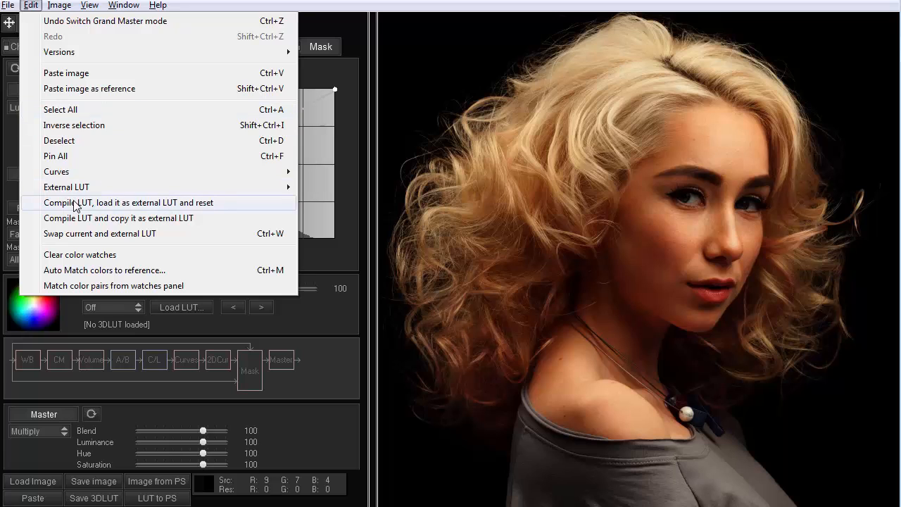
pyautogui.click(130, 202)
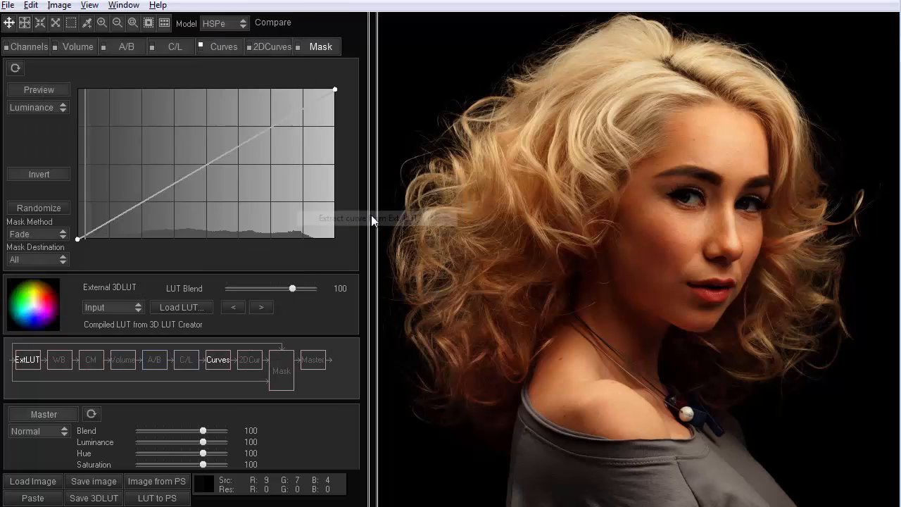
pyautogui.click(222, 47)
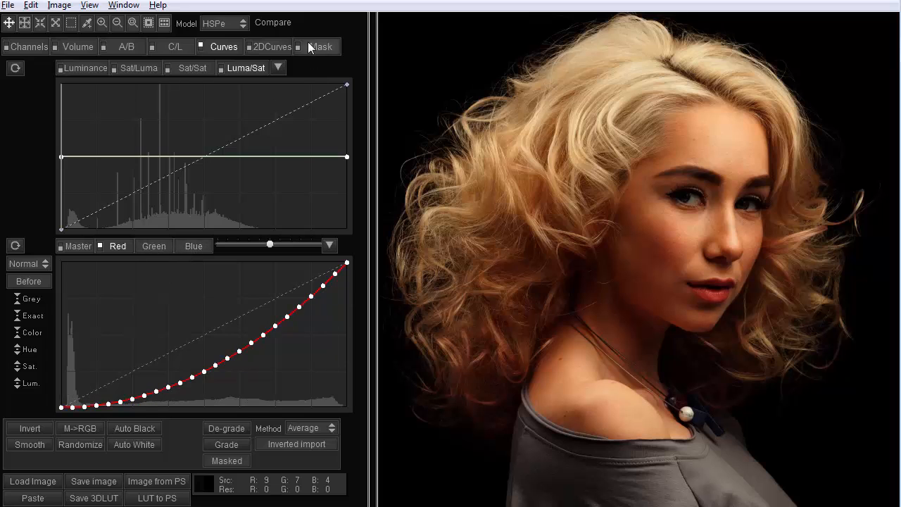
pyautogui.click(321, 46)
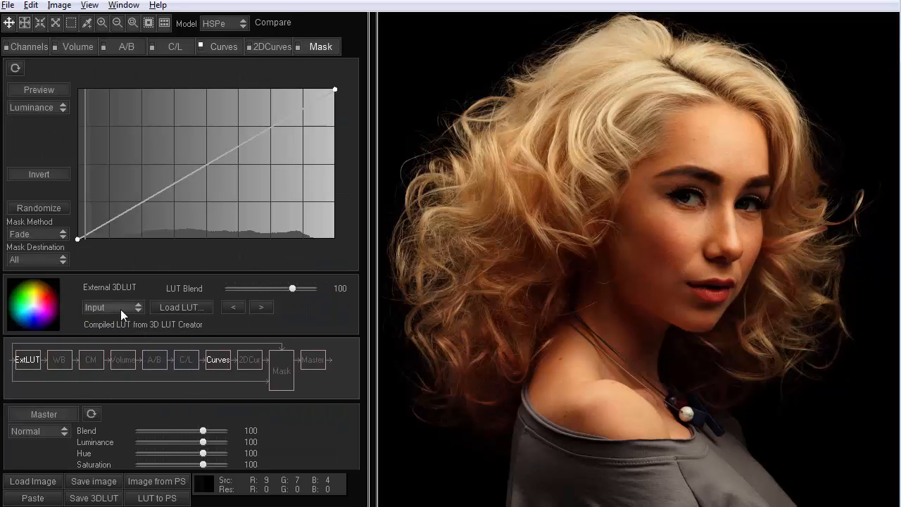
pyautogui.click(113, 307)
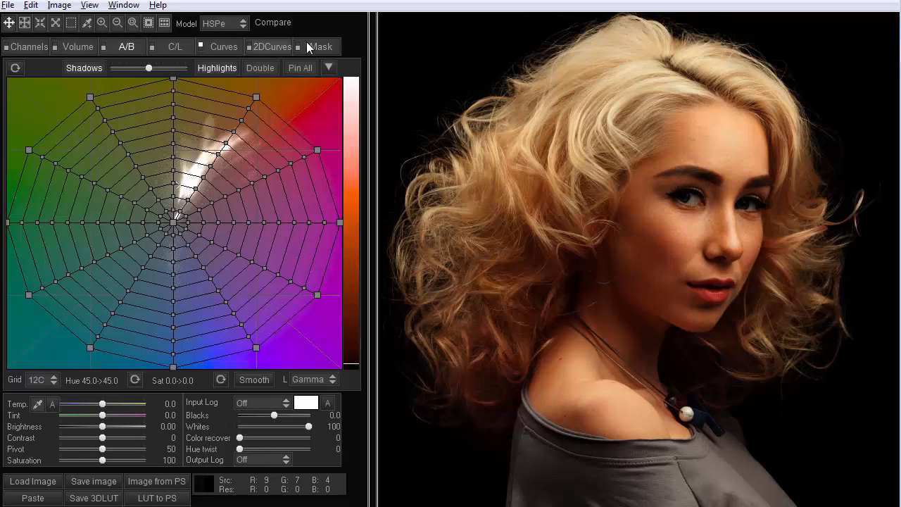
# Compile a lightening master blend as an external LUT and view its upward-bowing curve
pyautogui.click(321, 46)
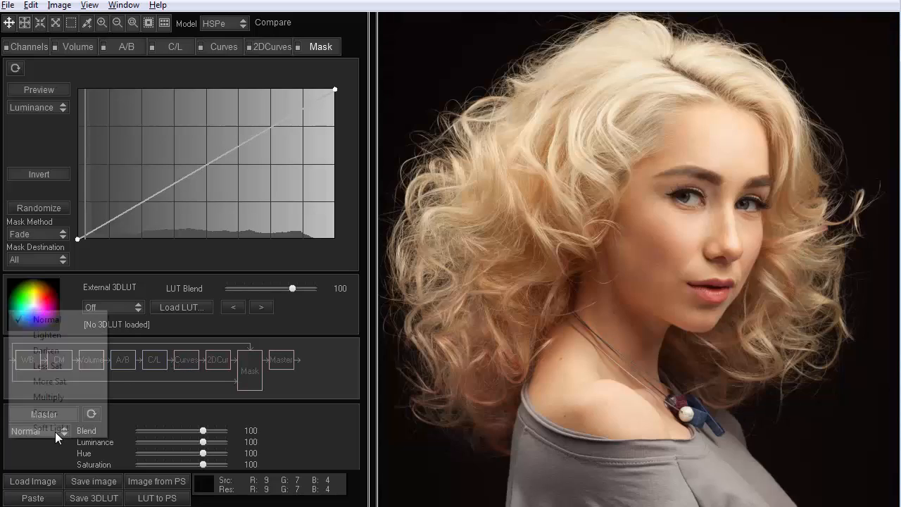
pyautogui.click(31, 6)
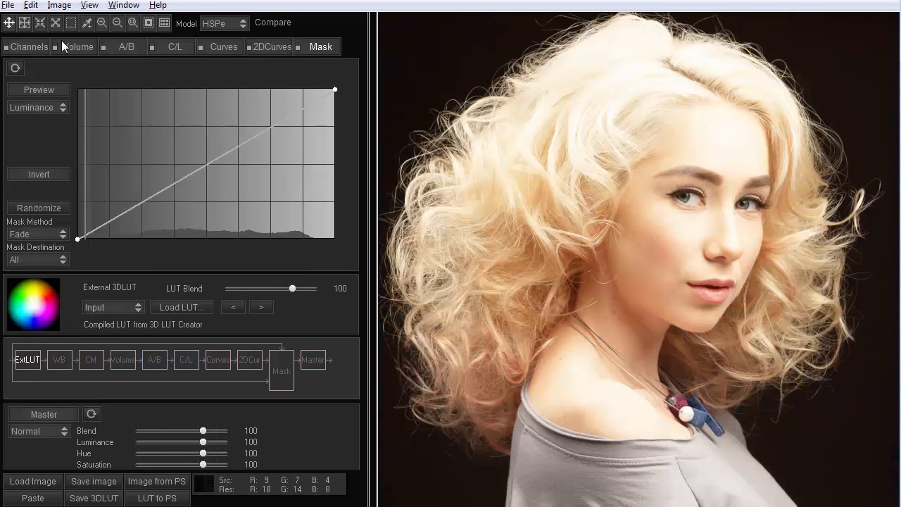
pyautogui.click(31, 5)
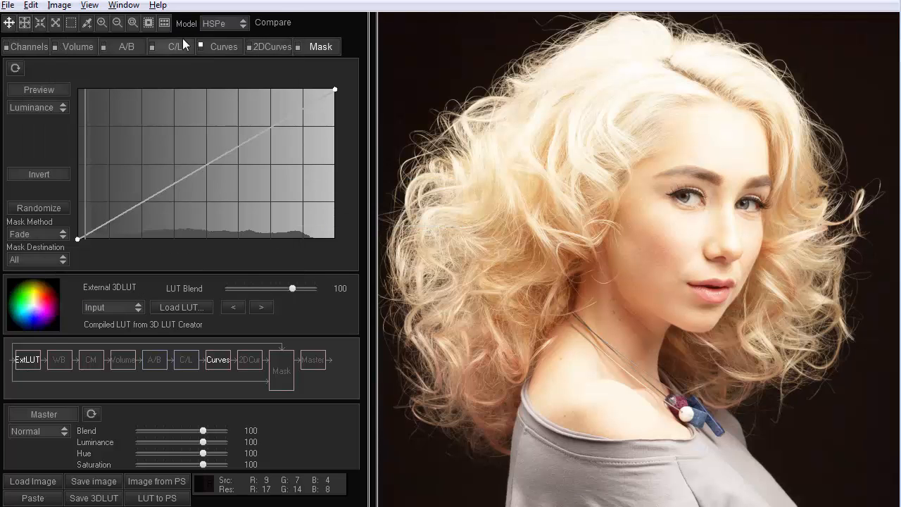
pyautogui.click(223, 46)
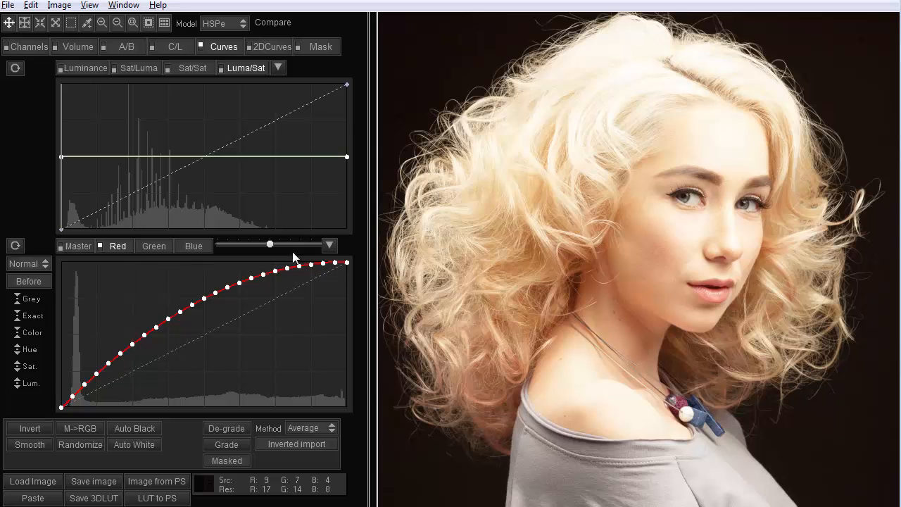
pyautogui.click(321, 47)
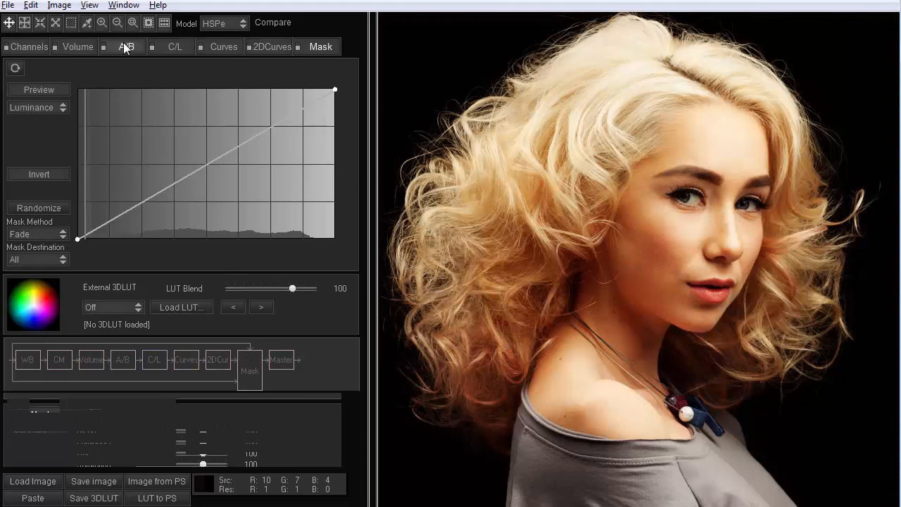
# Compare the external LUT at Input versus Off and leave the External 3DLUT set to Off
pyautogui.click(126, 46)
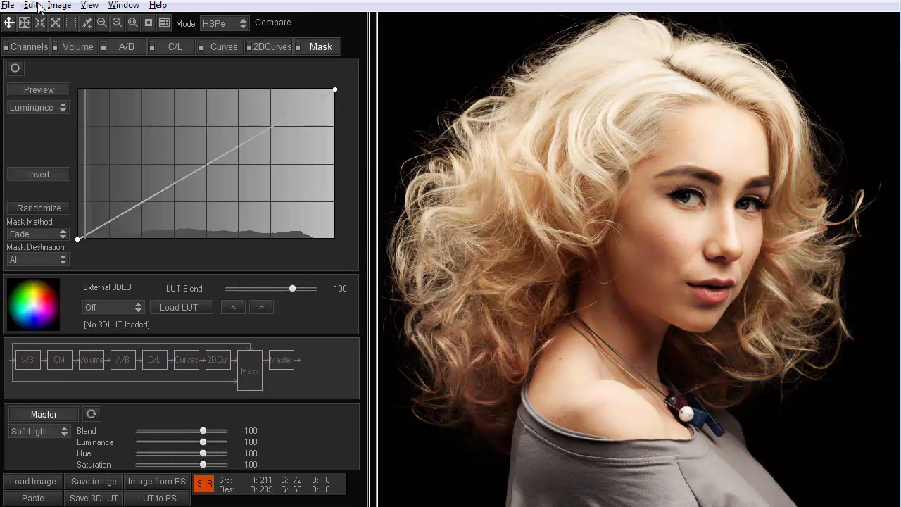
pyautogui.click(31, 5)
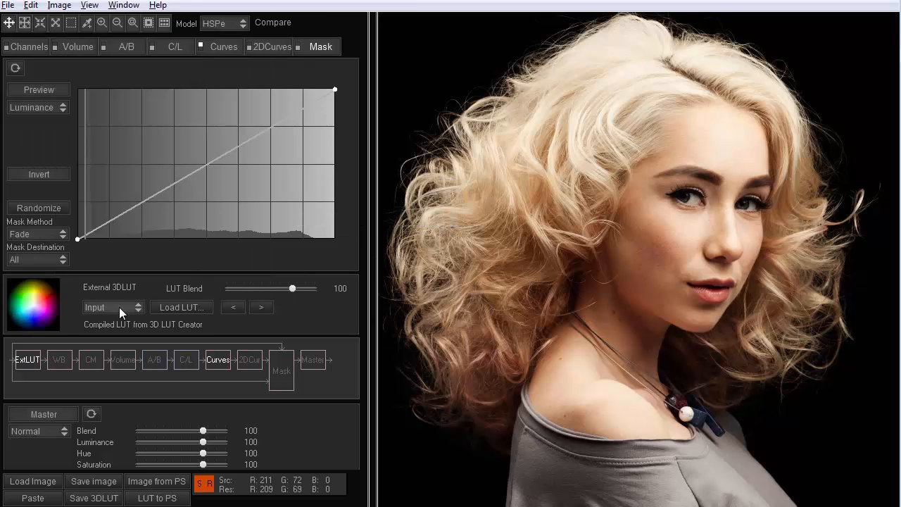
pyautogui.click(112, 307)
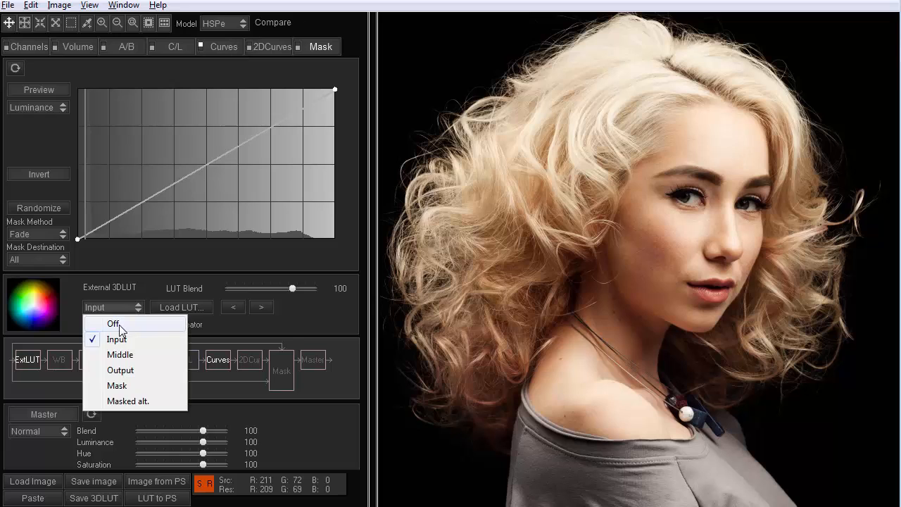
pyautogui.click(112, 322)
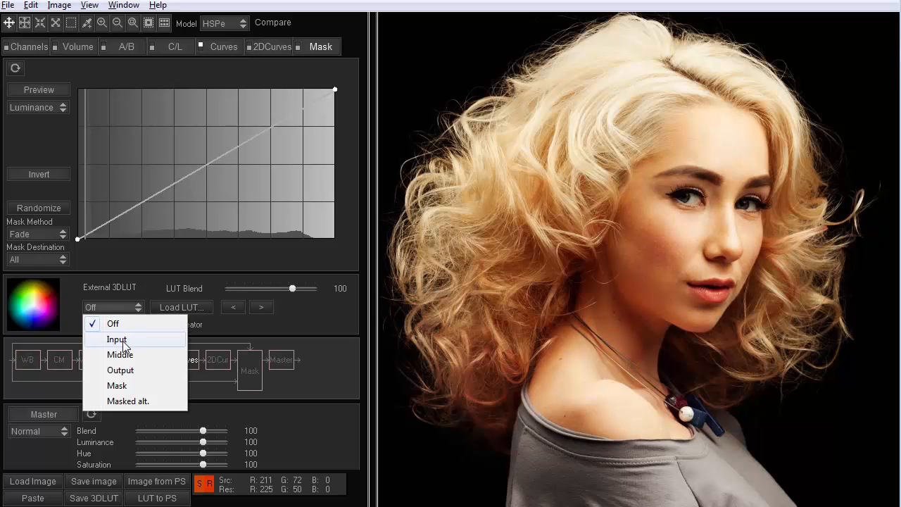
pyautogui.click(117, 339)
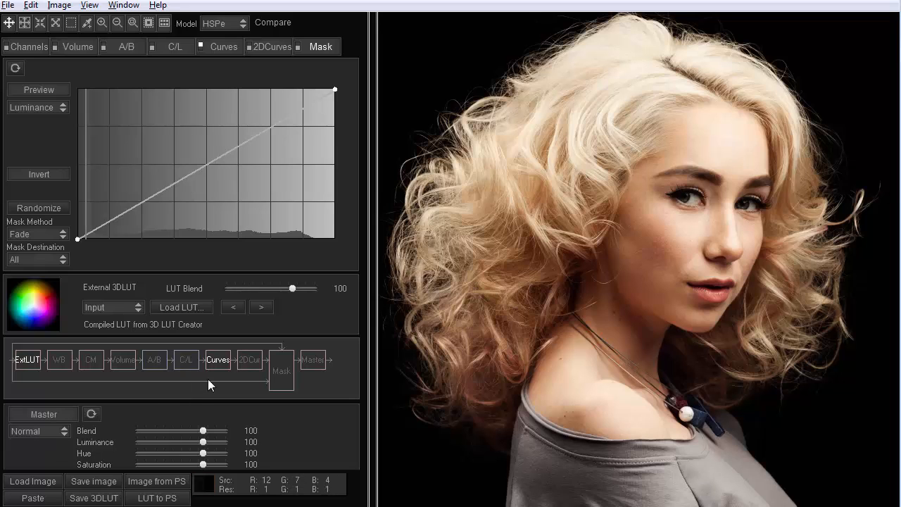
pyautogui.click(35, 430)
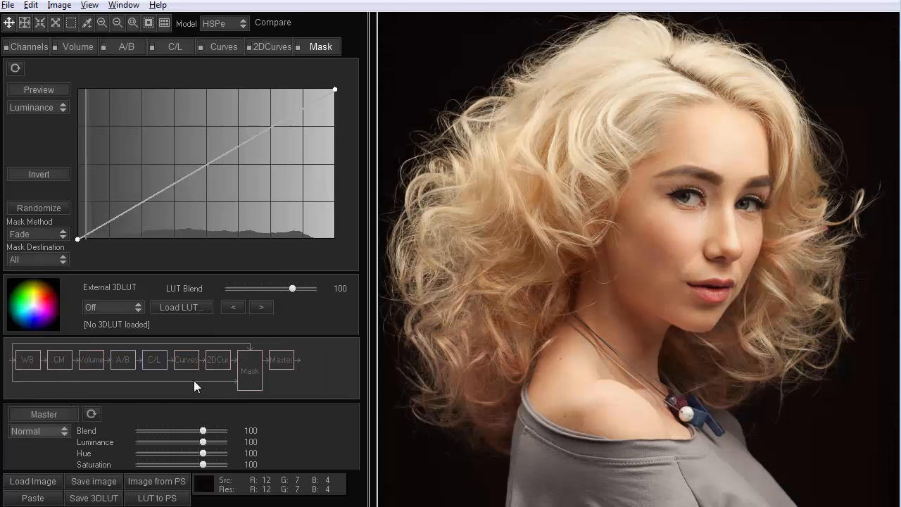
# Set the Master blend mode to Soft Light for the analyzer skin sample
pyautogui.click(35, 431)
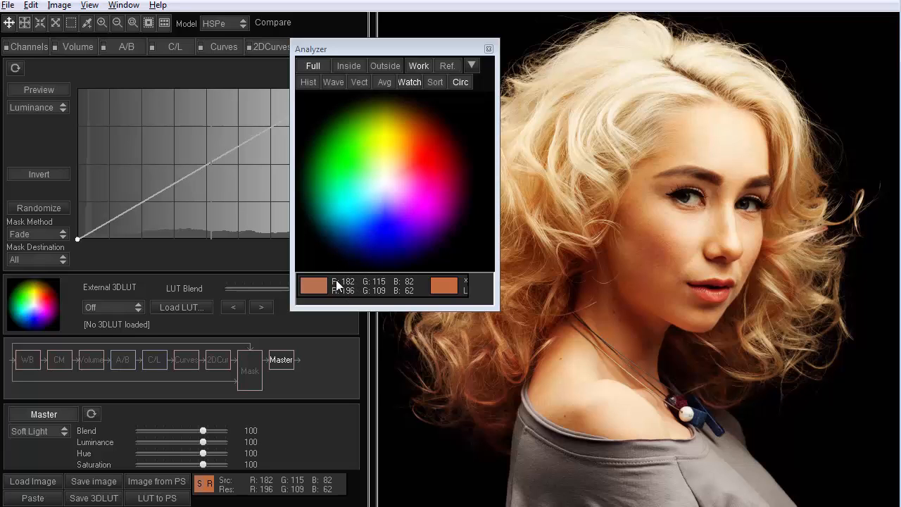
pyautogui.moveTo(345, 274)
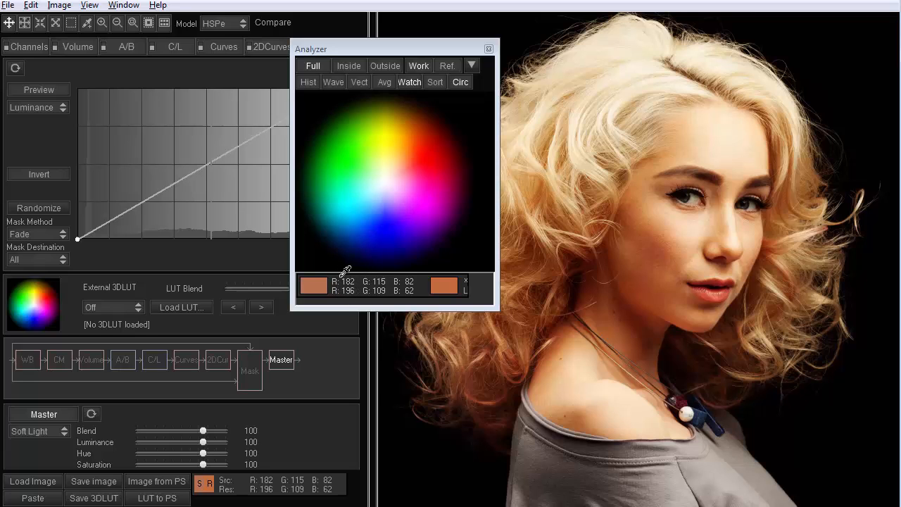
pyautogui.moveTo(346, 294)
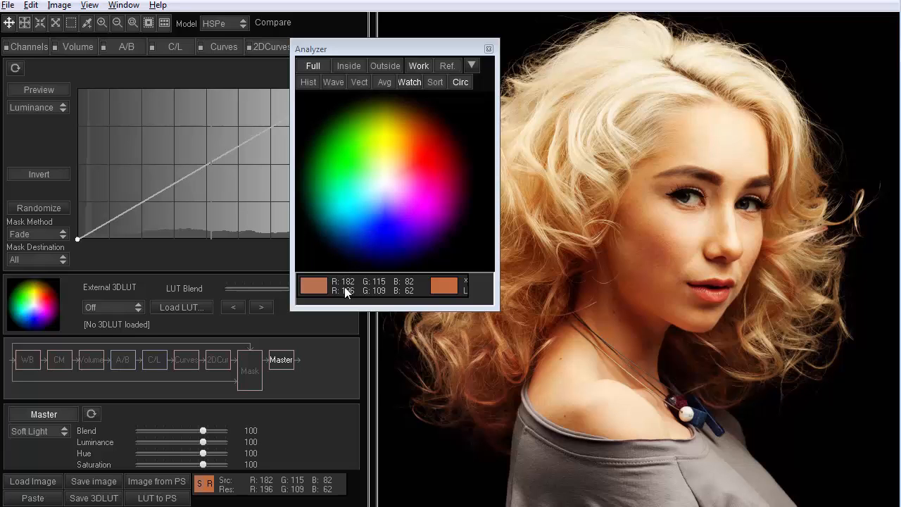
pyautogui.moveTo(363, 287)
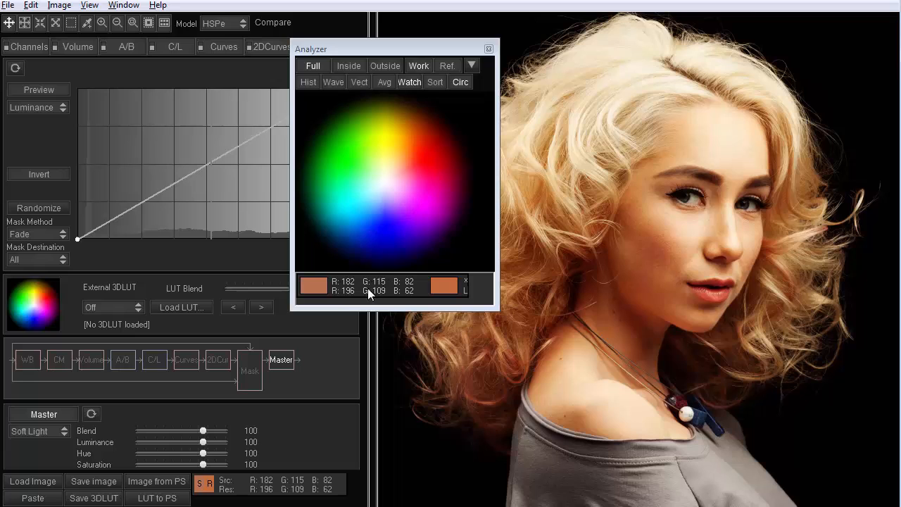
pyautogui.moveTo(411, 284)
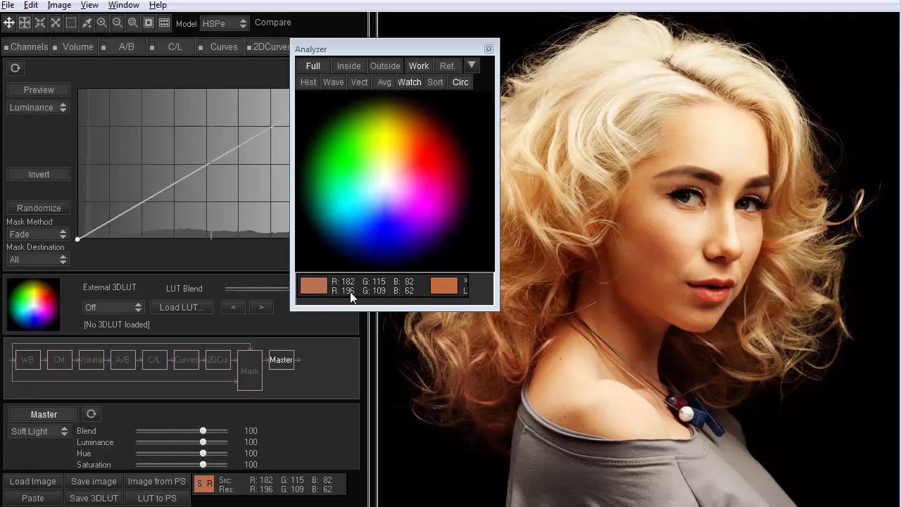
pyautogui.moveTo(378, 300)
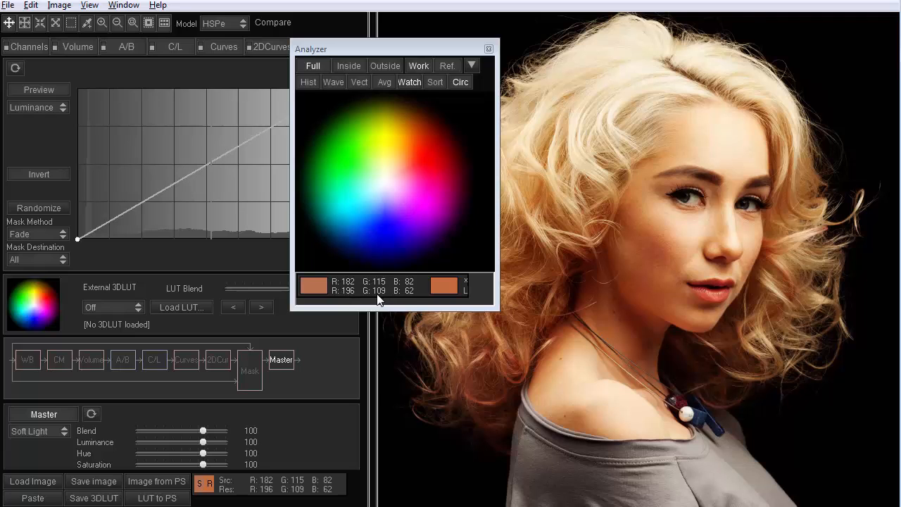
pyautogui.moveTo(419, 294)
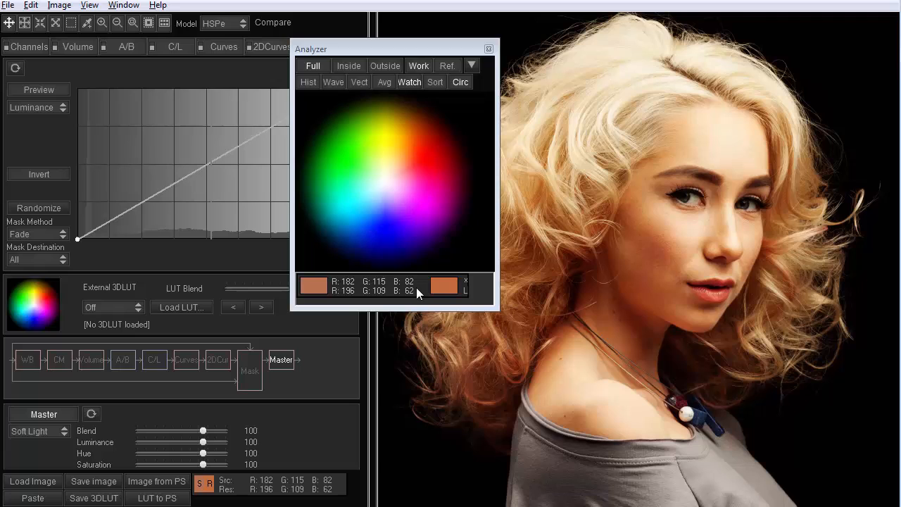
pyautogui.moveTo(346, 290)
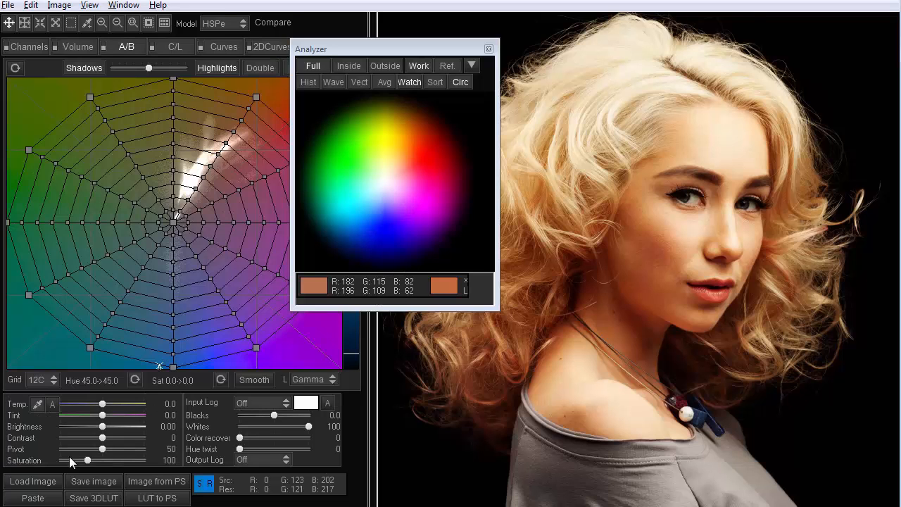
# Drag the Saturation slider left to lower the portrait's overall saturation
pyautogui.moveTo(87, 460); pyautogui.dragTo(62, 460)
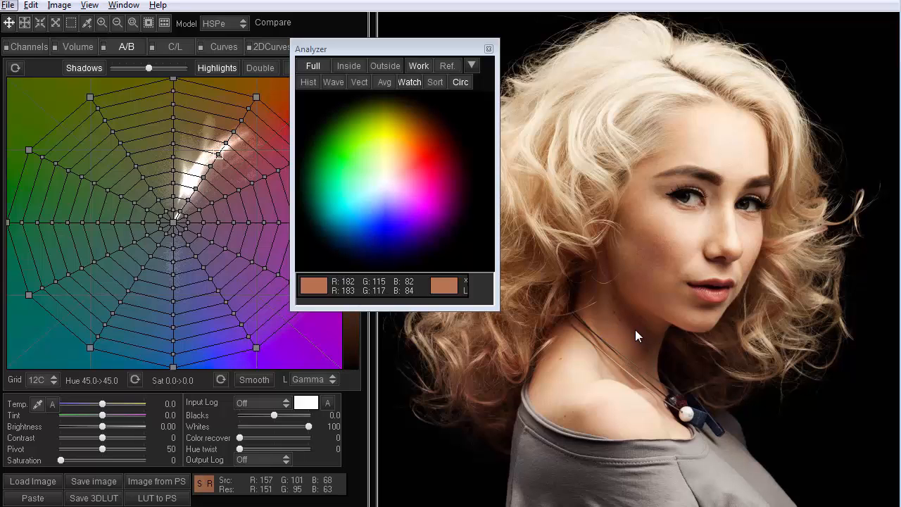
pyautogui.moveTo(642, 338)
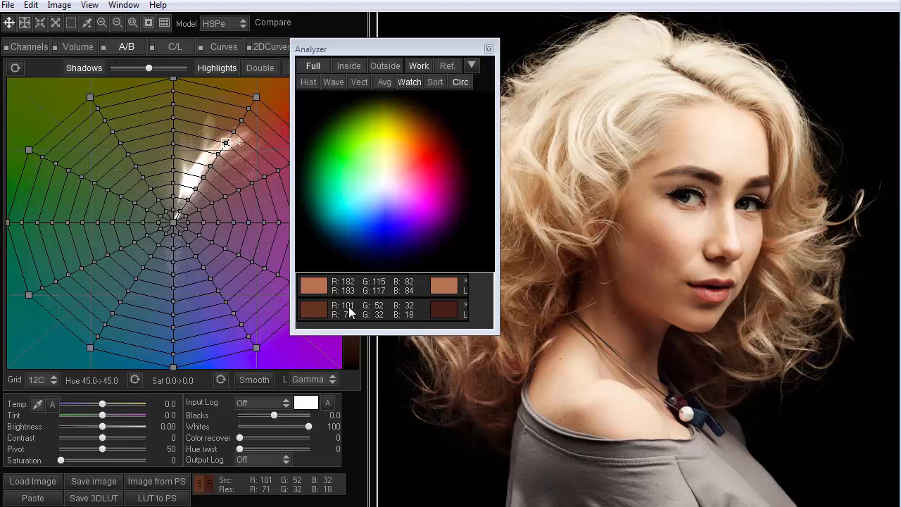
pyautogui.moveTo(415, 320)
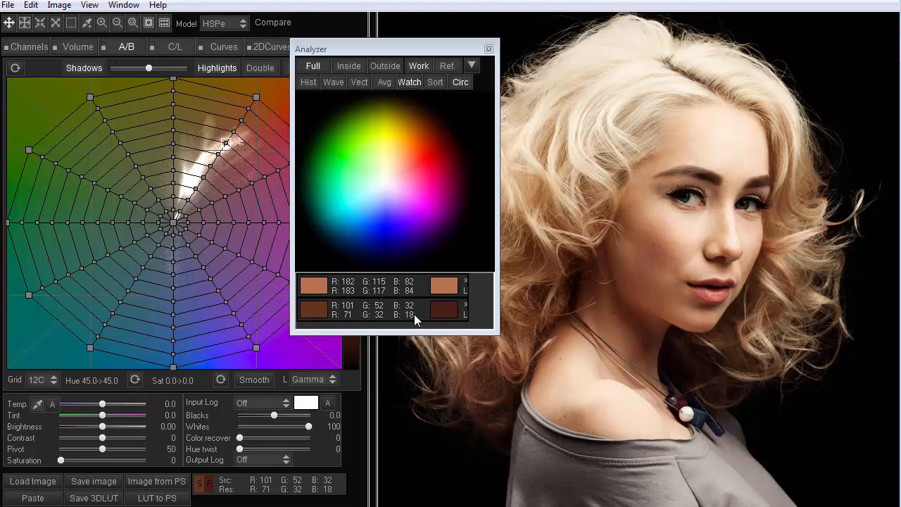
pyautogui.moveTo(647, 344)
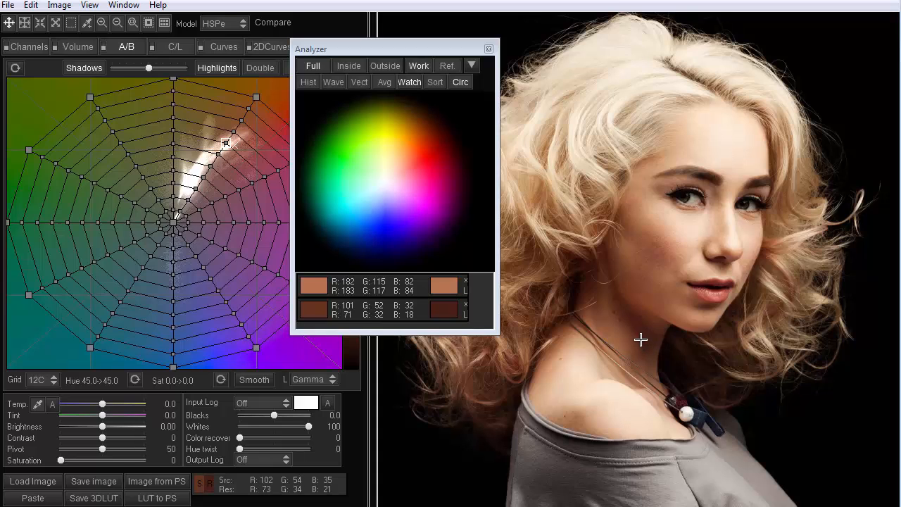
pyautogui.moveTo(619, 335)
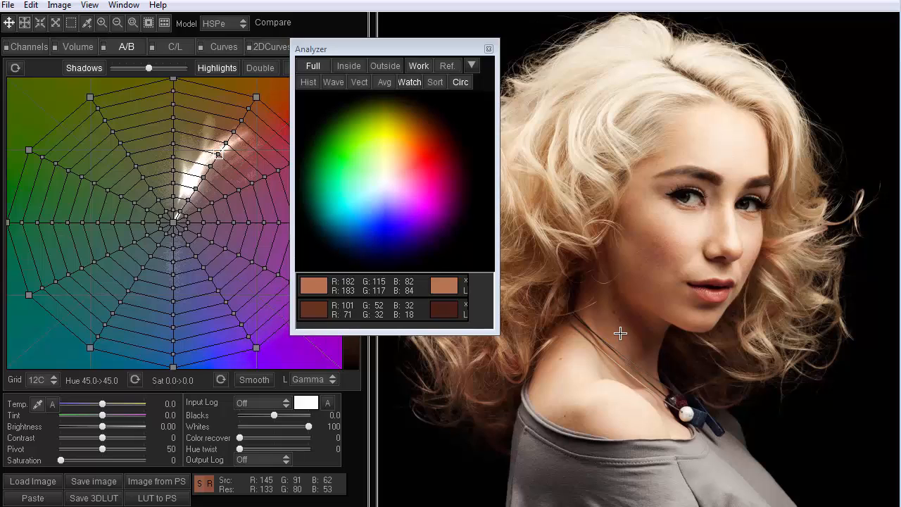
pyautogui.moveTo(633, 331)
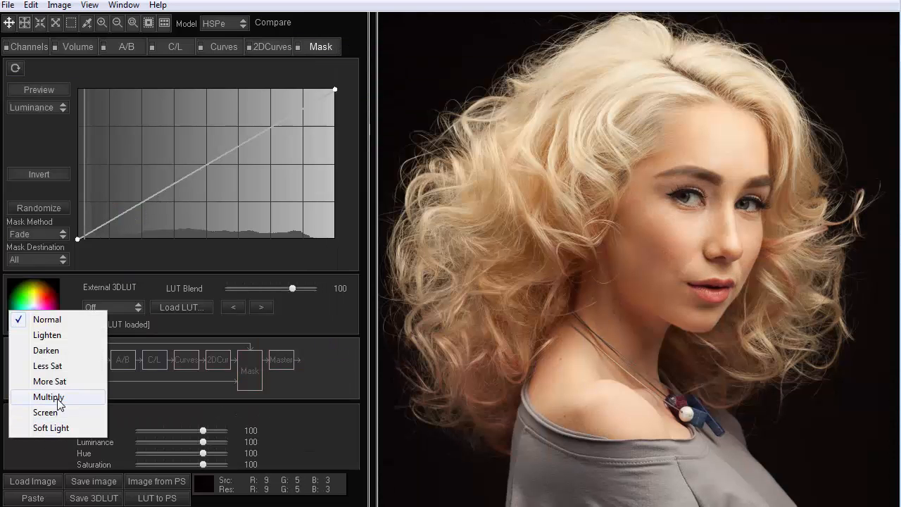
# Set Master blend to Multiply, read the analyzer as RGB 0..100, and close the analyzer
pyautogui.click(48, 397)
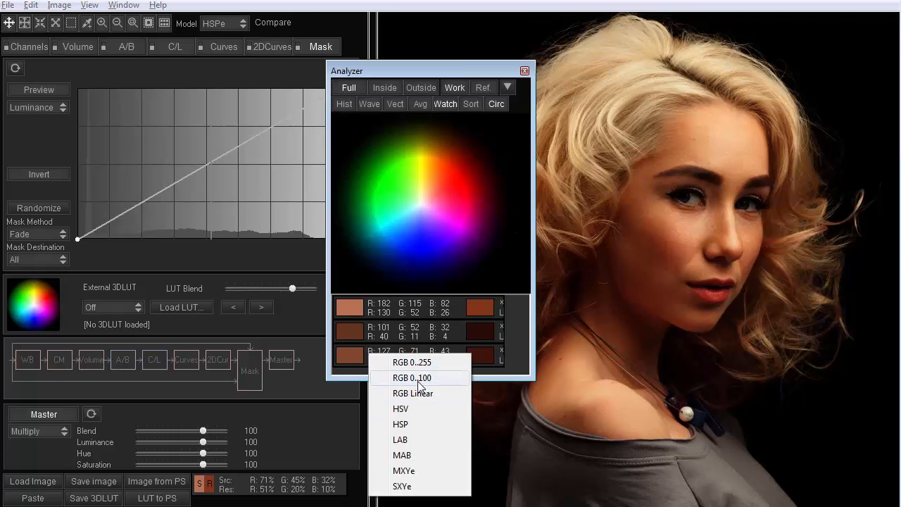
pyautogui.click(411, 377)
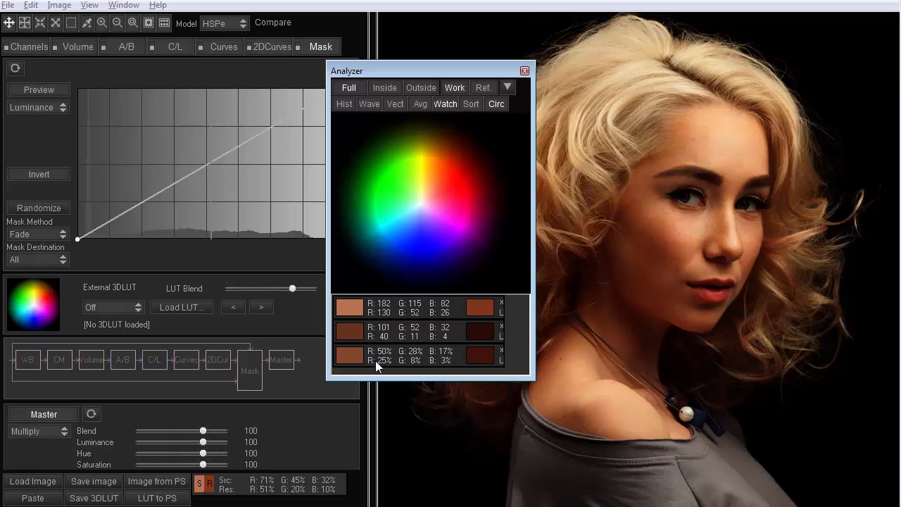
pyautogui.moveTo(393, 361)
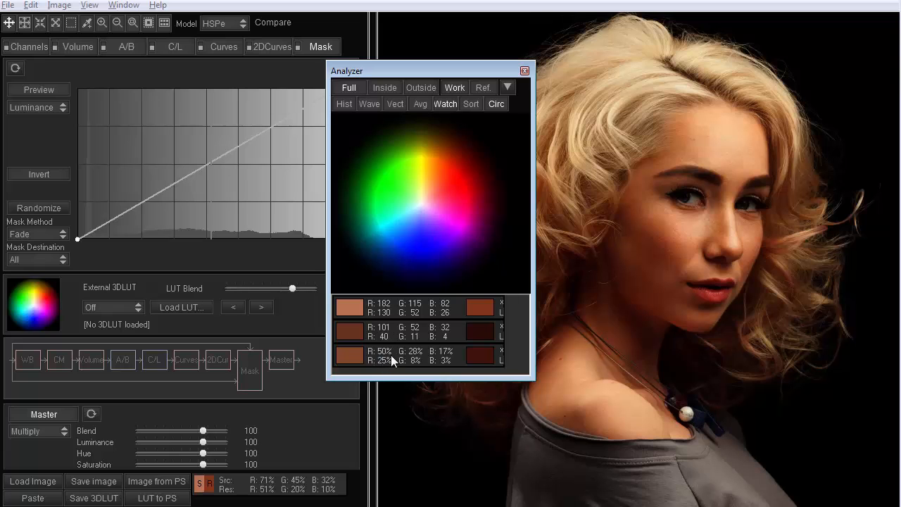
pyautogui.click(523, 70)
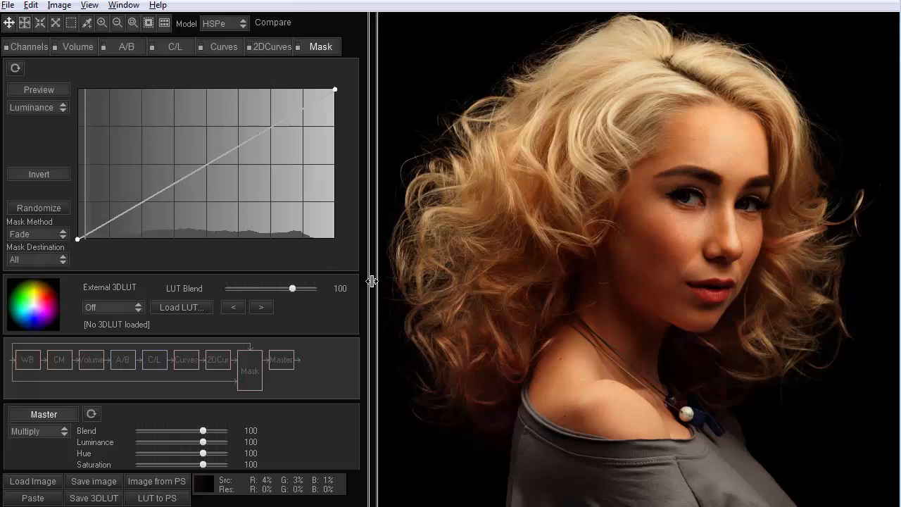
pyautogui.moveTo(372, 297)
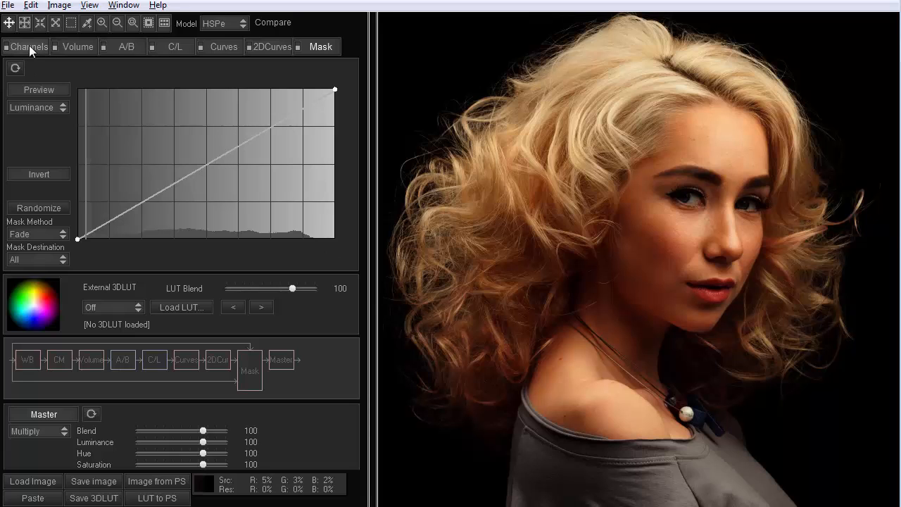
# Re-enter RGB Matrix channel percentages to mute the portrait to near-monochrome warm tones
pyautogui.click(30, 47)
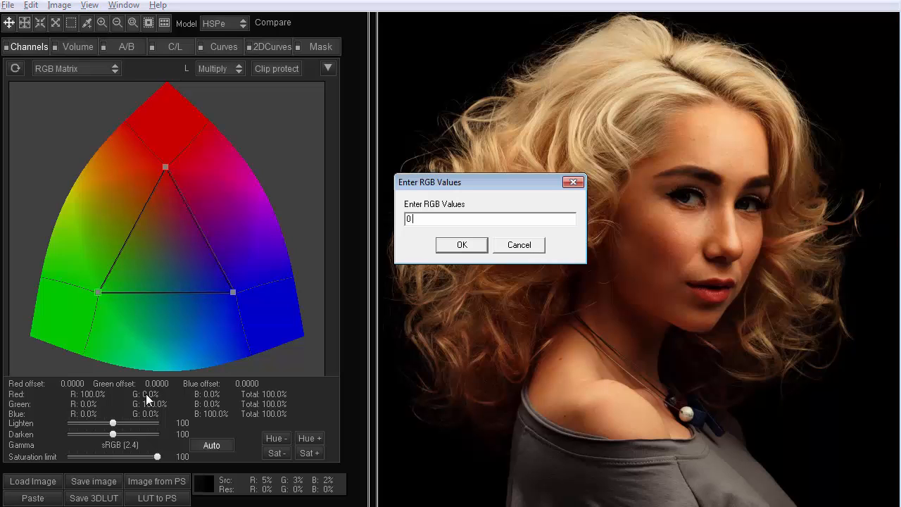
pyautogui.click(462, 244)
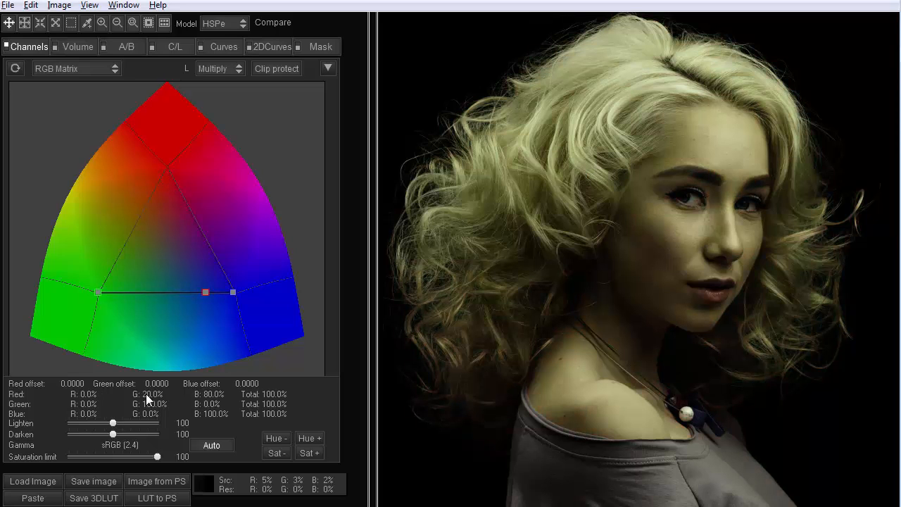
pyautogui.doubleClick(149, 403)
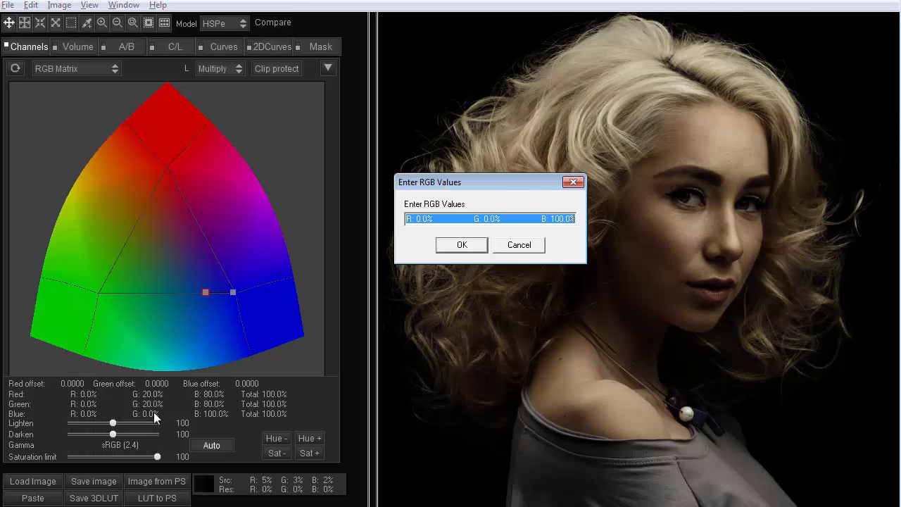
pyautogui.click(321, 46)
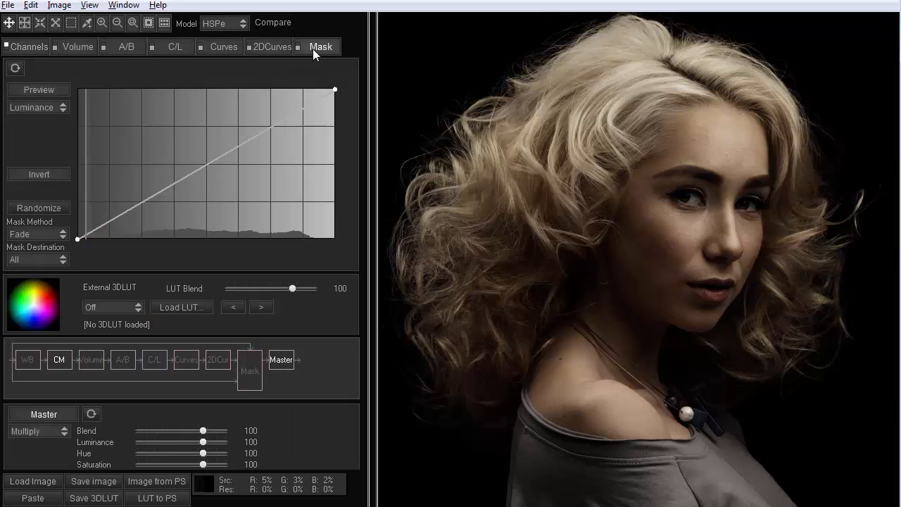
# Lower the master Blend to 46, lift the master curve midtones, then sample the cheek skin tone
pyautogui.moveTo(202, 431); pyautogui.dragTo(191, 430)
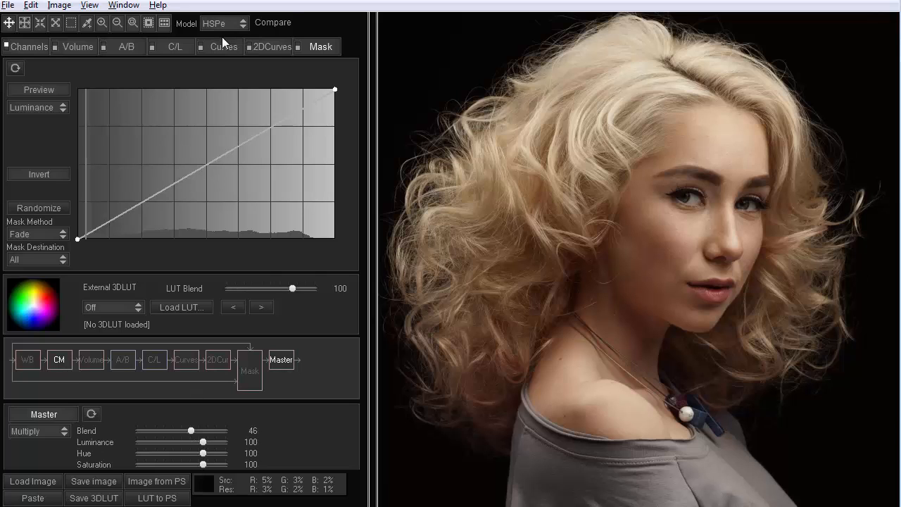
pyautogui.click(222, 47)
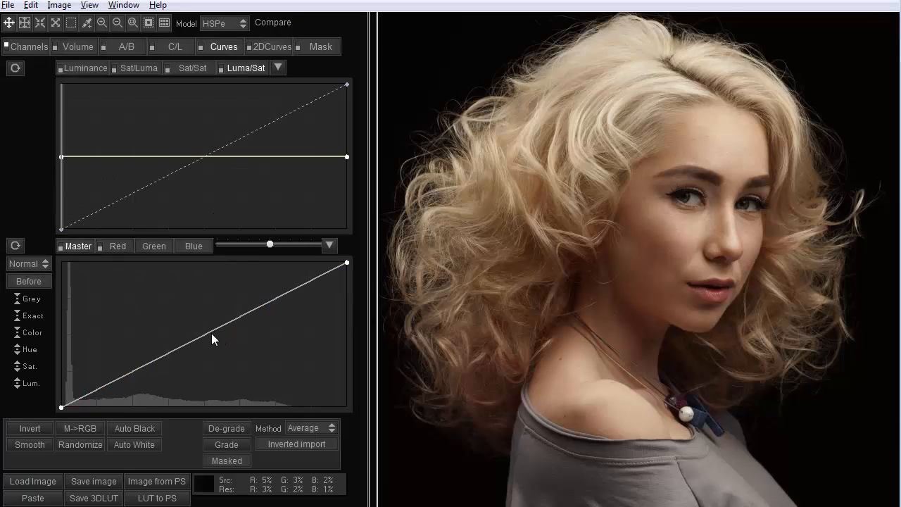
pyautogui.moveTo(214, 338); pyautogui.dragTo(189, 307)
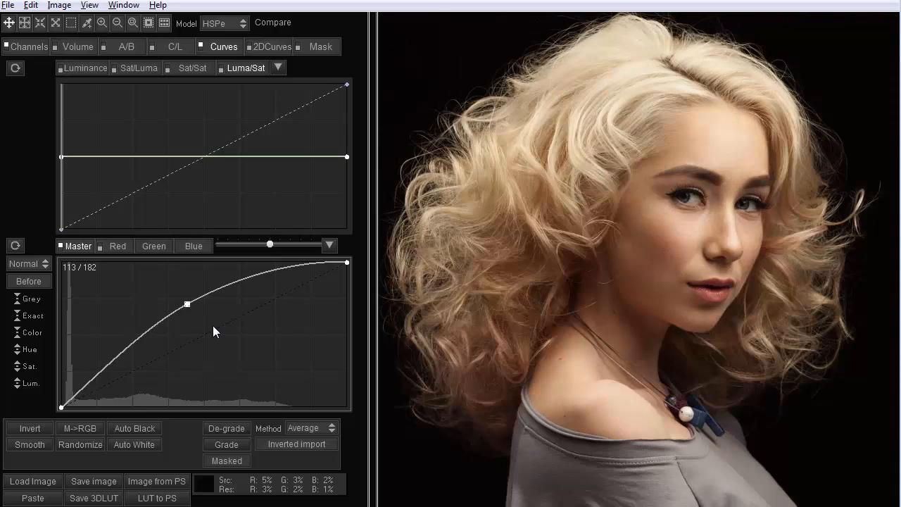
pyautogui.moveTo(645, 325)
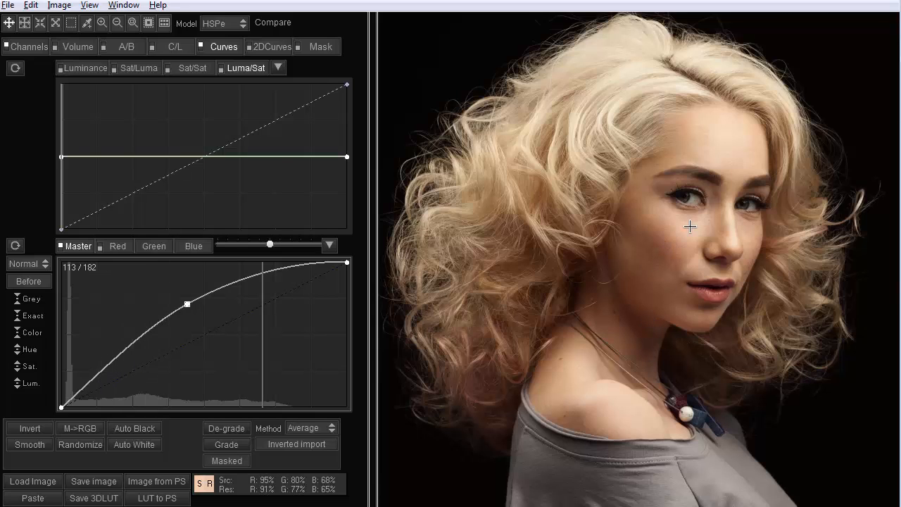
pyautogui.click(28, 47)
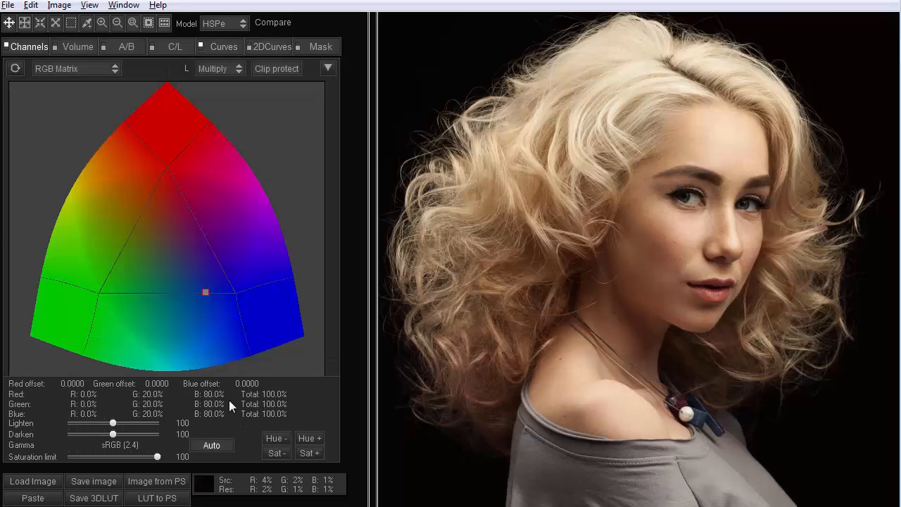
# Raise the master curve's black point slightly to lift the portrait's shadows
pyautogui.click(222, 46)
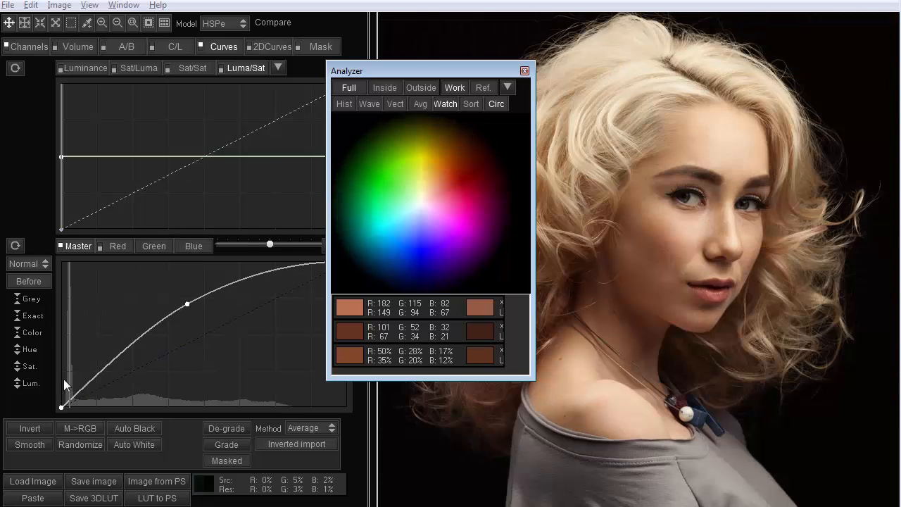
pyautogui.moveTo(62, 411)
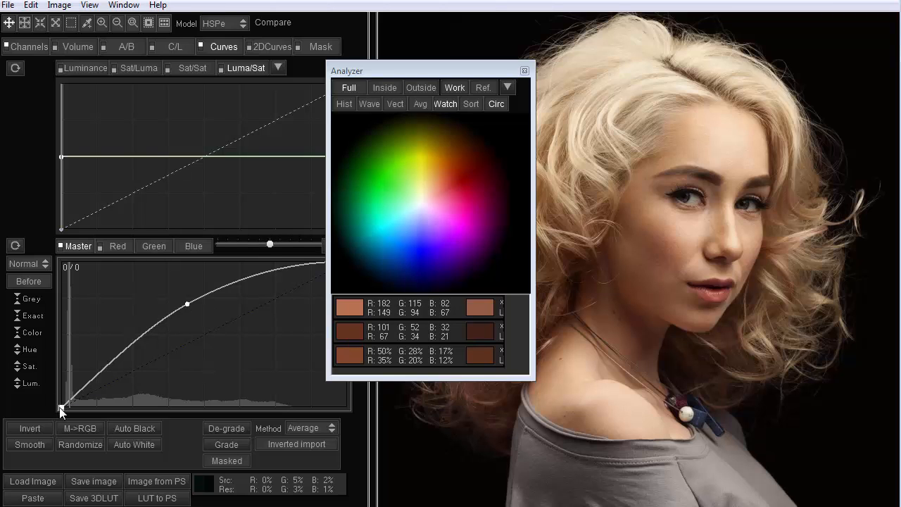
pyautogui.moveTo(62, 411); pyautogui.dragTo(57, 400)
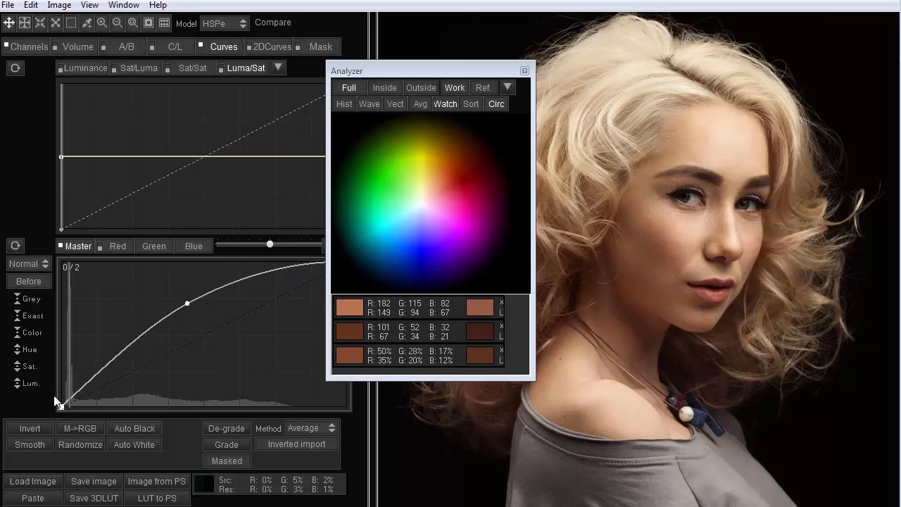
pyautogui.moveTo(59, 402); pyautogui.dragTo(59, 366)
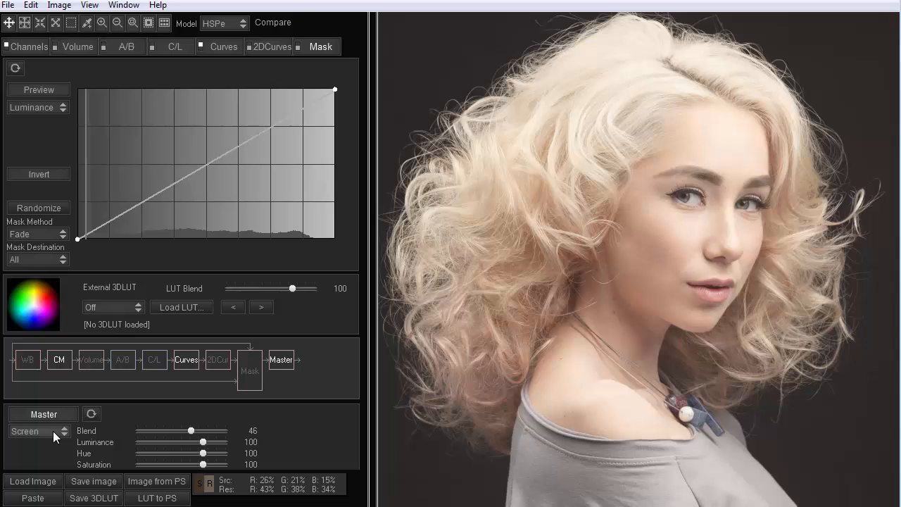
pyautogui.moveTo(58, 437)
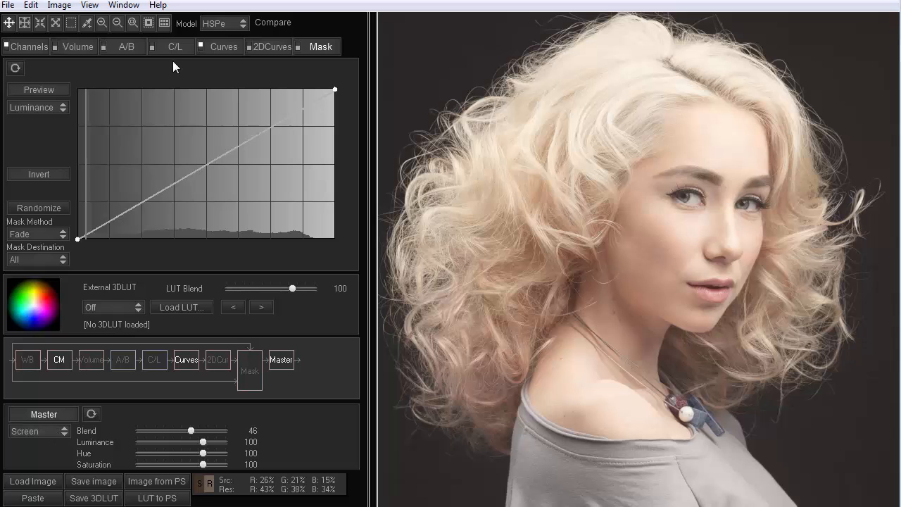
# Pull the master curve down so the background goes black, then sample the forehead skin colour
pyautogui.click(224, 46)
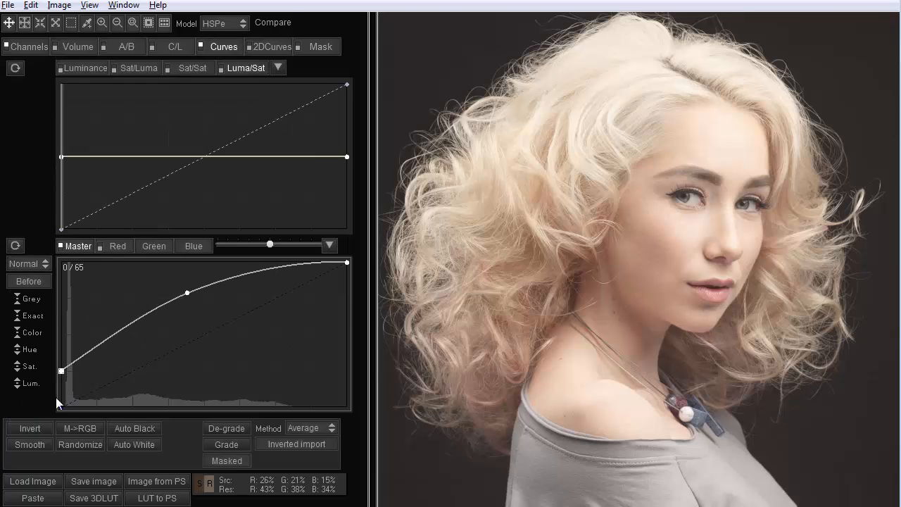
pyautogui.moveTo(347, 265); pyautogui.dragTo(347, 301)
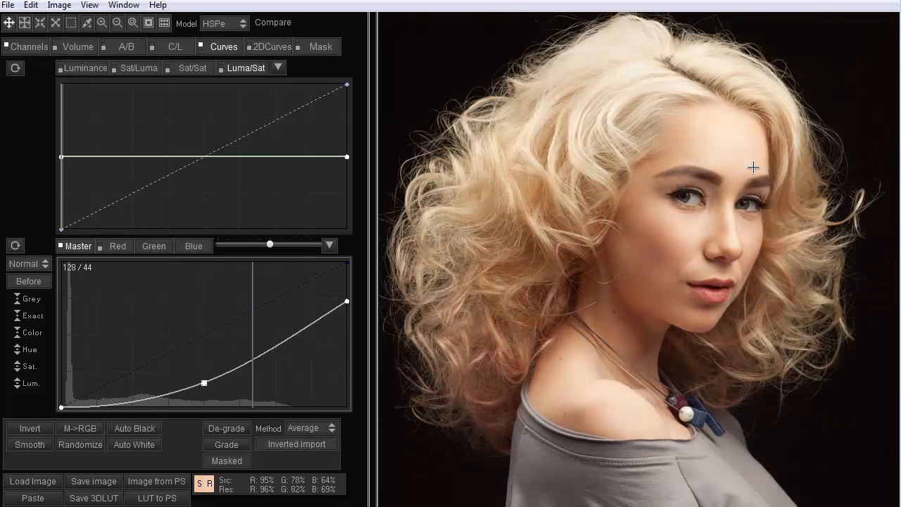
pyautogui.click(320, 46)
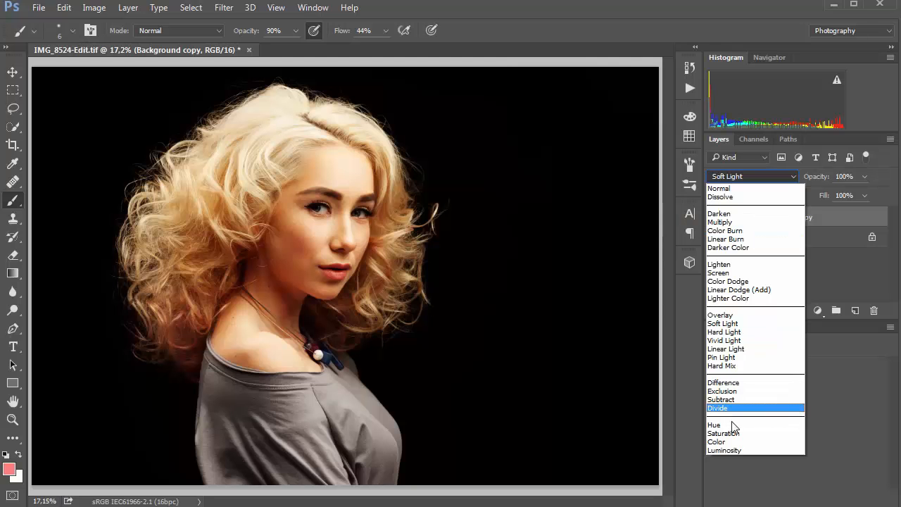
pyautogui.moveTo(713, 424)
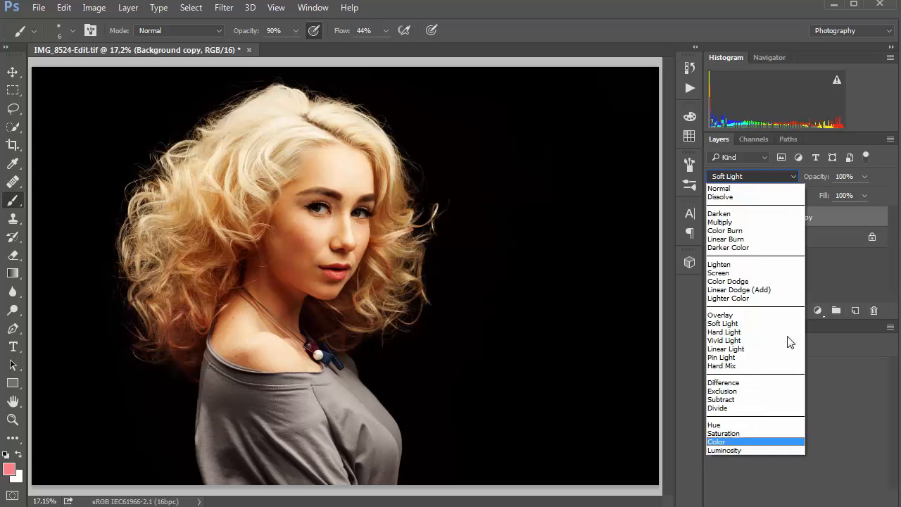
pyautogui.moveTo(760, 450)
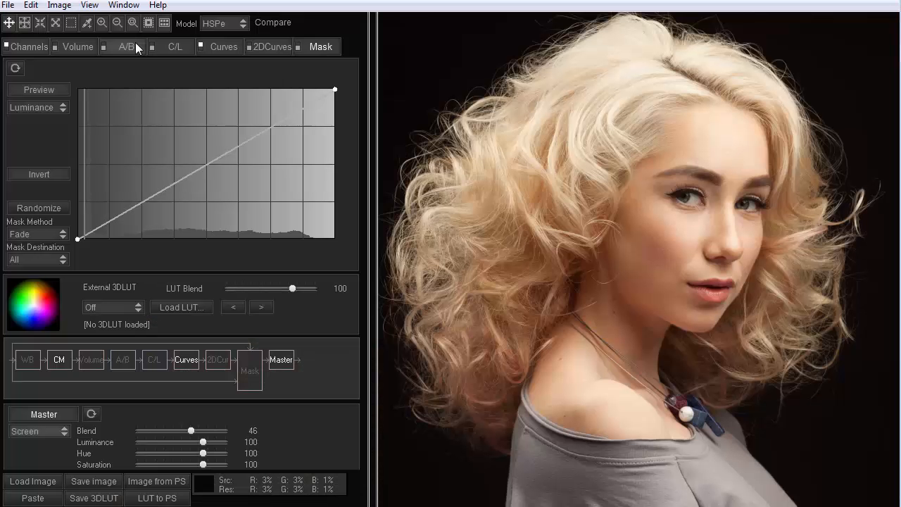
# Raise the Red channel curve to full output, flooding the portrait red
pyautogui.click(222, 46)
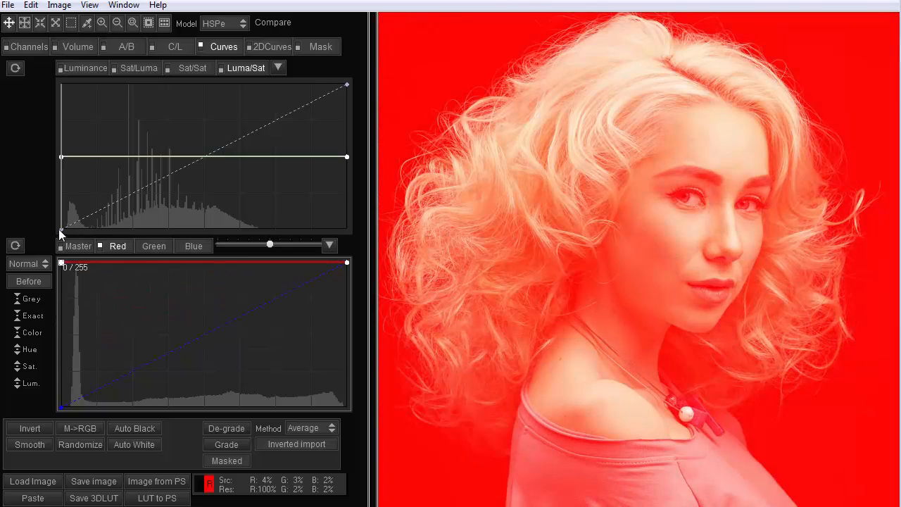
pyautogui.click(321, 46)
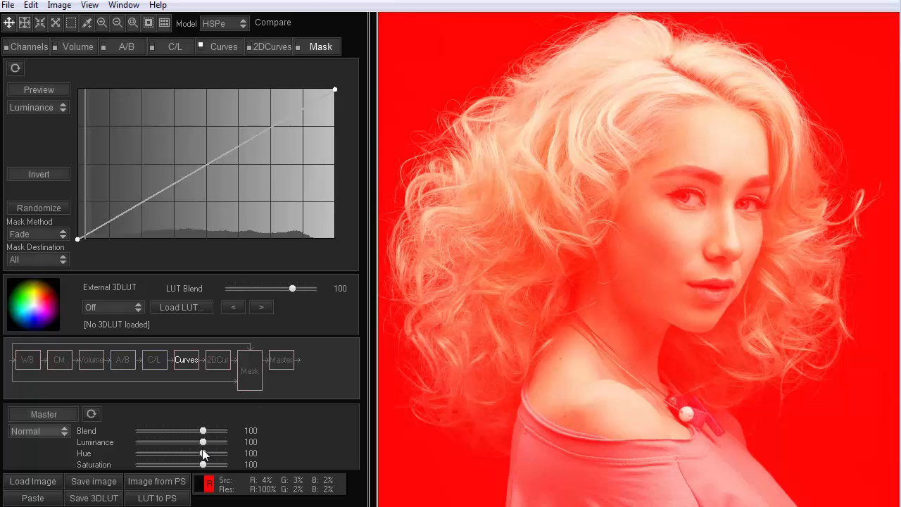
pyautogui.moveTo(204, 448)
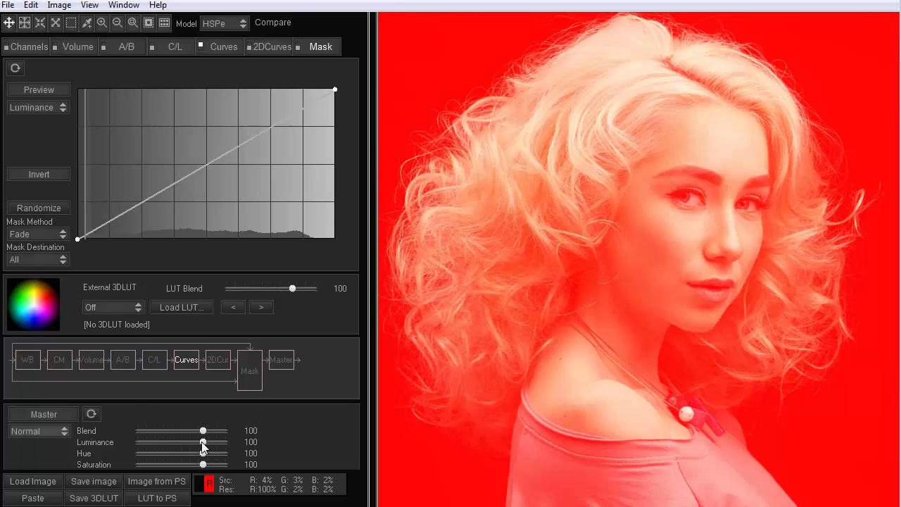
# Lower the Master Luminance slider in stages, then restore it to 100 with Hue and Saturation at 0
pyautogui.moveTo(202, 442); pyautogui.dragTo(197, 441)
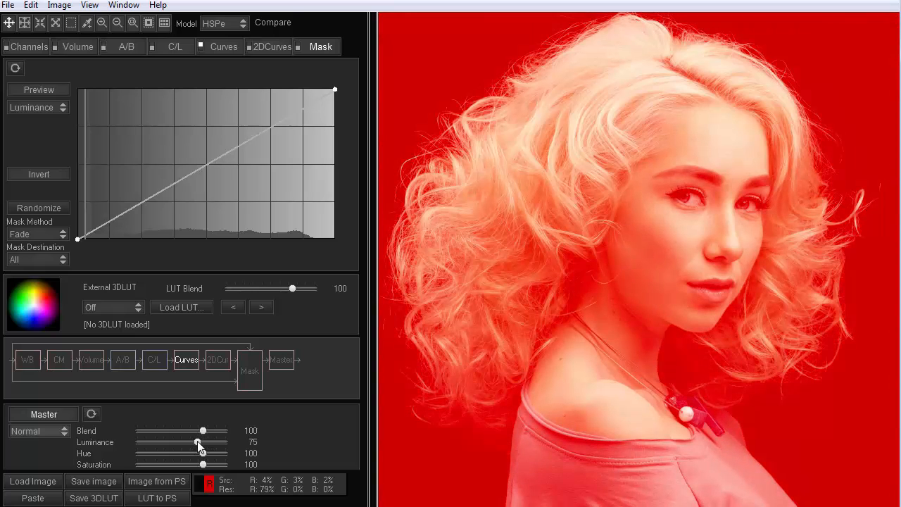
pyautogui.moveTo(204, 441); pyautogui.dragTo(197, 442)
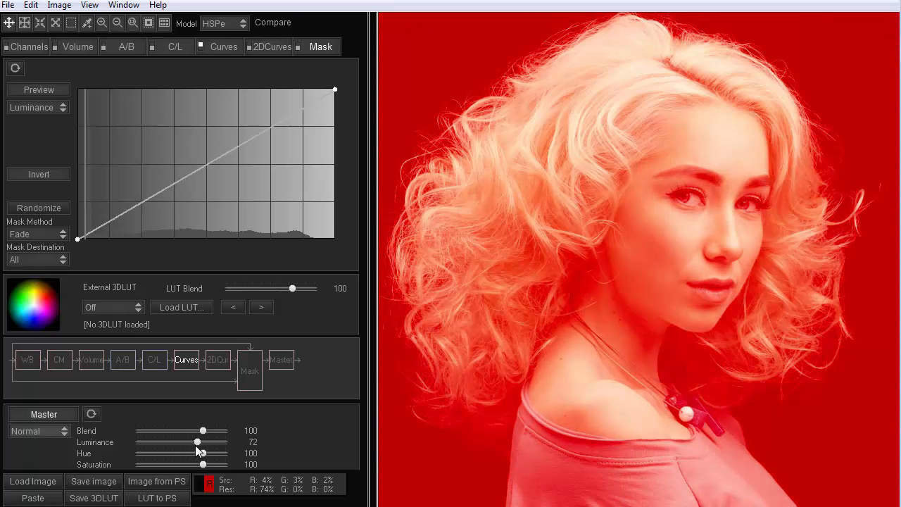
pyautogui.moveTo(197, 442); pyautogui.dragTo(194, 442)
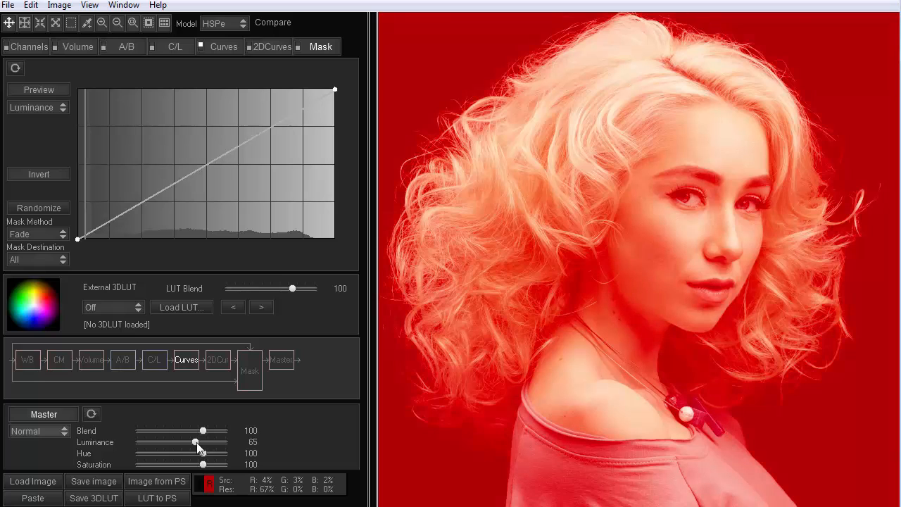
pyautogui.moveTo(203, 442); pyautogui.dragTo(194, 442)
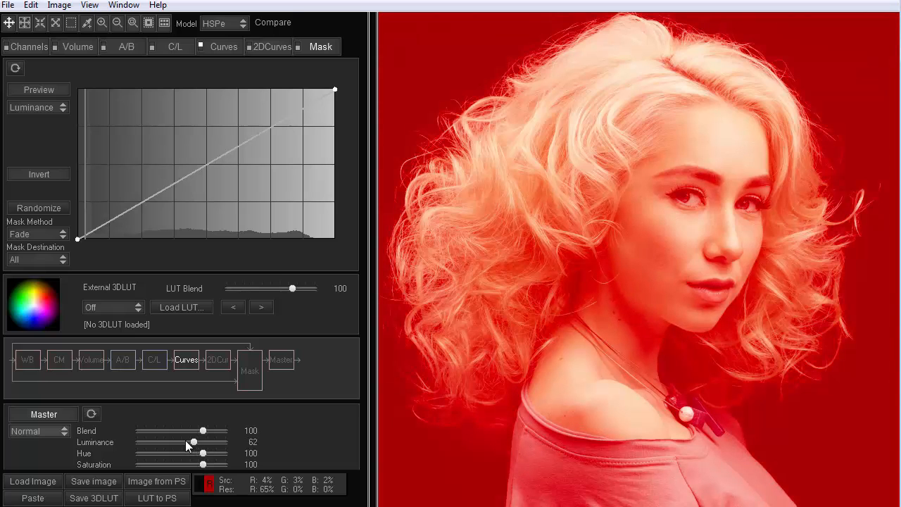
pyautogui.moveTo(191, 442); pyautogui.dragTo(202, 441)
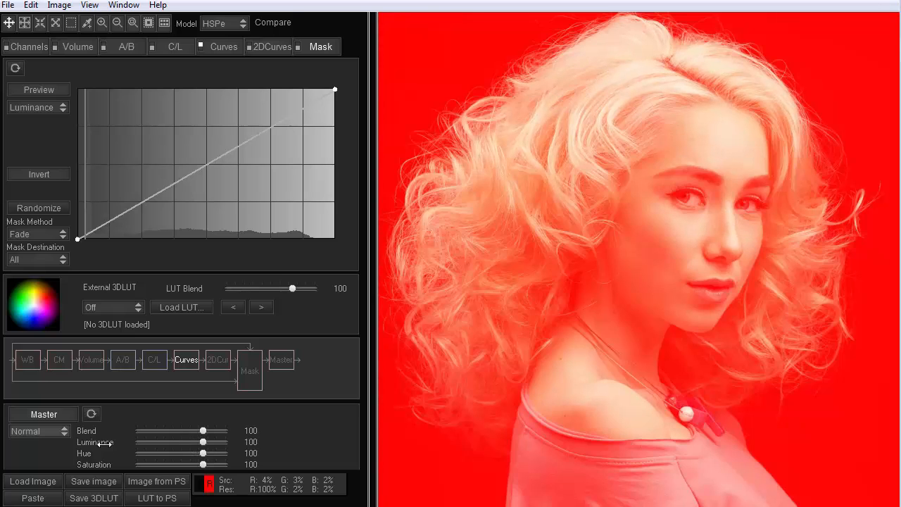
pyautogui.moveTo(202, 442); pyautogui.dragTo(182, 441)
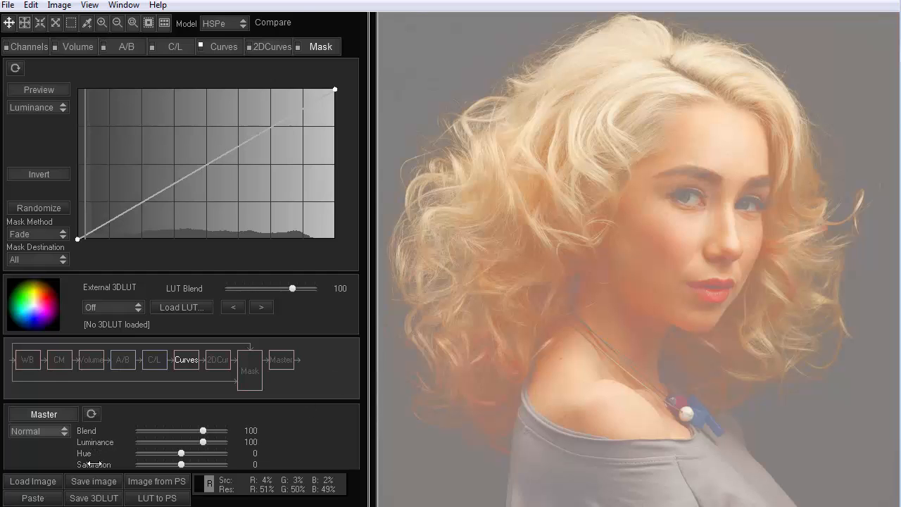
# Set Master Hue to 100, Saturation to 30 and Luminance to 0 for a rosy hair and skin tint
pyautogui.moveTo(160, 453); pyautogui.dragTo(189, 453)
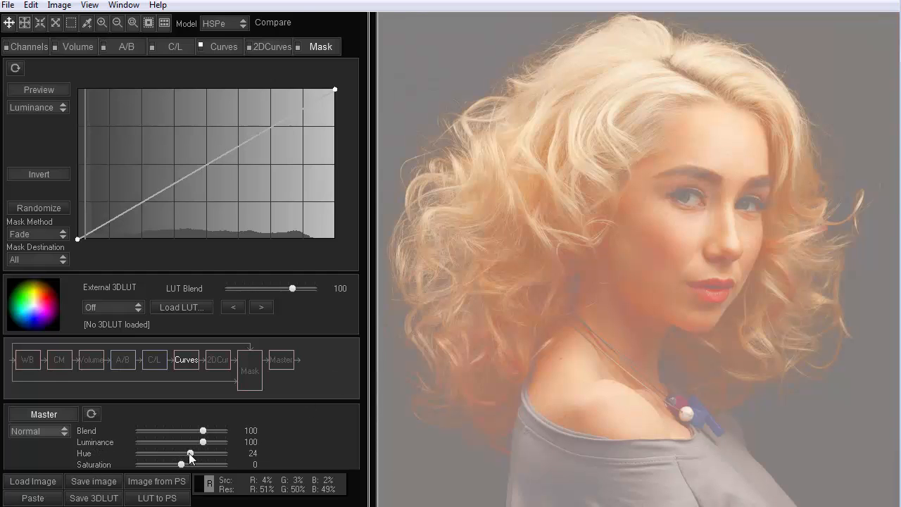
pyautogui.moveTo(176, 464); pyautogui.dragTo(190, 464)
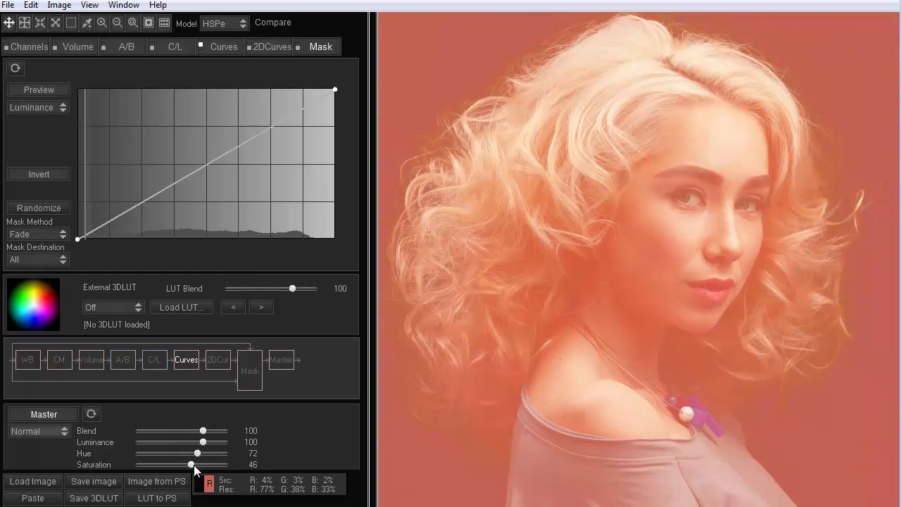
pyautogui.moveTo(203, 442); pyautogui.dragTo(180, 442)
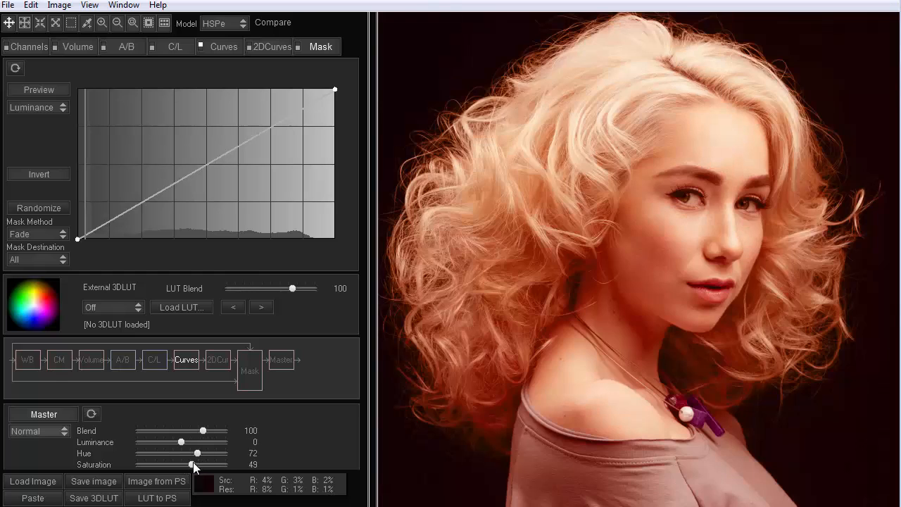
pyautogui.moveTo(197, 464); pyautogui.dragTo(181, 464)
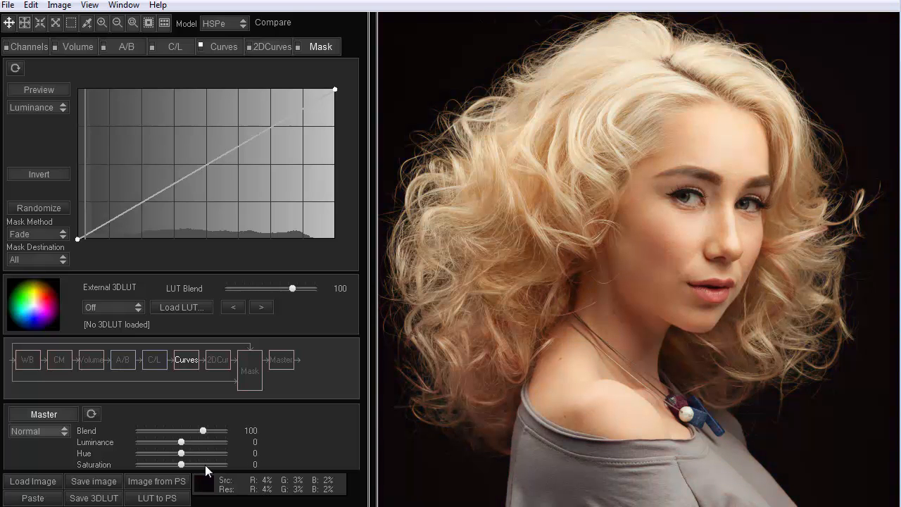
pyautogui.moveTo(182, 465); pyautogui.dragTo(189, 464)
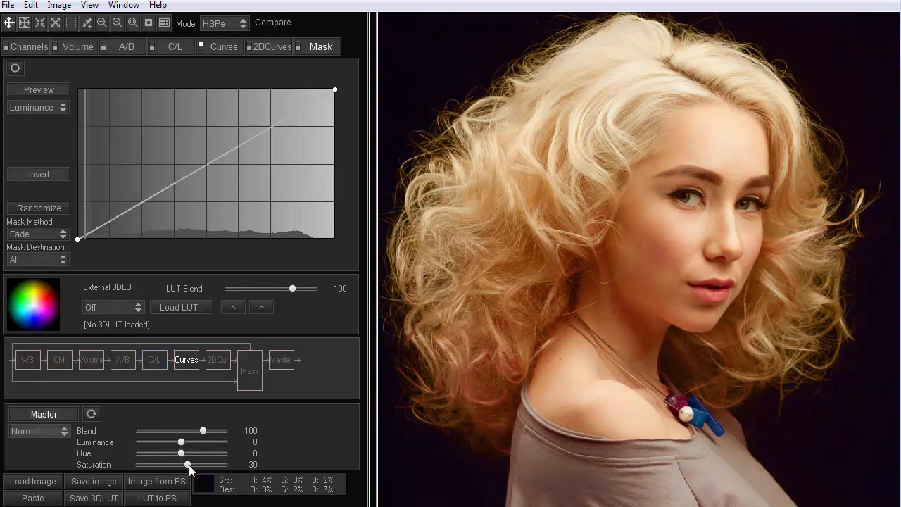
pyautogui.moveTo(180, 453); pyautogui.dragTo(202, 453)
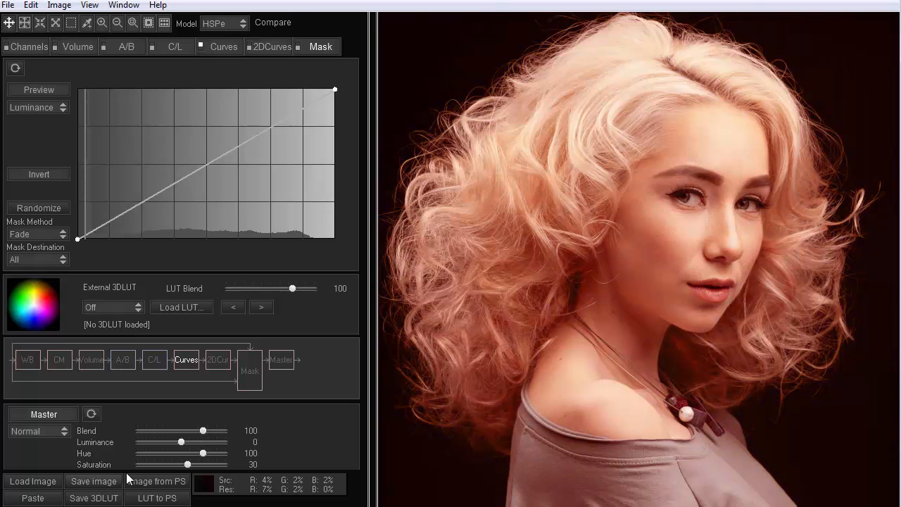
# Set the master blend mode to Soft Light and lower Blend to 49
pyautogui.click(35, 431)
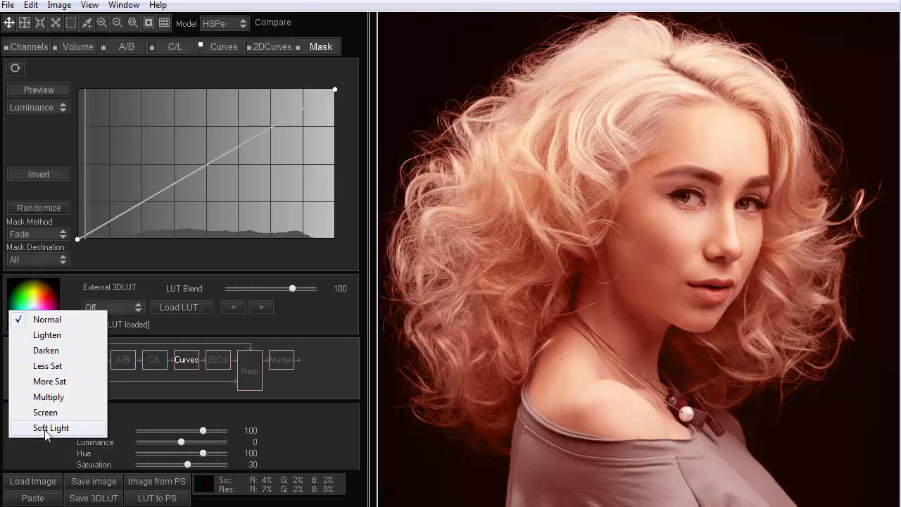
pyautogui.click(51, 428)
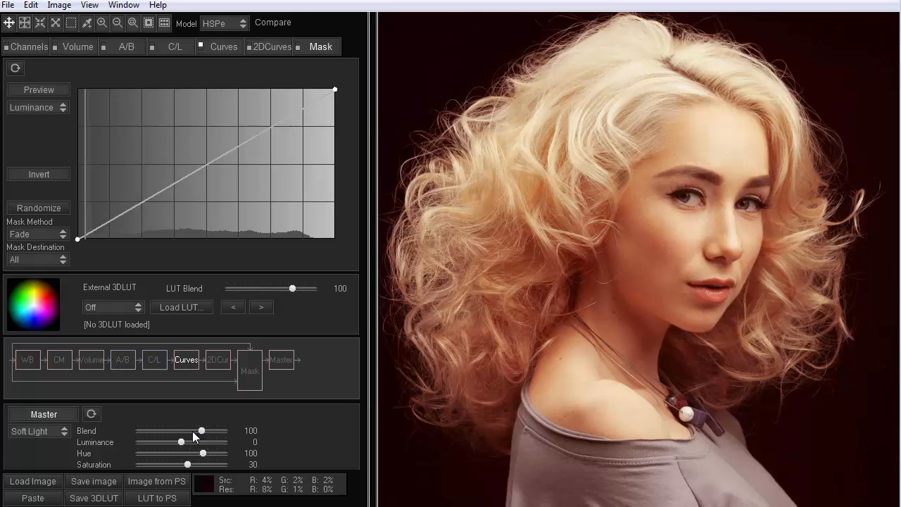
pyautogui.moveTo(203, 430); pyautogui.dragTo(195, 430)
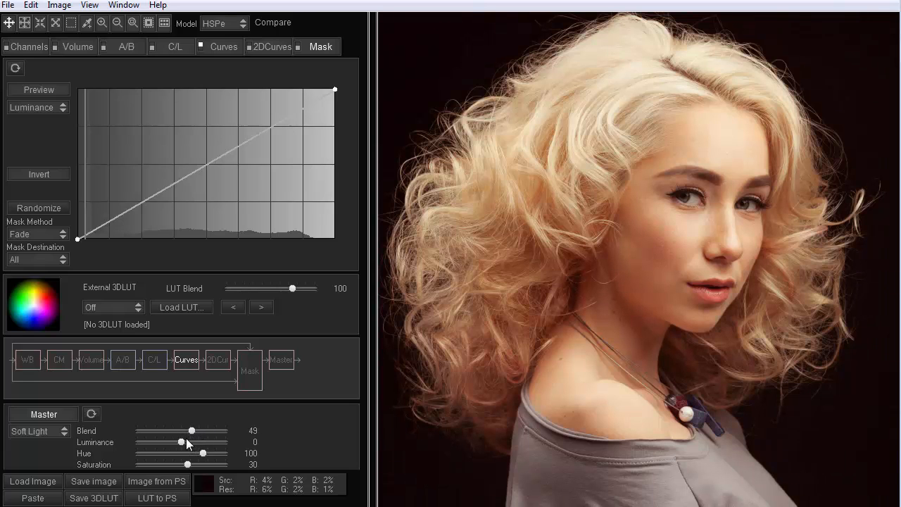
pyautogui.moveTo(203, 459)
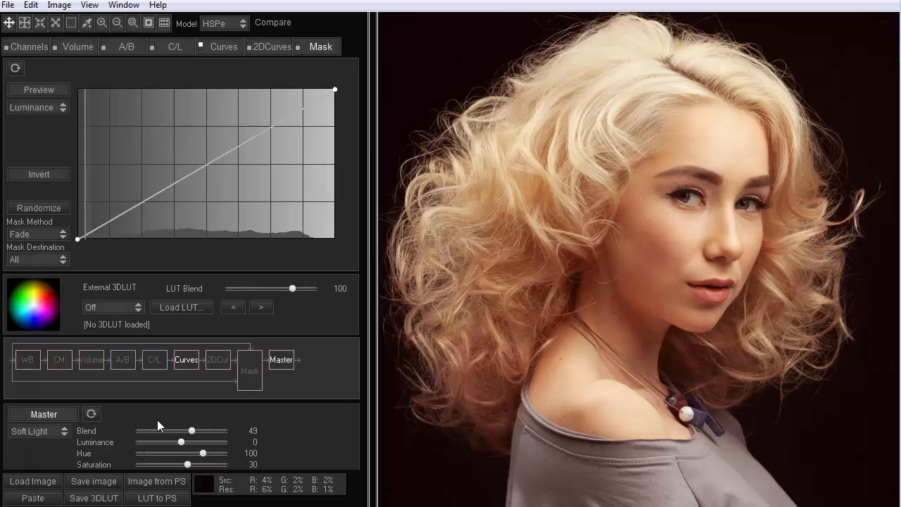
pyautogui.moveTo(161, 415)
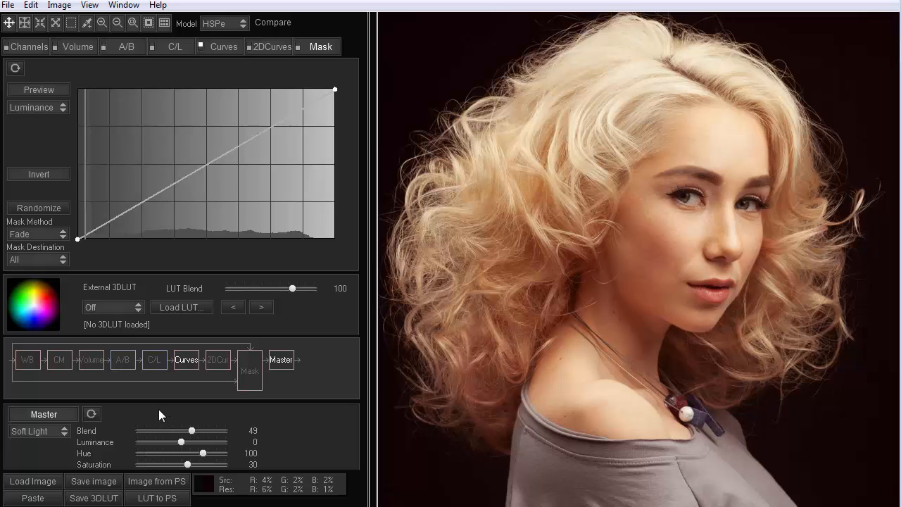